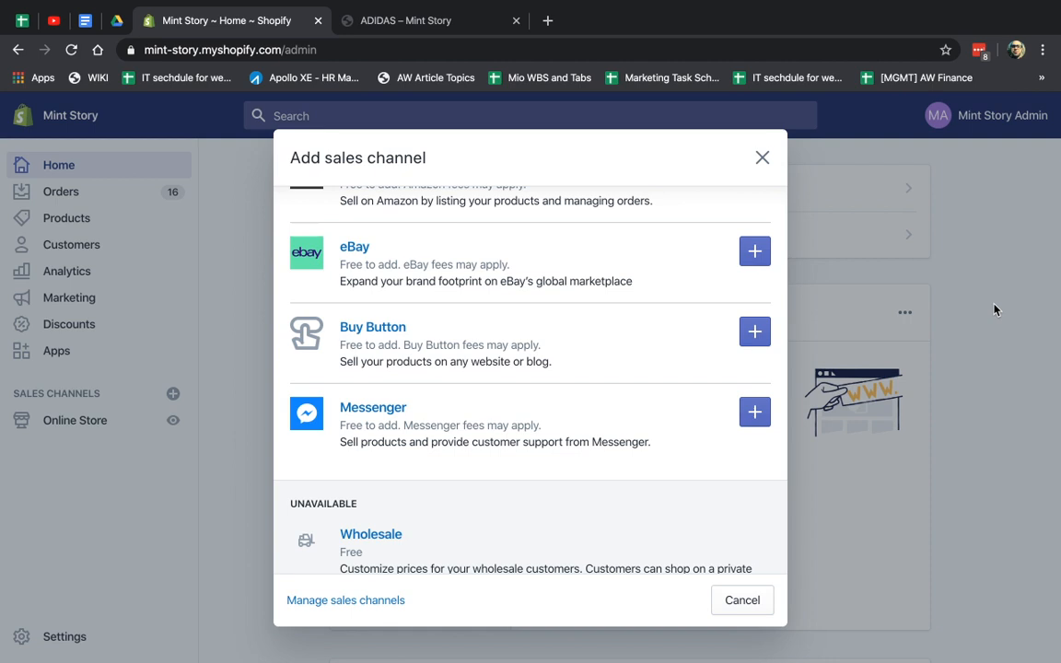
pyautogui.moveTo(762, 159)
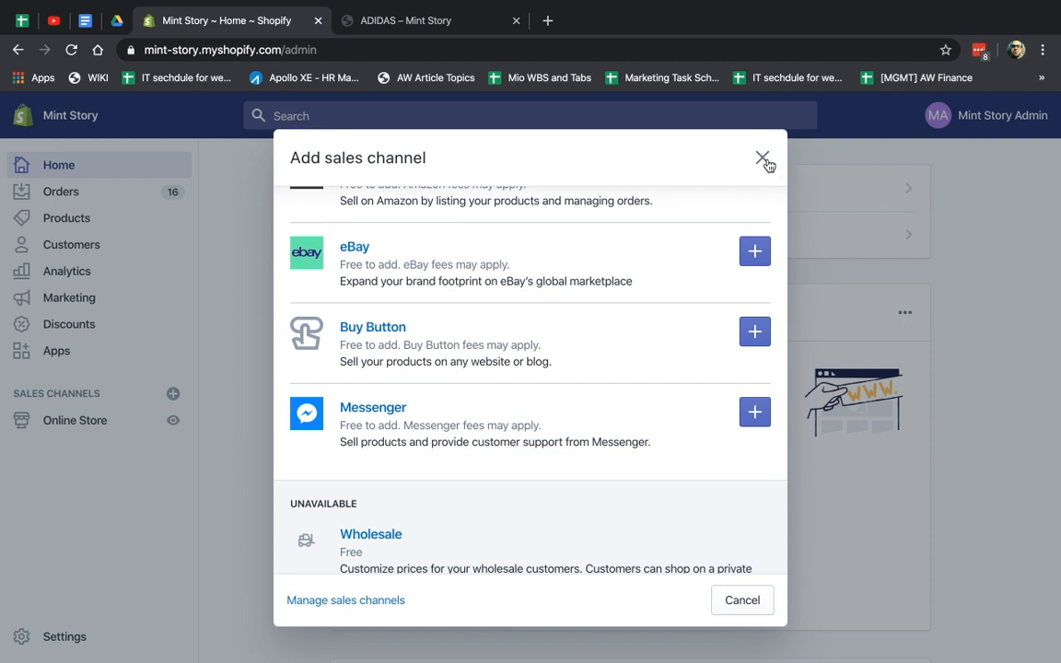
# Close the list of available sales channels, returning to the Mint Story admin home.
pyautogui.click(762, 158)
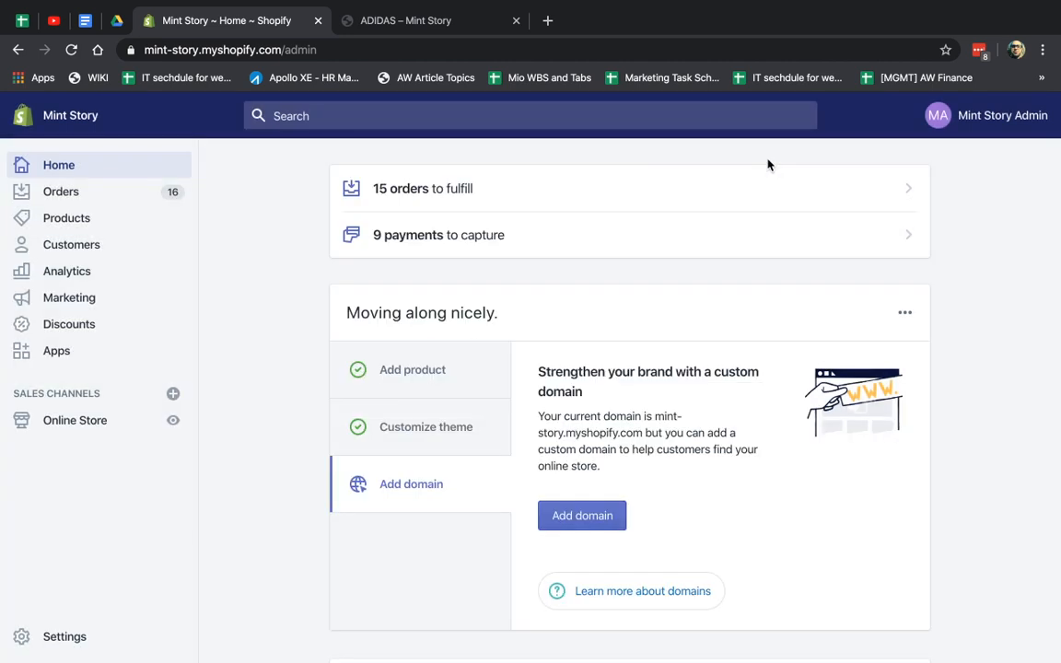
pyautogui.moveTo(113, 409)
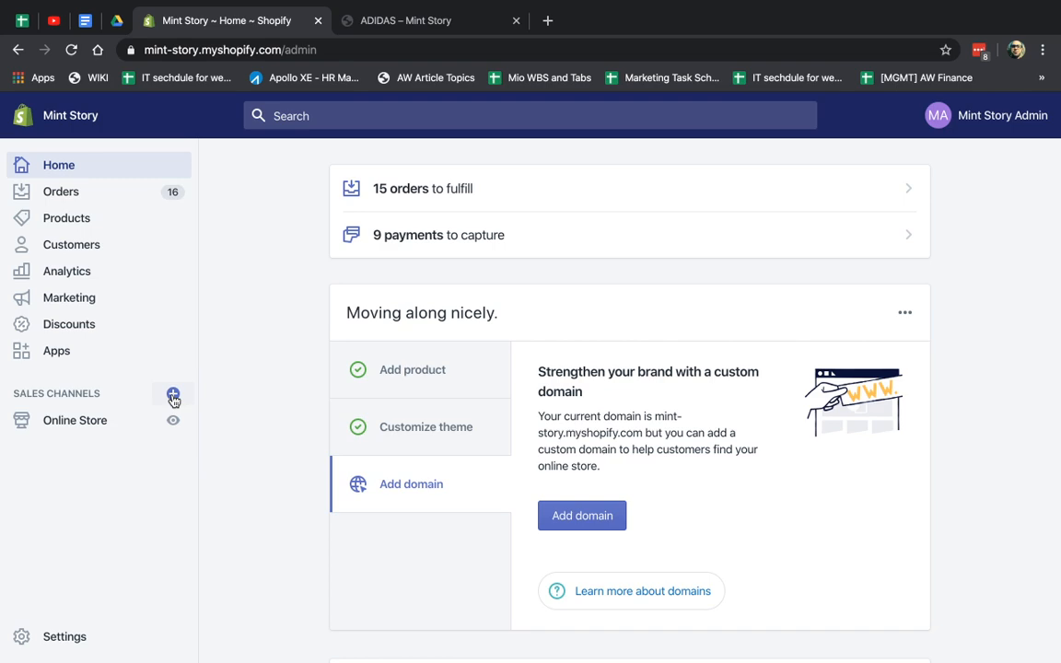
# Add the Buy Button sales channel from the list of available channels.
pyautogui.click(173, 395)
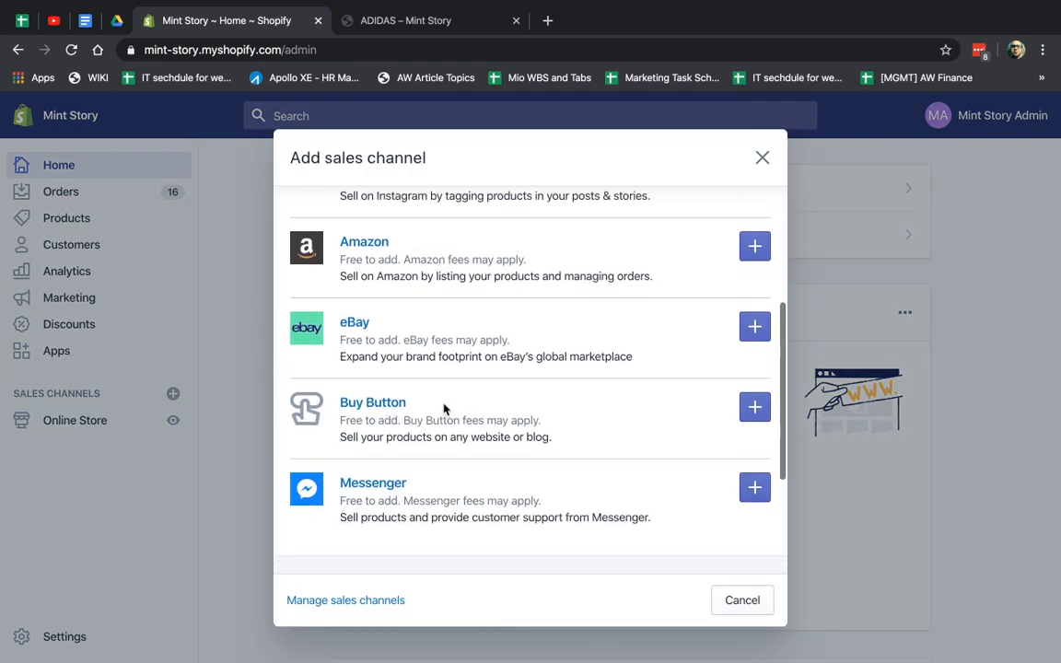
pyautogui.scroll(-3)
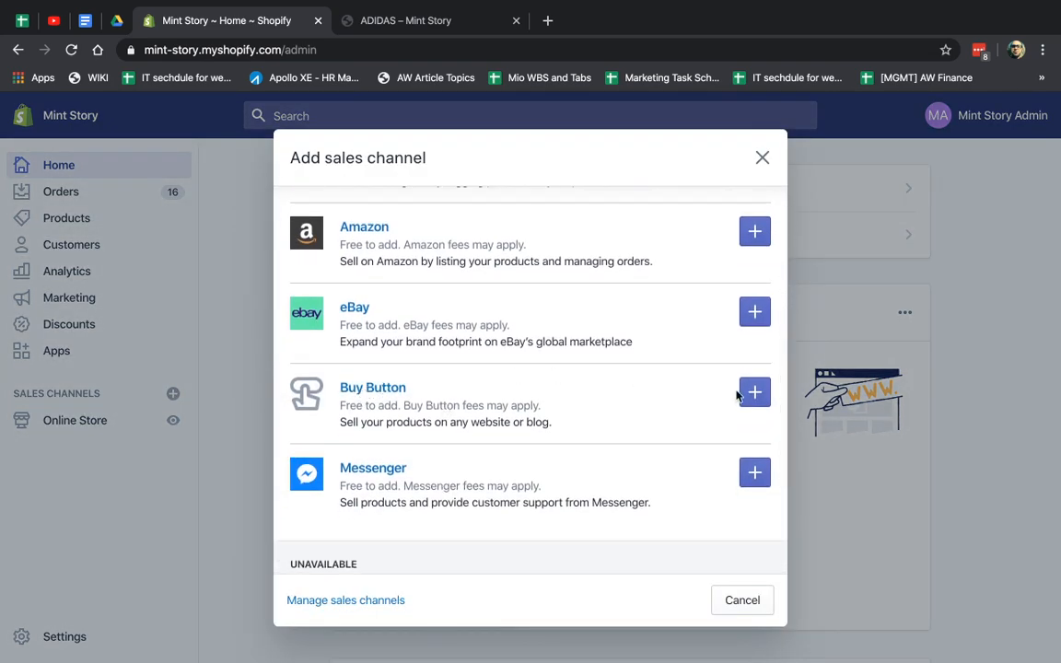
pyautogui.moveTo(755, 392)
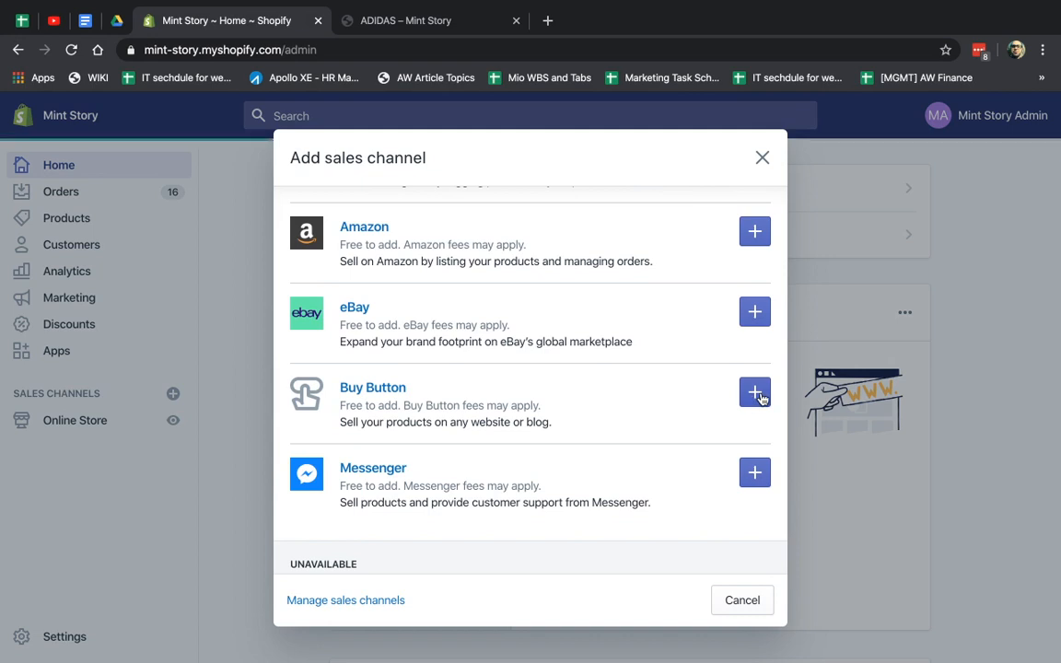
pyautogui.click(755, 392)
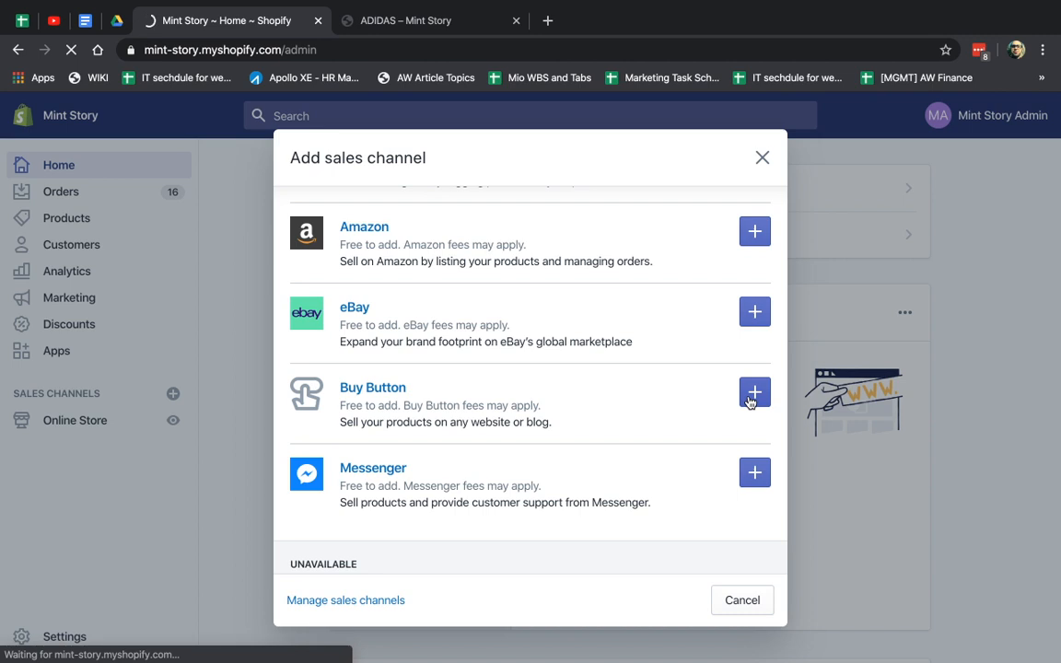
pyautogui.click(755, 394)
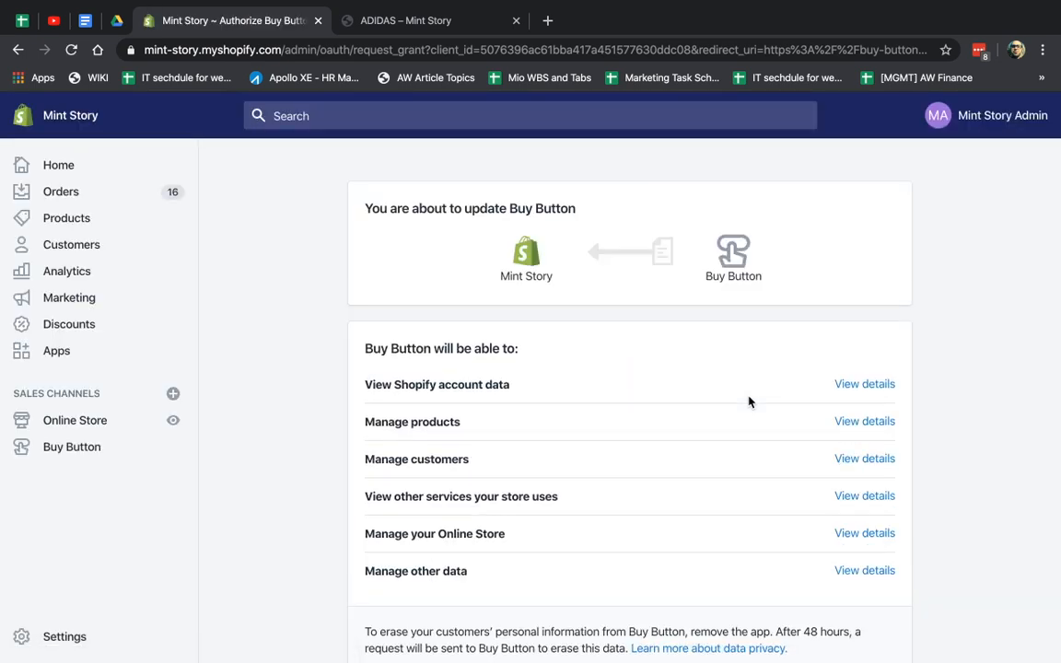
pyautogui.moveTo(443, 381)
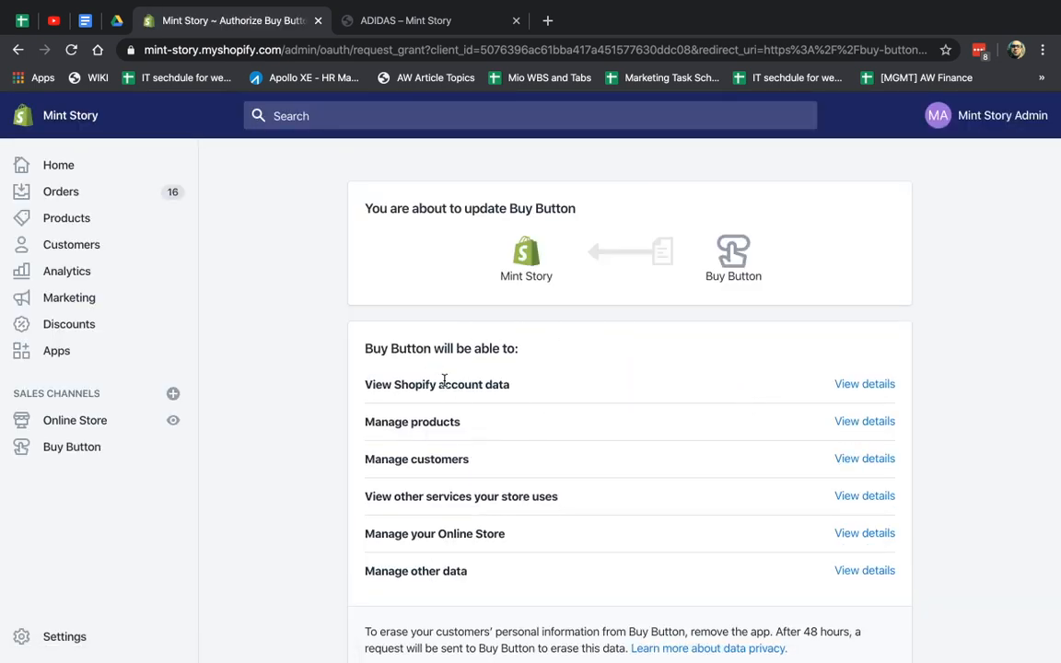
# Approve the Buy Button channel's requested permissions via Update sales channel.
pyautogui.scroll(-3)
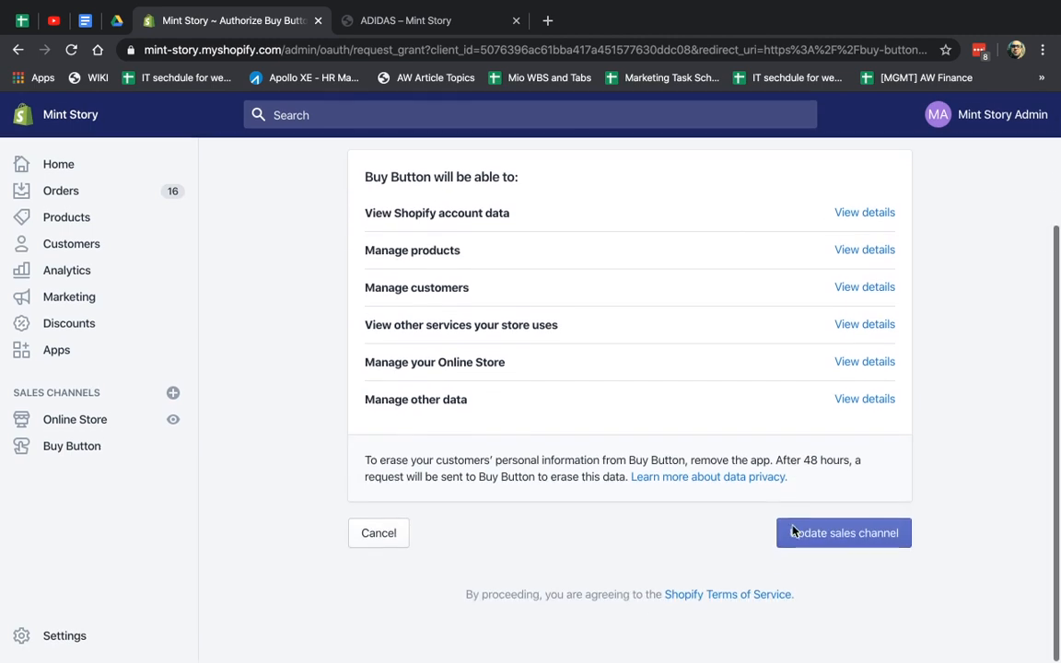
pyautogui.click(843, 532)
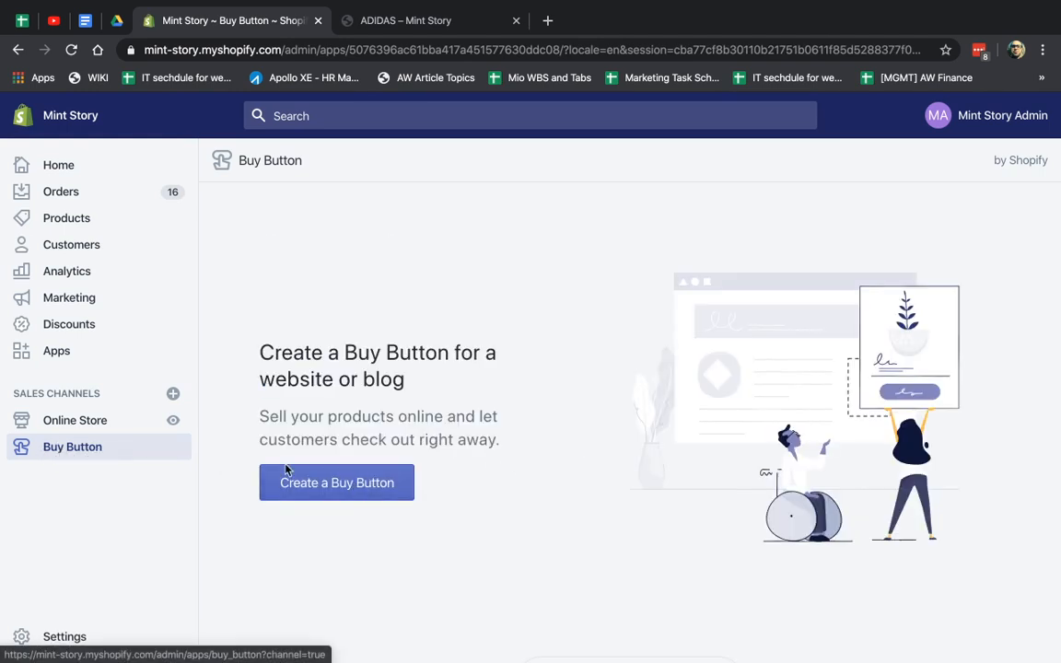
# Start creating a new Buy Button, reaching the product-or-collection choice.
pyautogui.click(335, 482)
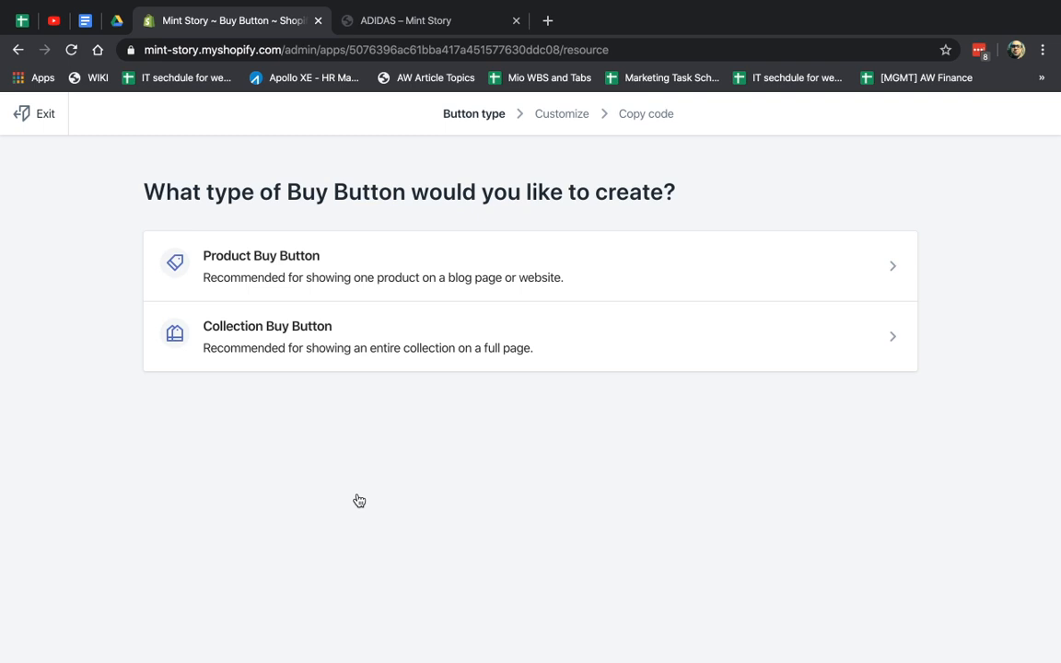
pyautogui.moveTo(359, 347)
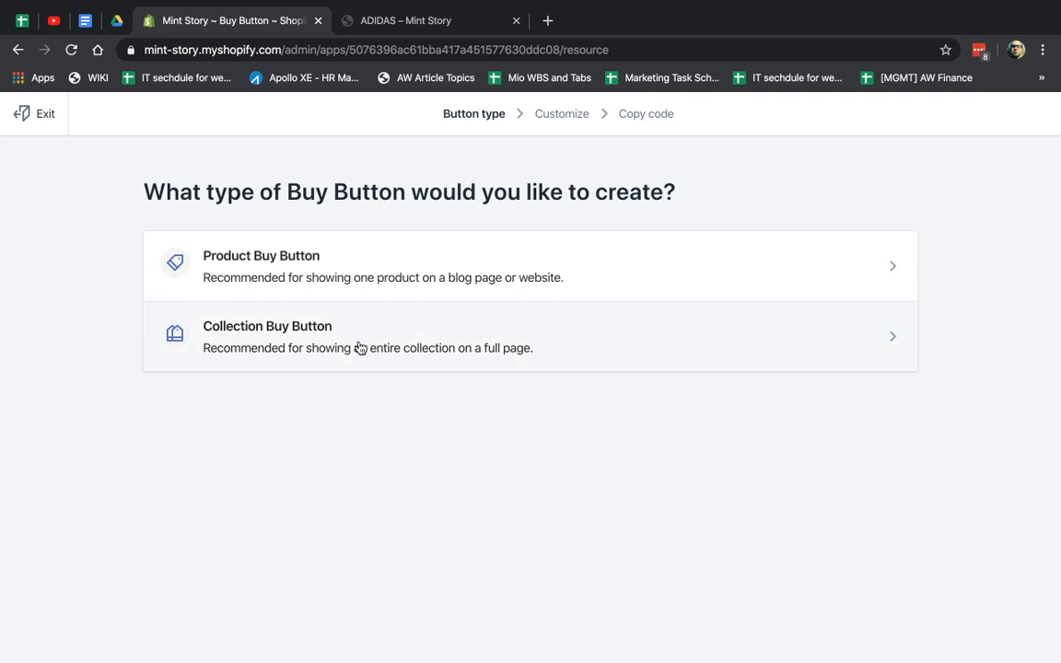
pyautogui.moveTo(416, 347)
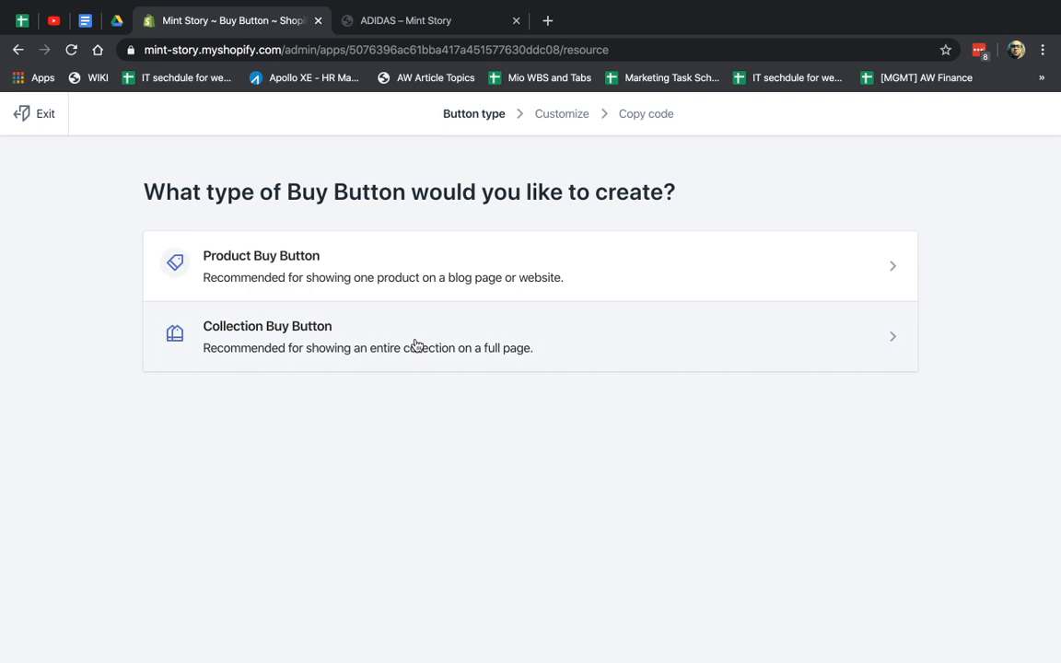
pyautogui.moveTo(424, 259)
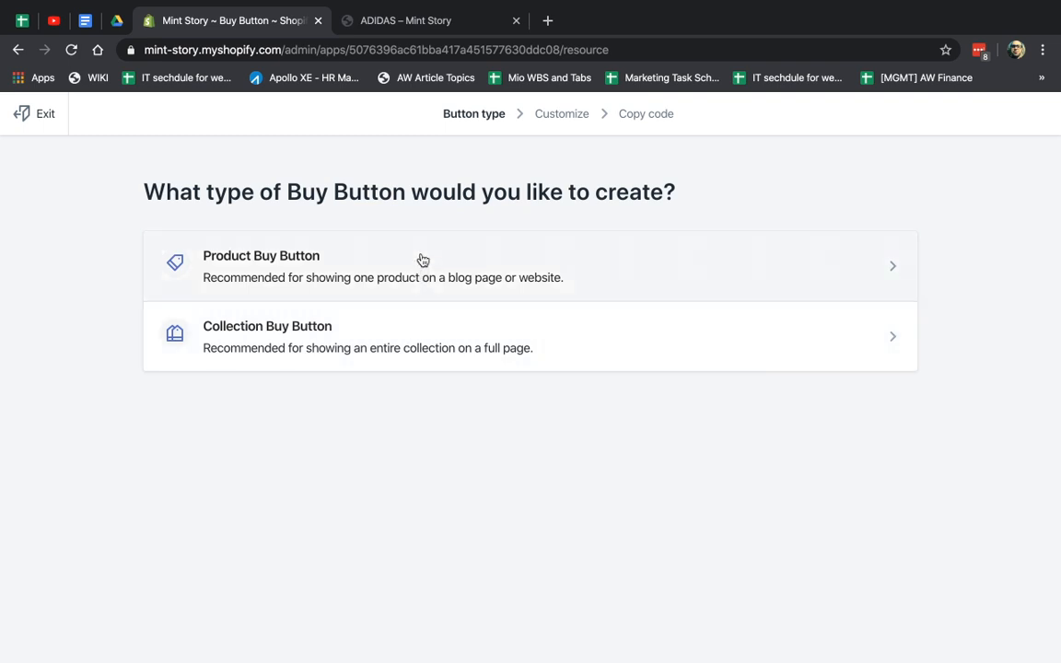
# Choose a product Buy Button for ADIDAS | CLASSIC BACKPACK found by searching 'classic'.
pyautogui.click(424, 265)
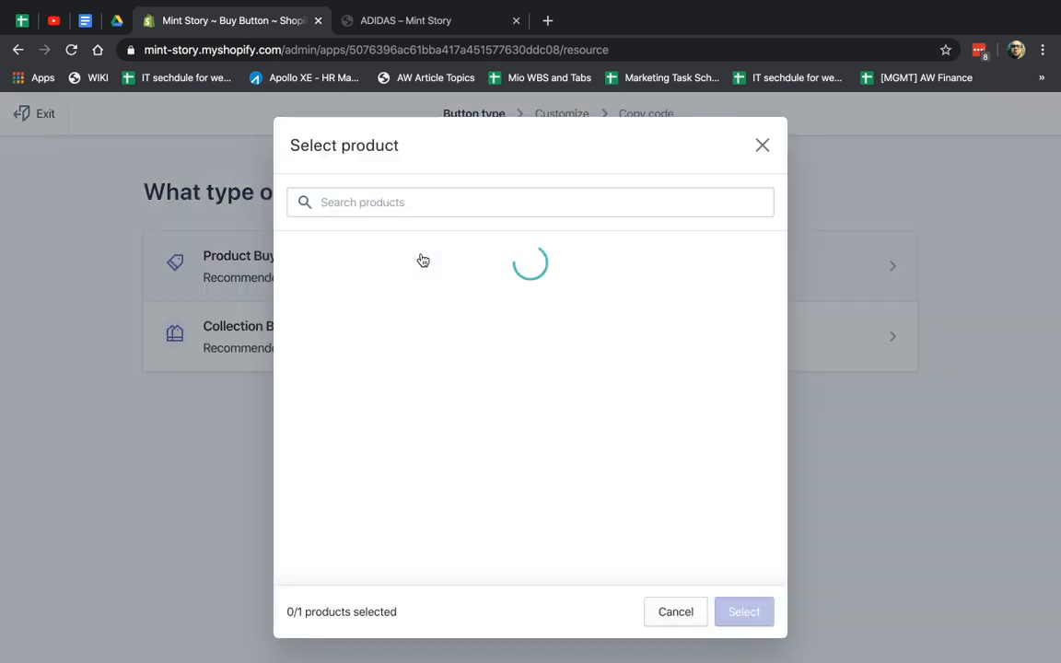
pyautogui.moveTo(626, 571)
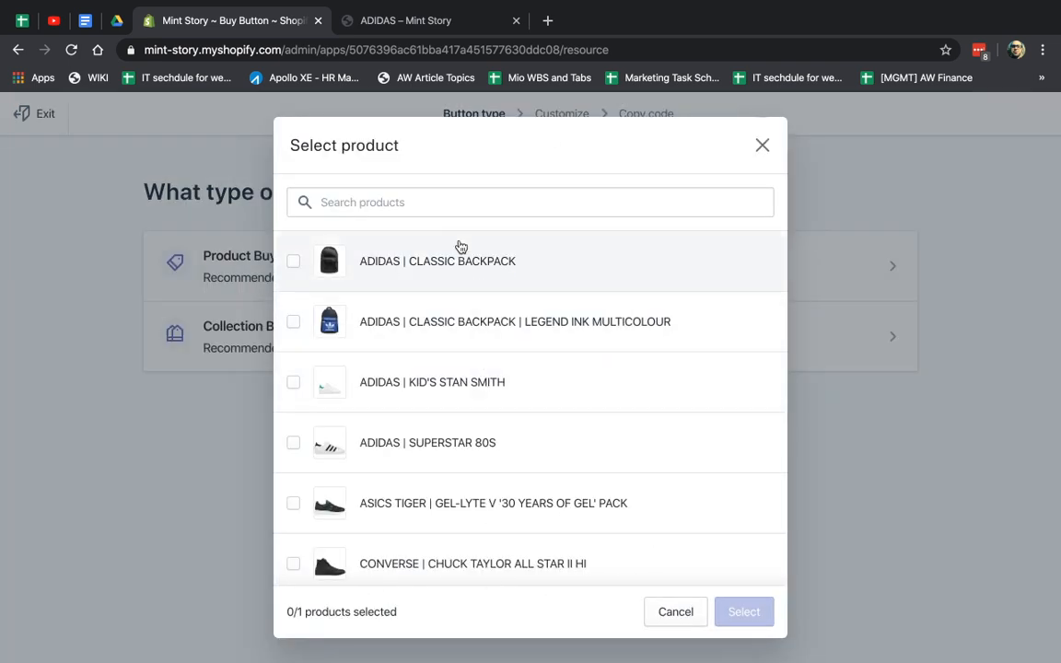
pyautogui.write('classic')
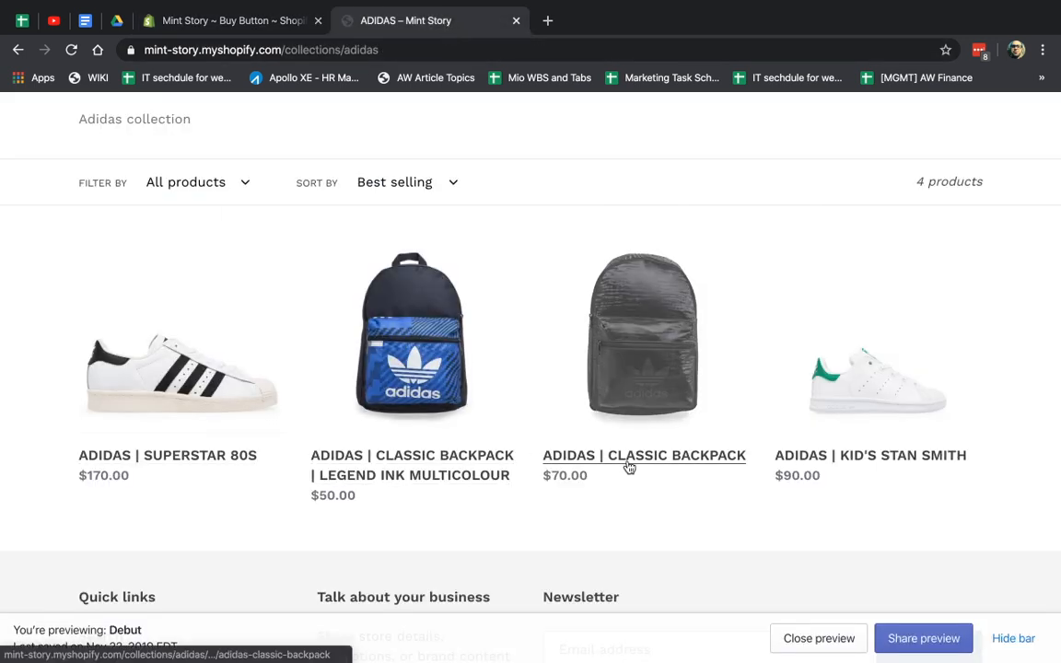
pyautogui.moveTo(667, 481)
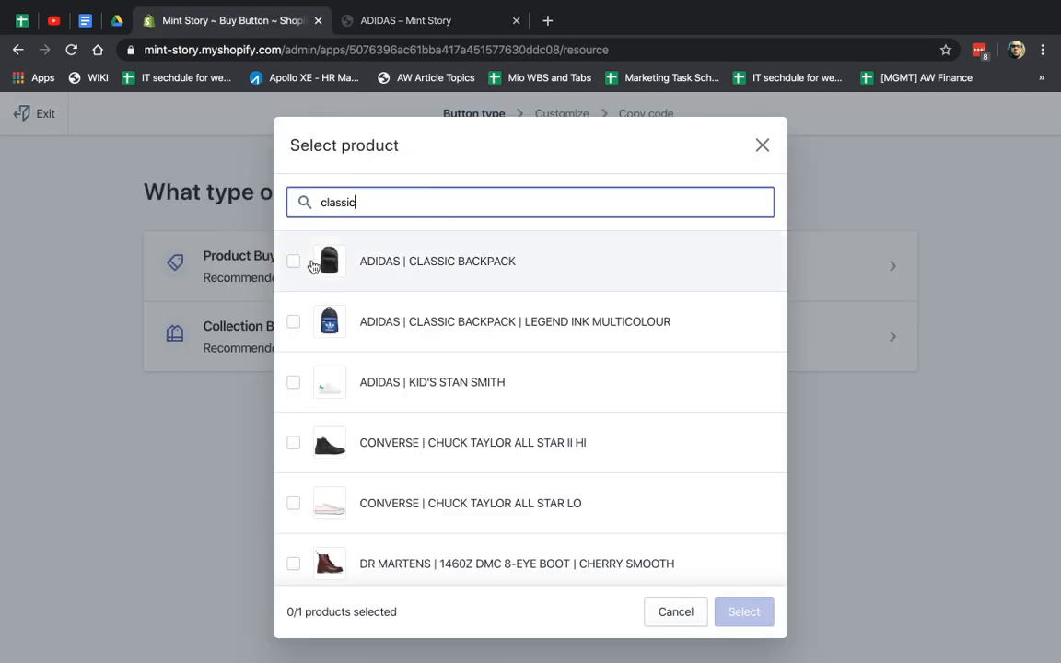
pyautogui.click(293, 262)
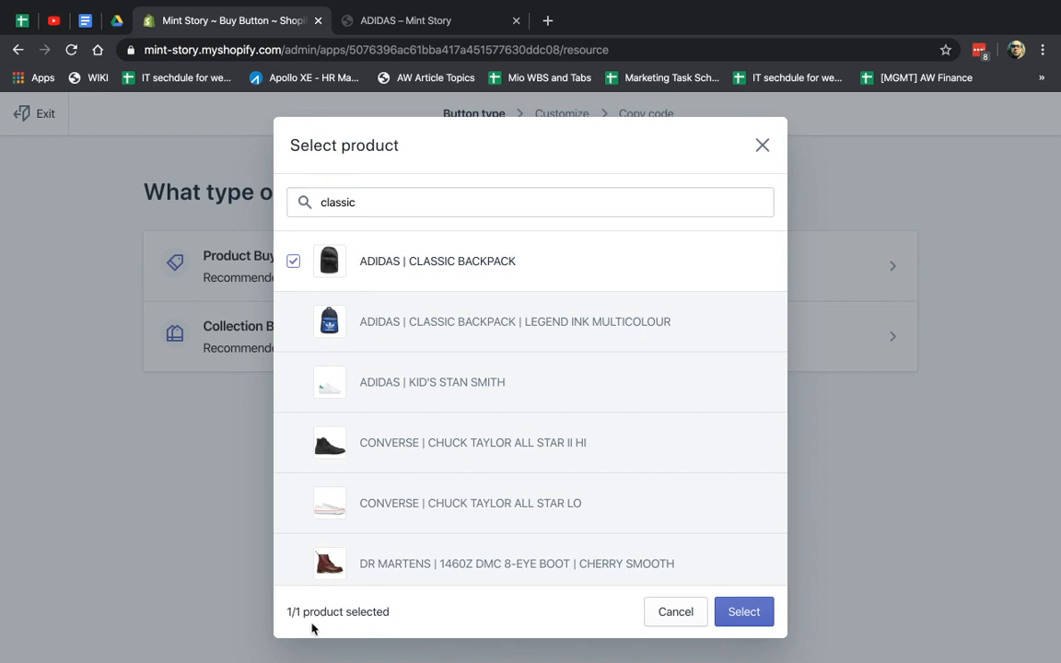
pyautogui.click(744, 612)
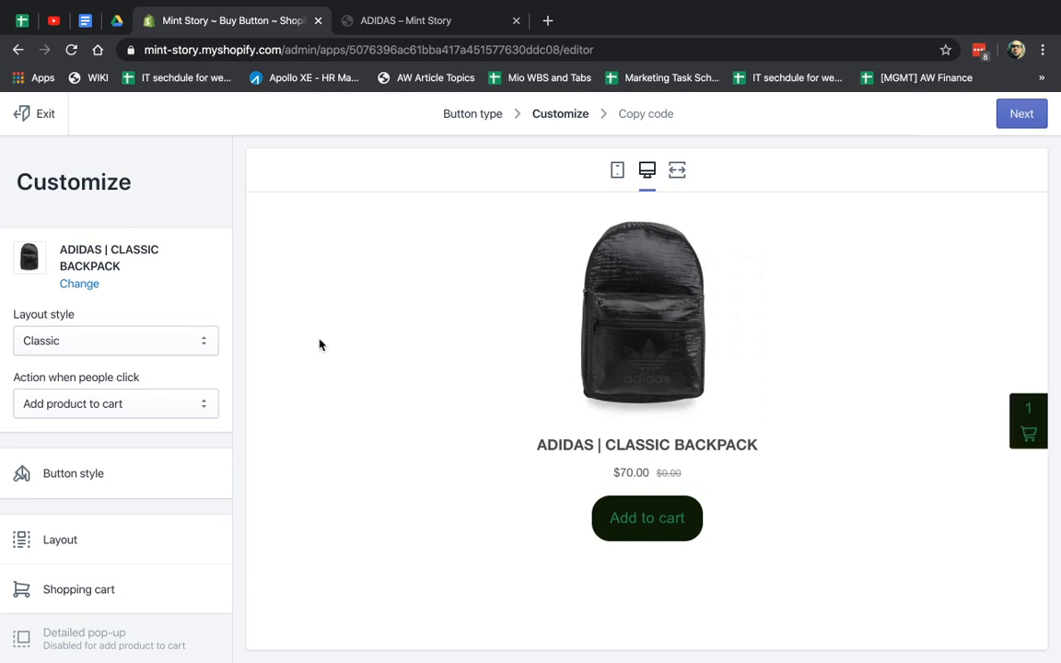
pyautogui.moveTo(121, 213)
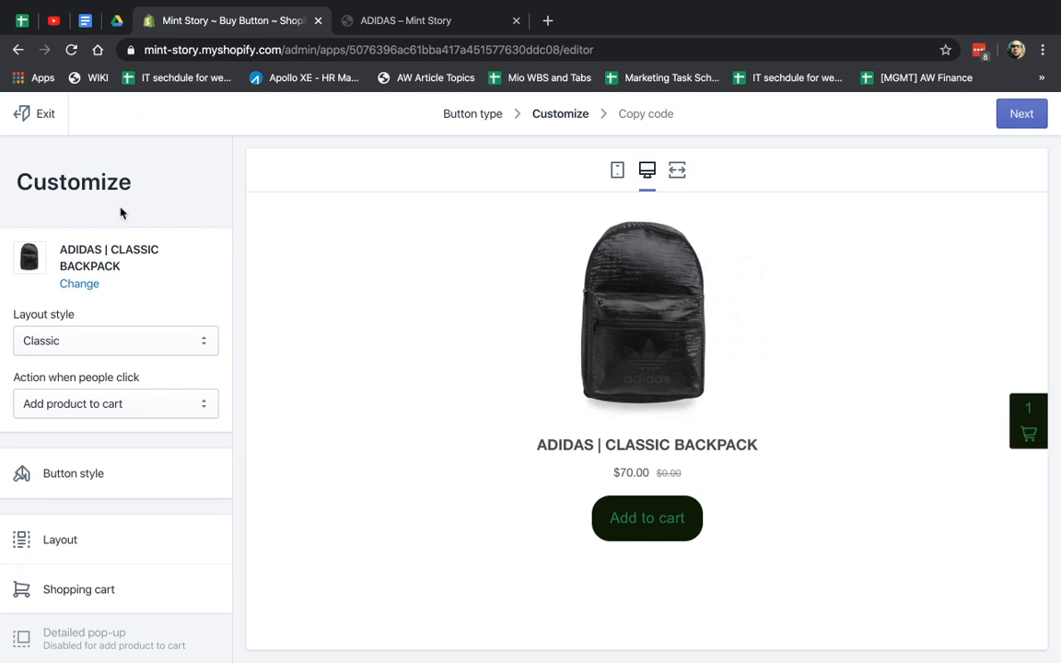
pyautogui.moveTo(678, 213)
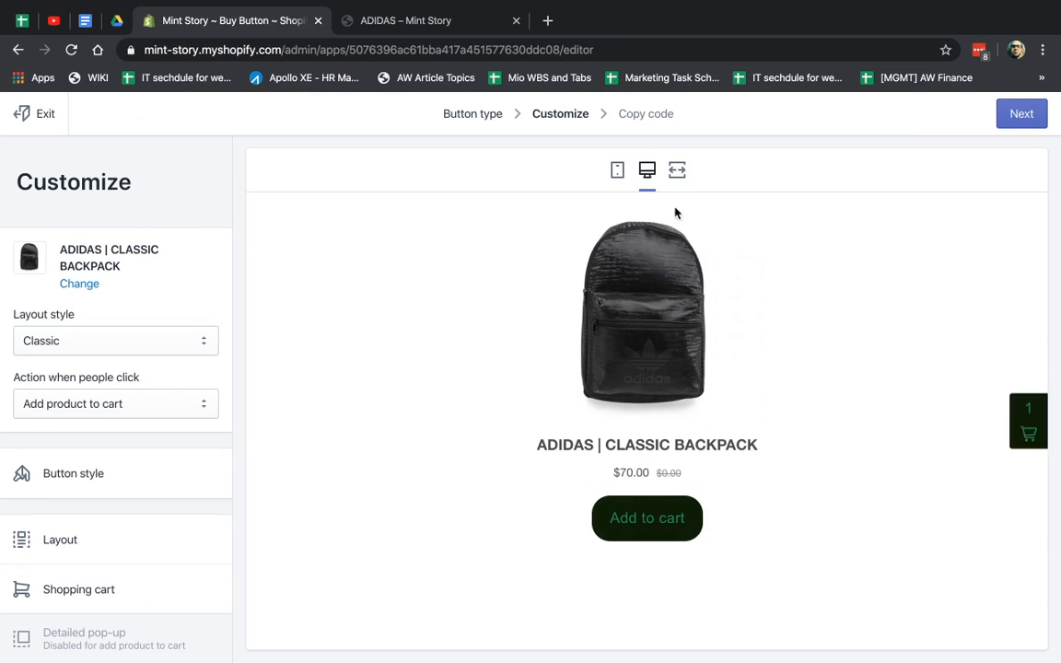
# Preview the button at phone and desktop widths while trying Classic and Full view layouts.
pyautogui.click(615, 169)
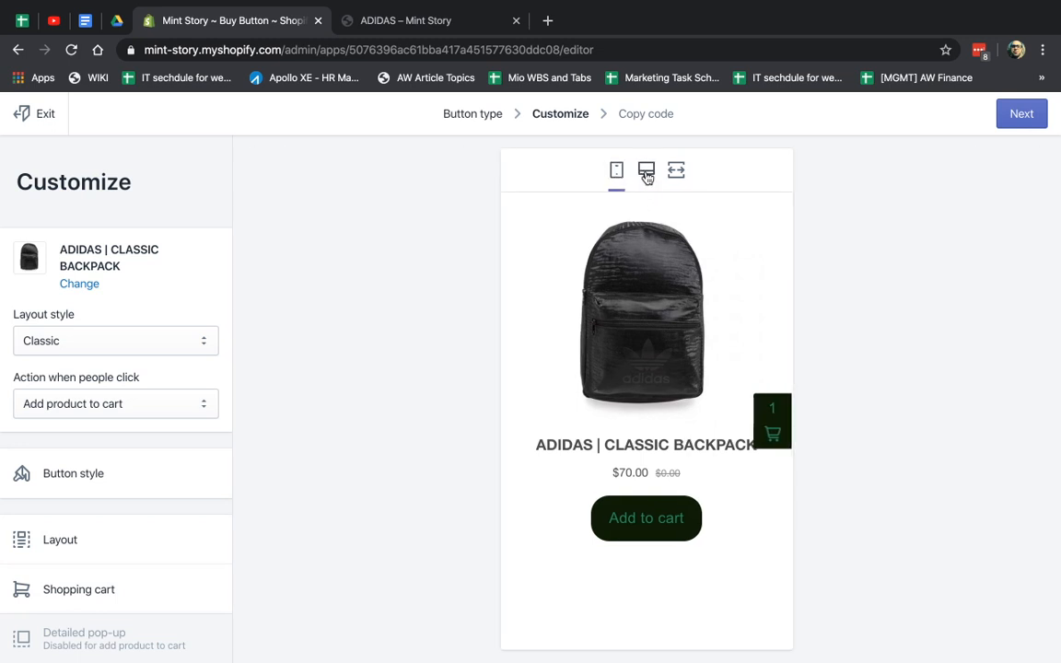
pyautogui.click(629, 169)
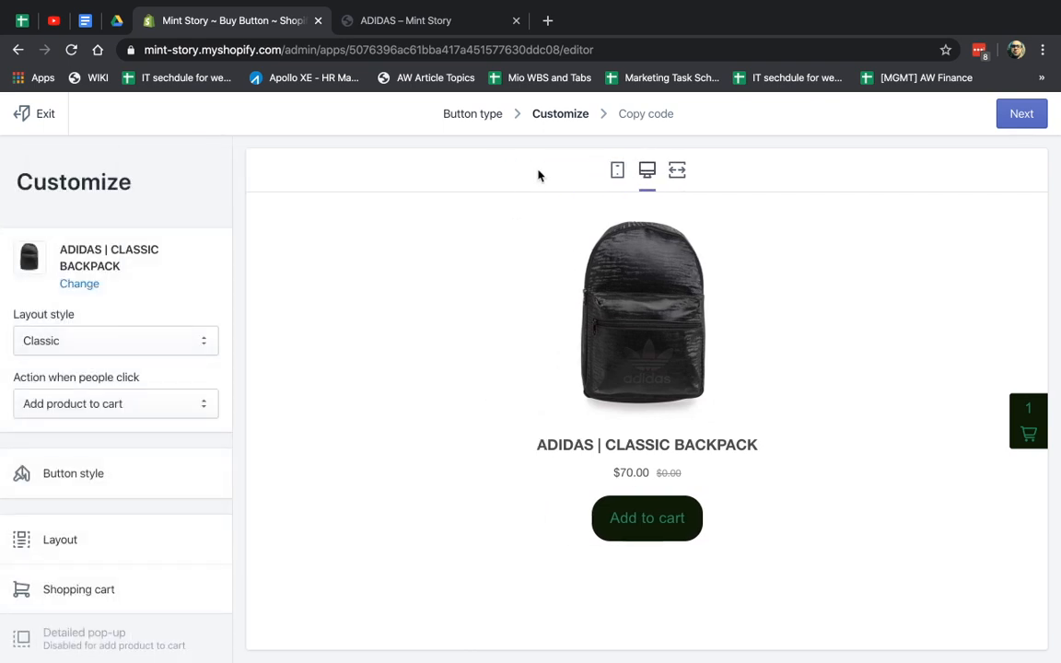
pyautogui.click(617, 169)
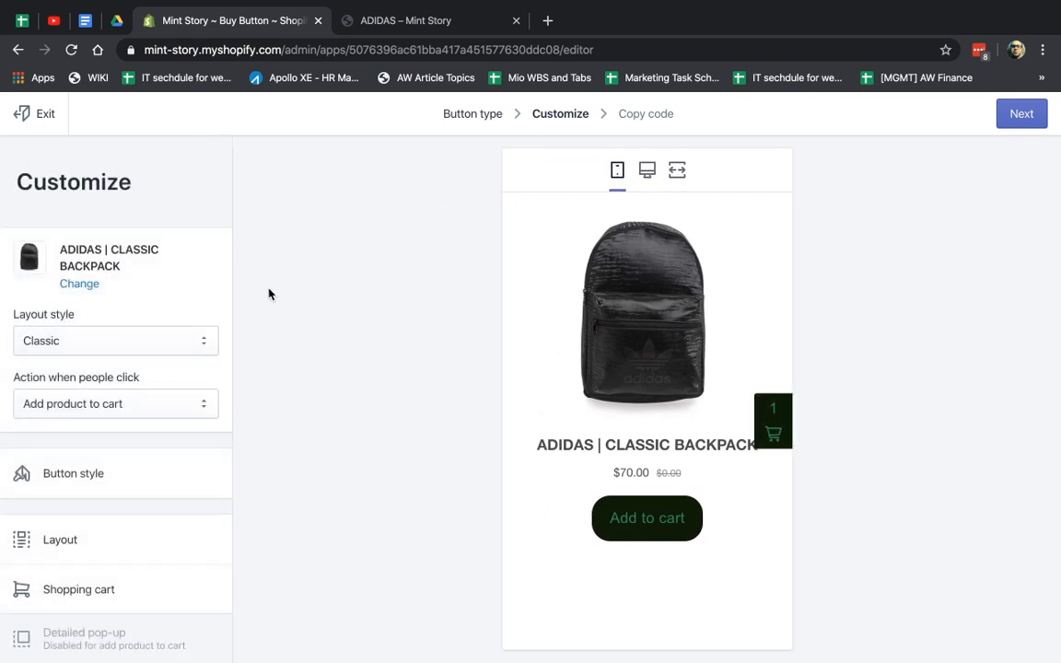
pyautogui.click(114, 339)
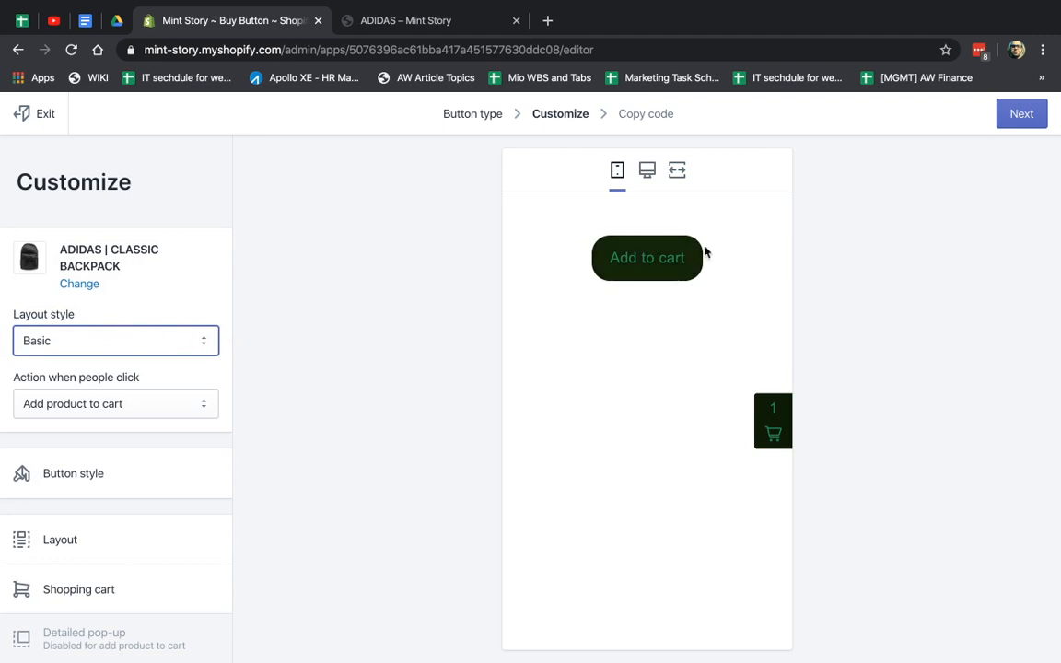
pyautogui.moveTo(280, 339)
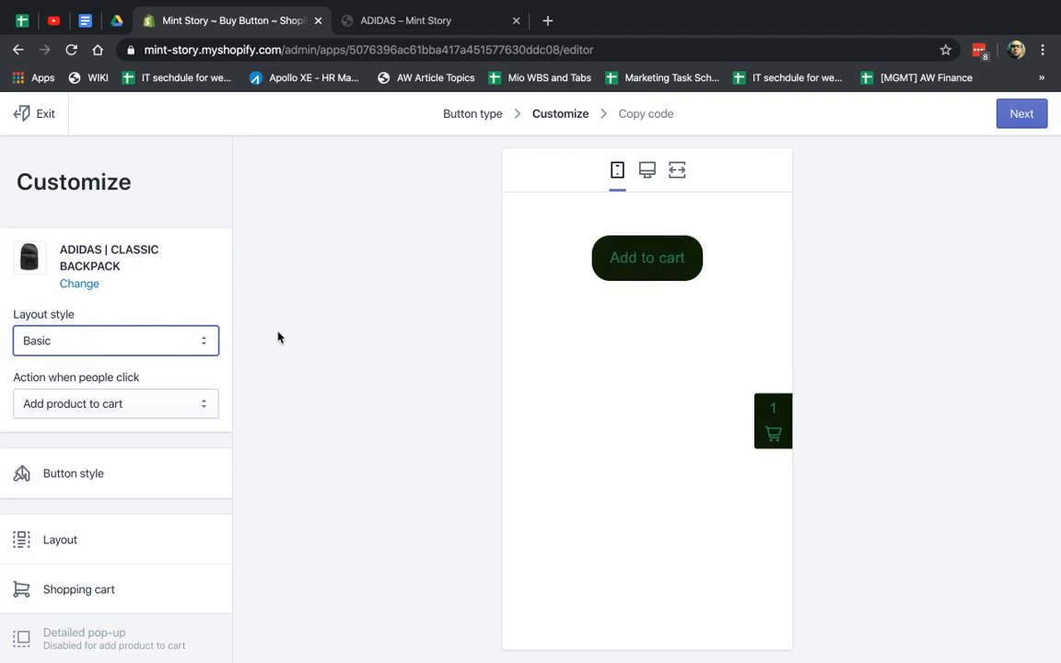
pyautogui.click(114, 341)
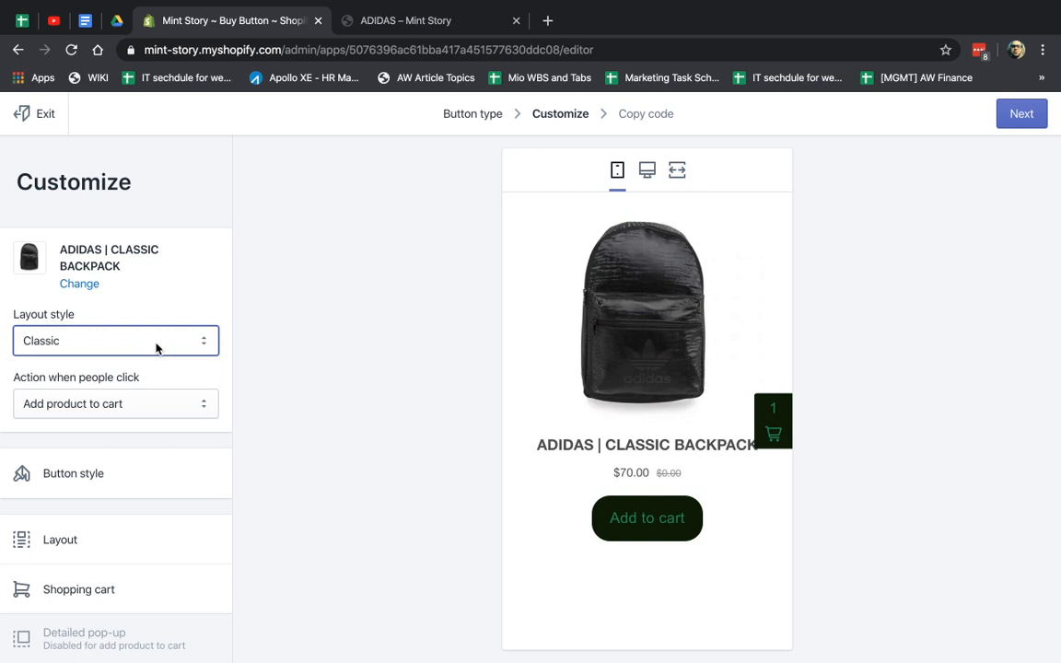
pyautogui.click(114, 341)
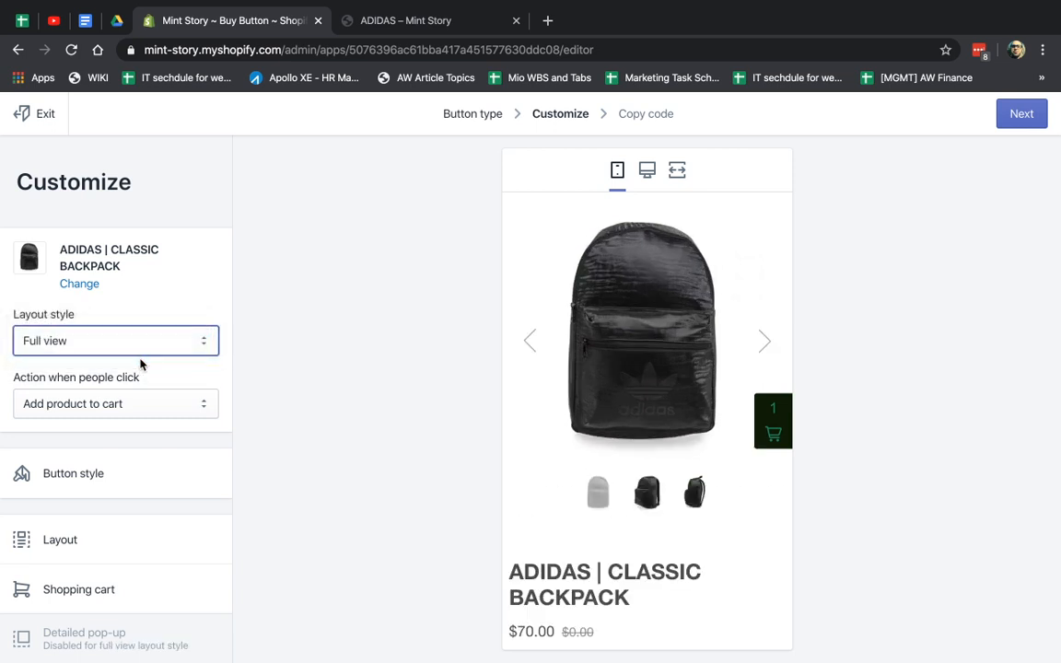
# Settle the backpack Buy Button's layout style on Basic.
pyautogui.scroll(-3)
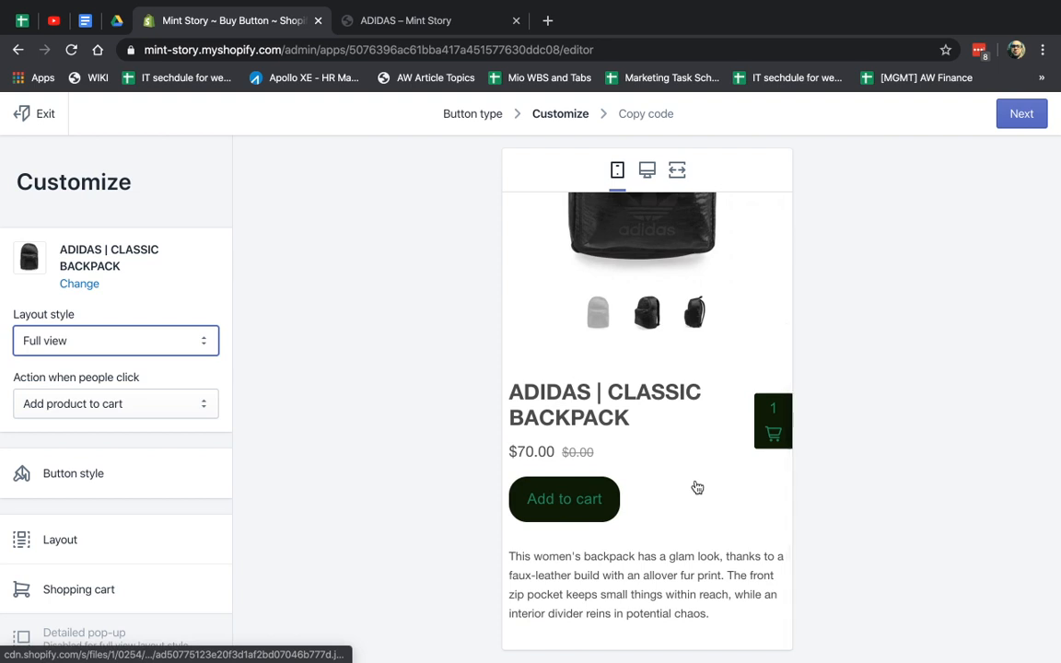
pyautogui.click(114, 340)
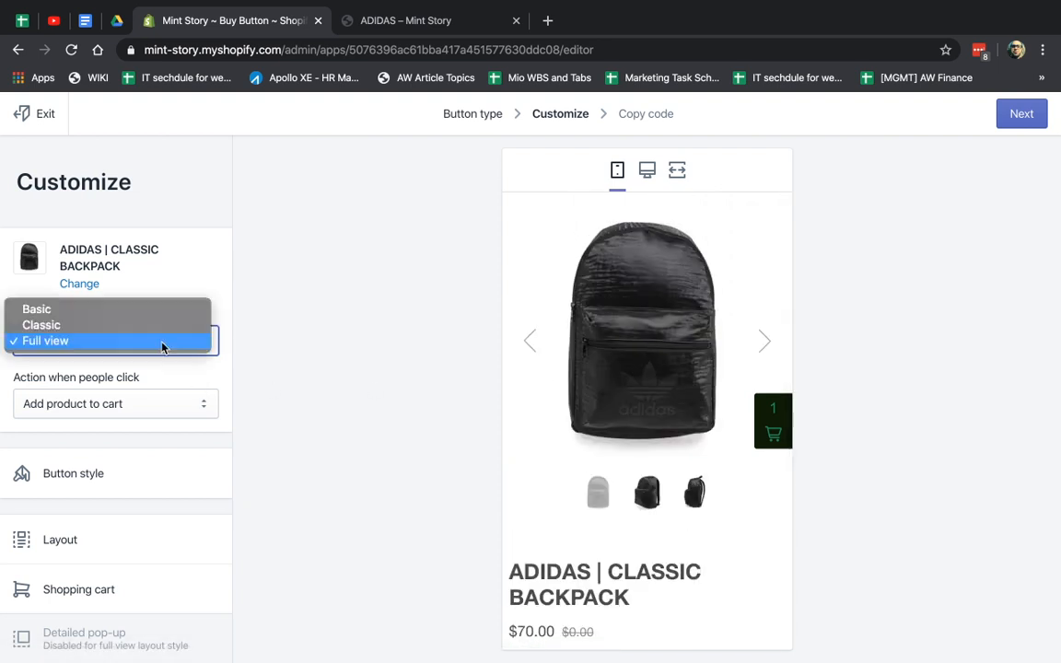
pyautogui.click(40, 324)
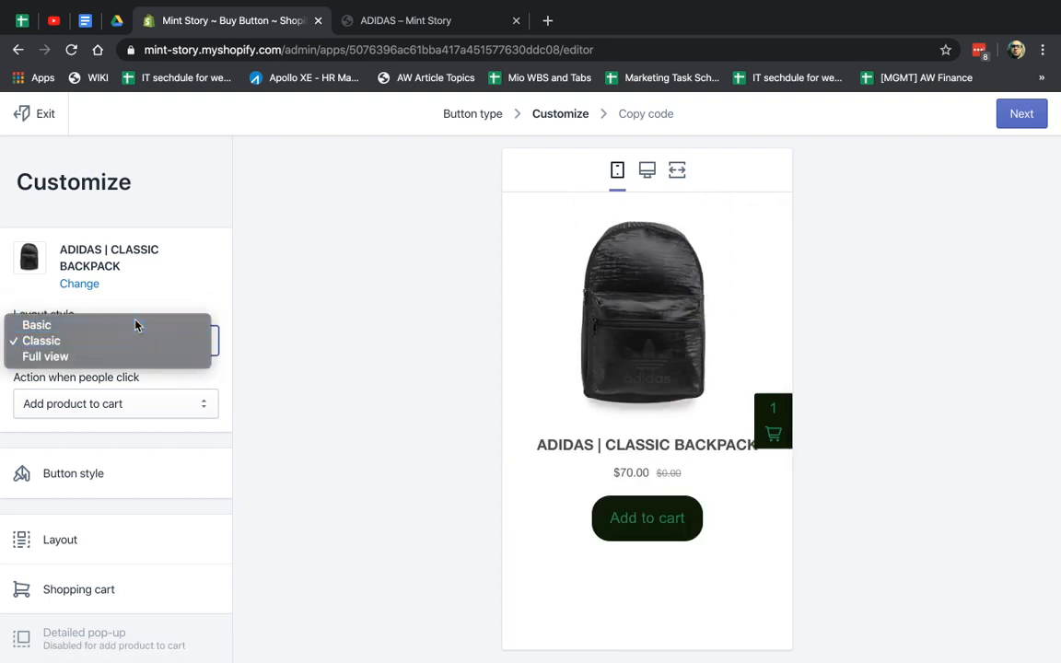
pyautogui.click(37, 324)
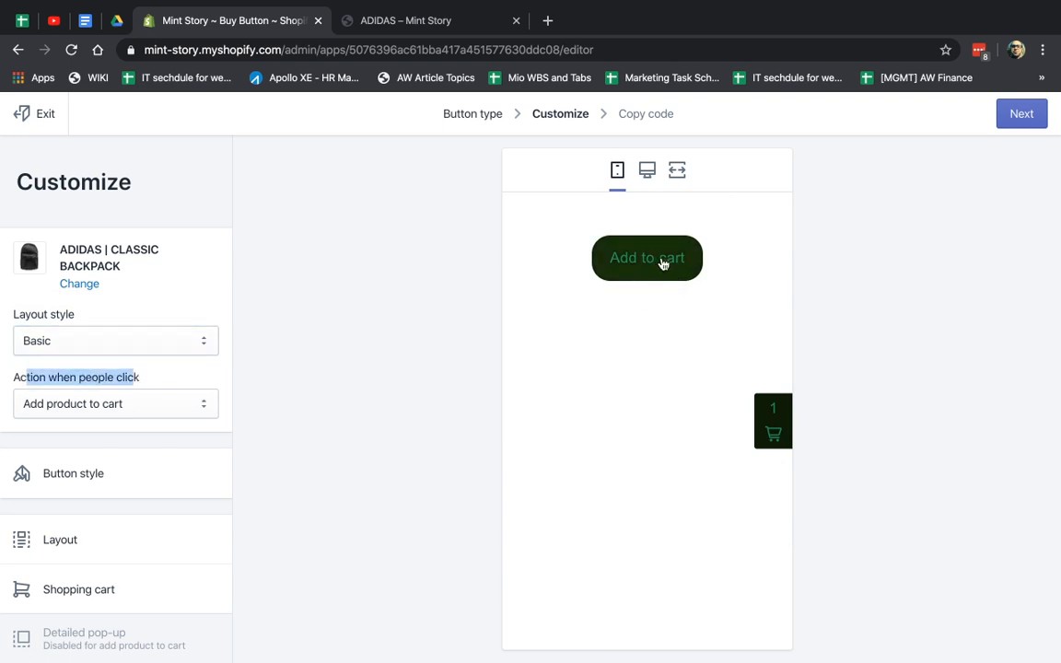
pyautogui.moveTo(41, 413)
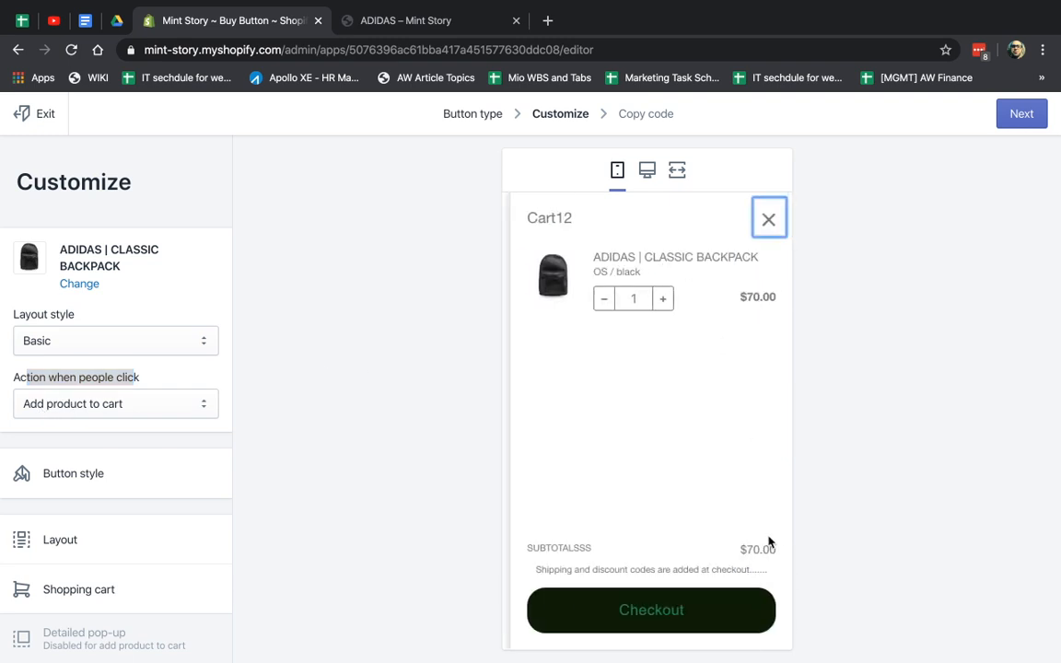
# Test Add to cart in the preview cart, reducing the backpack quantity to one.
pyautogui.click(768, 218)
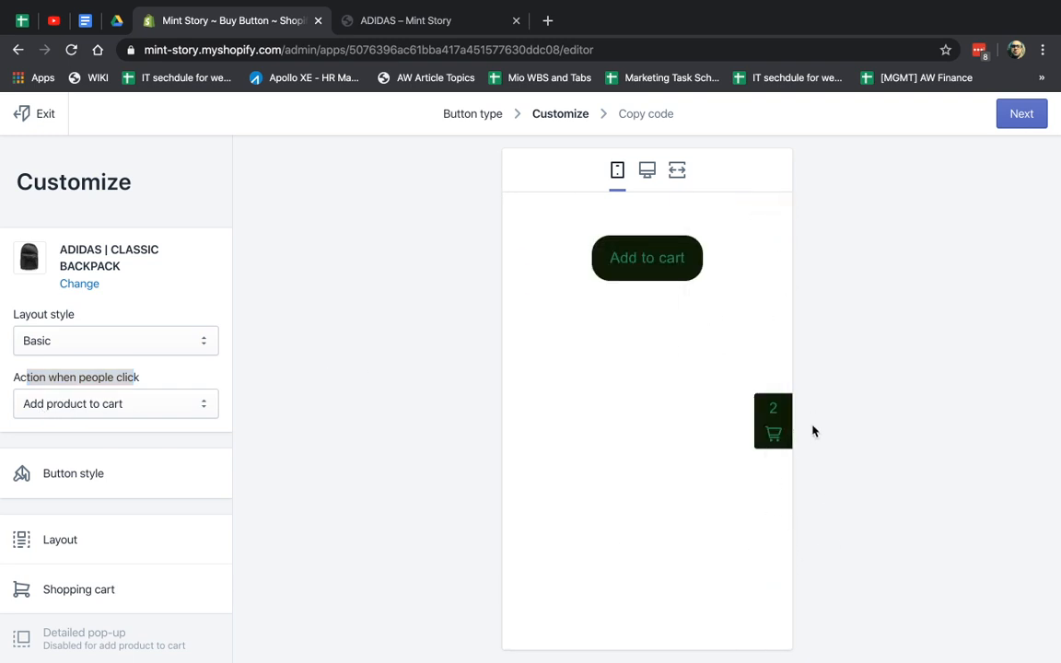
pyautogui.click(773, 422)
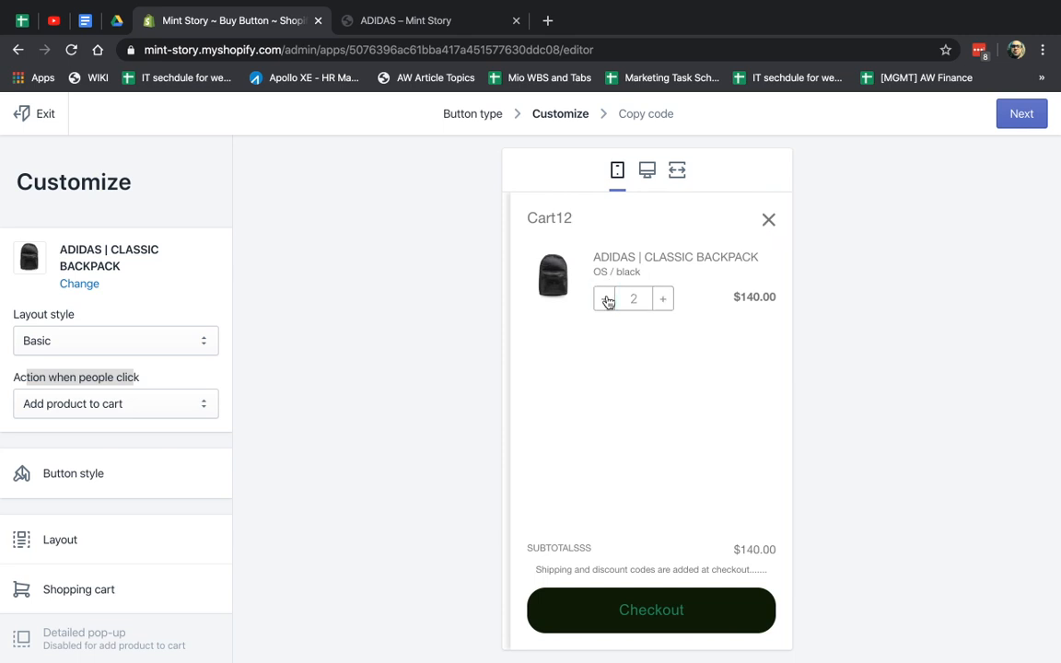
pyautogui.click(602, 296)
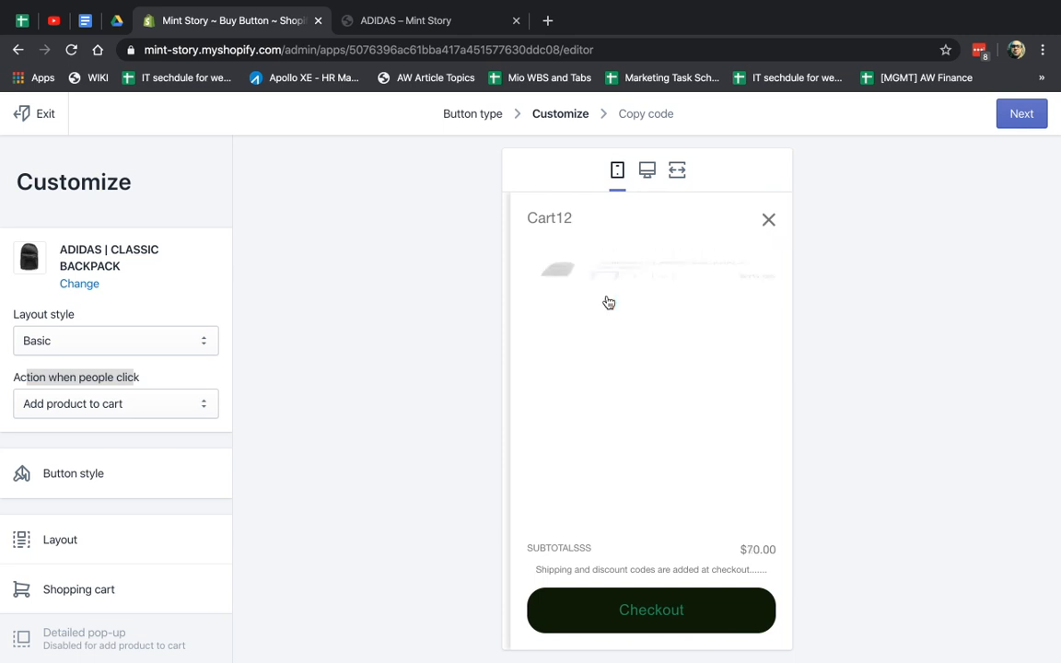
pyautogui.click(770, 219)
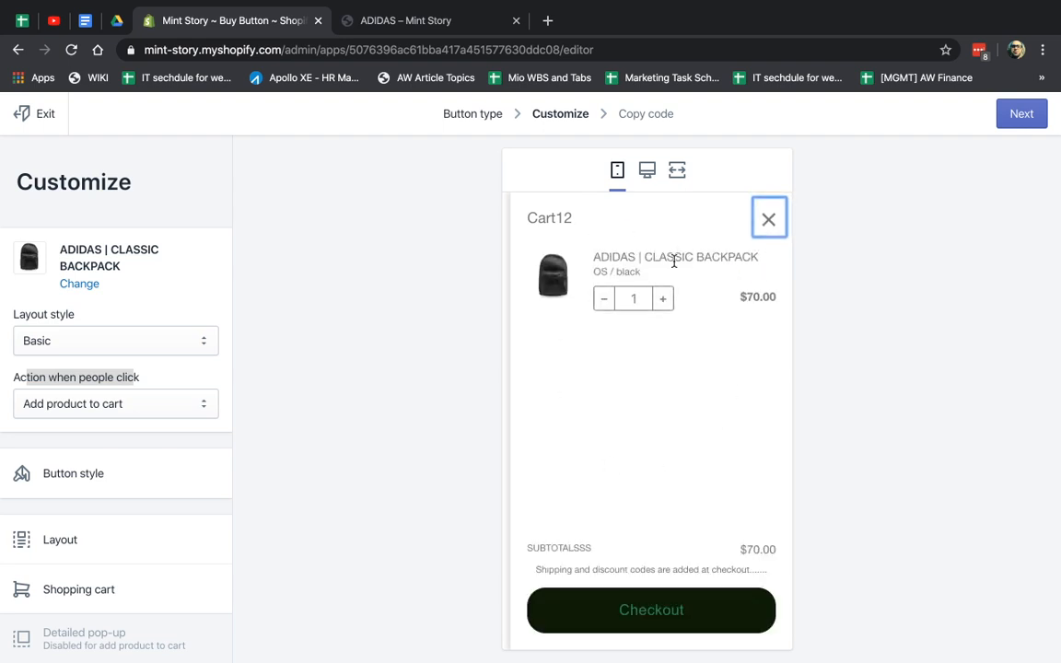
pyautogui.click(769, 217)
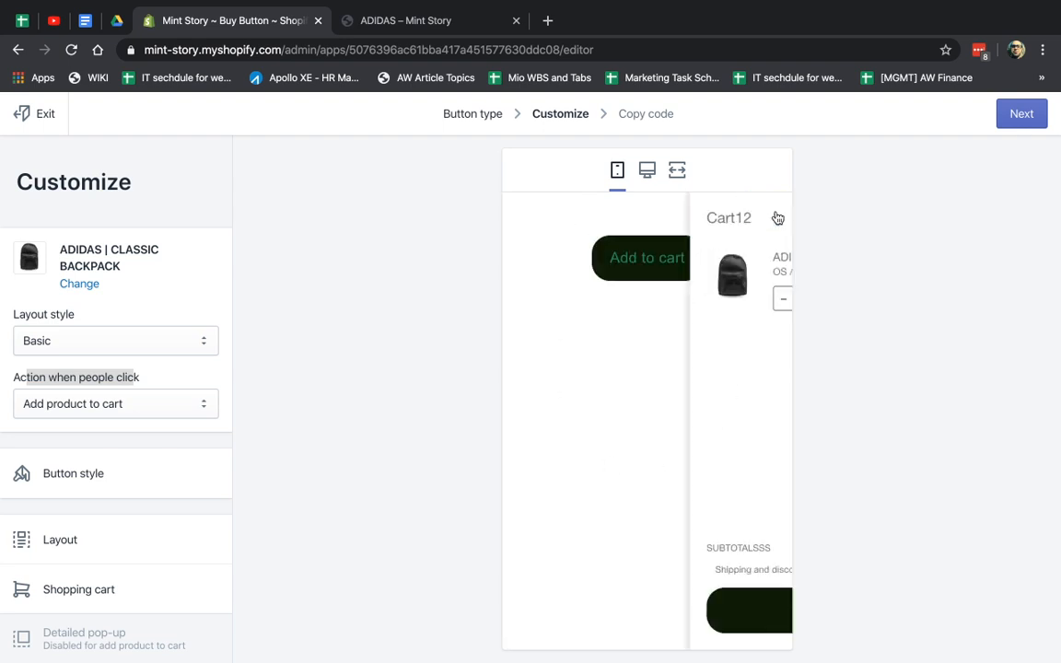
pyautogui.click(777, 217)
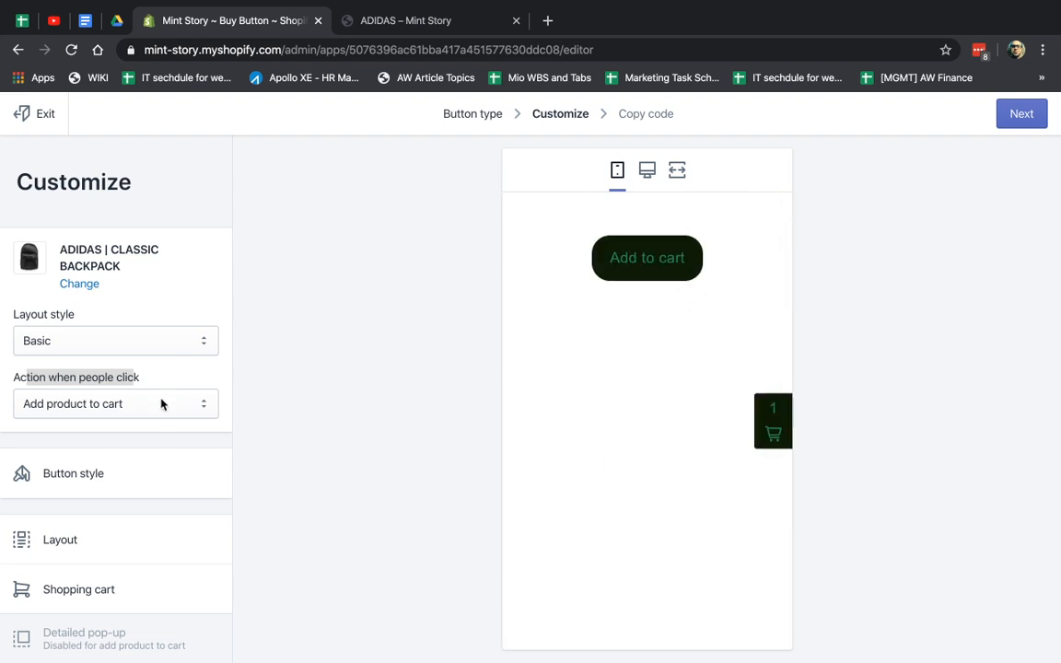
# Set the click action to Direct to checkout and test Buy now opening the $70 backpack checkout.
pyautogui.click(114, 404)
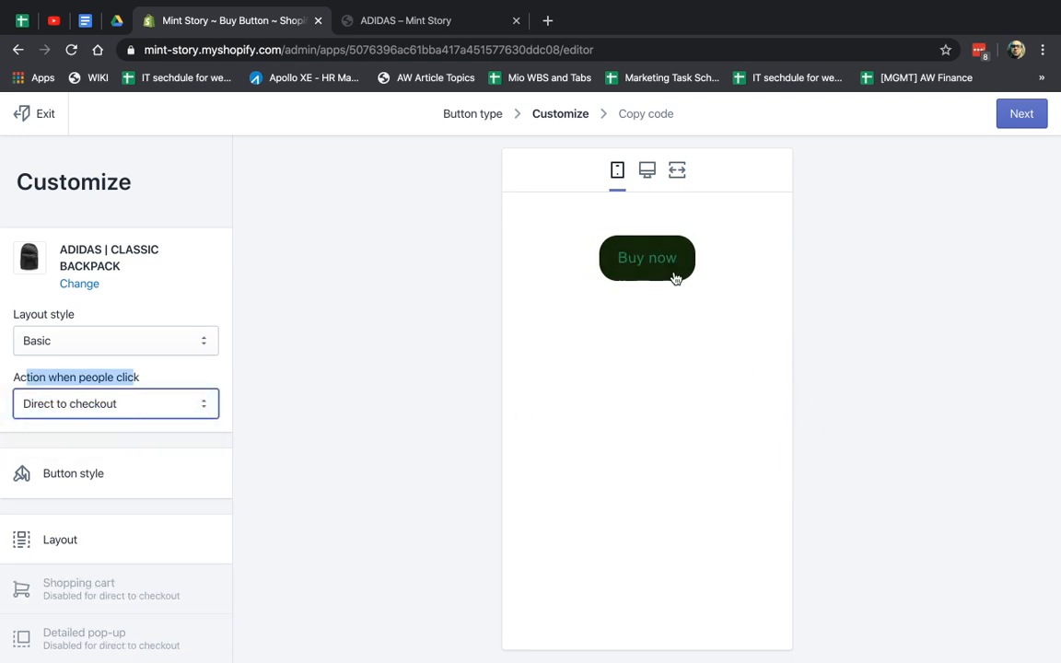
pyautogui.click(647, 258)
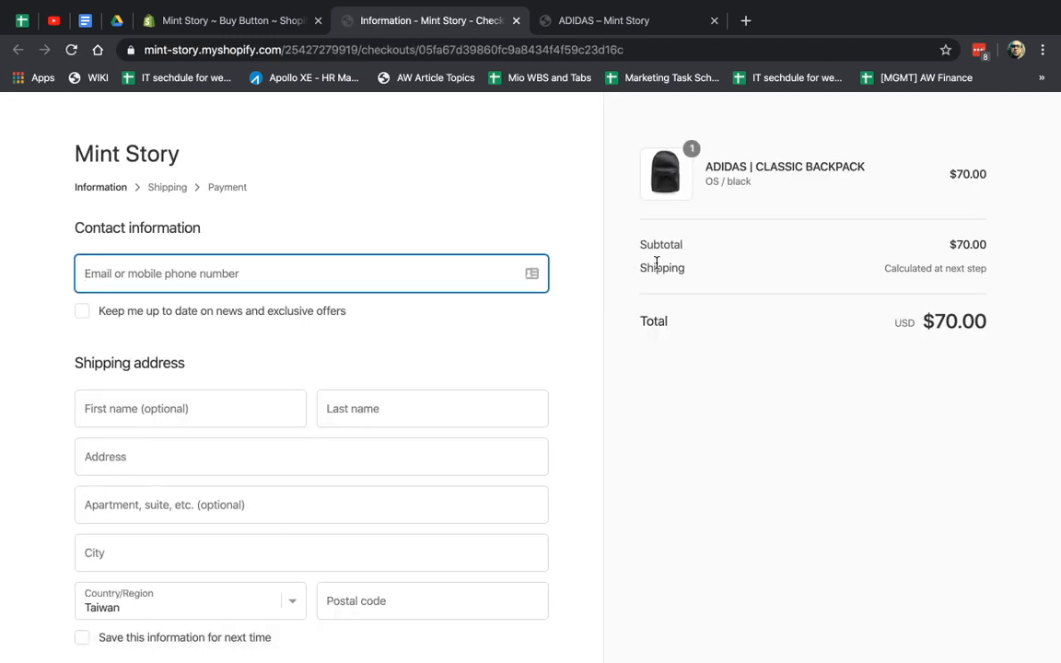
pyautogui.moveTo(420, 114)
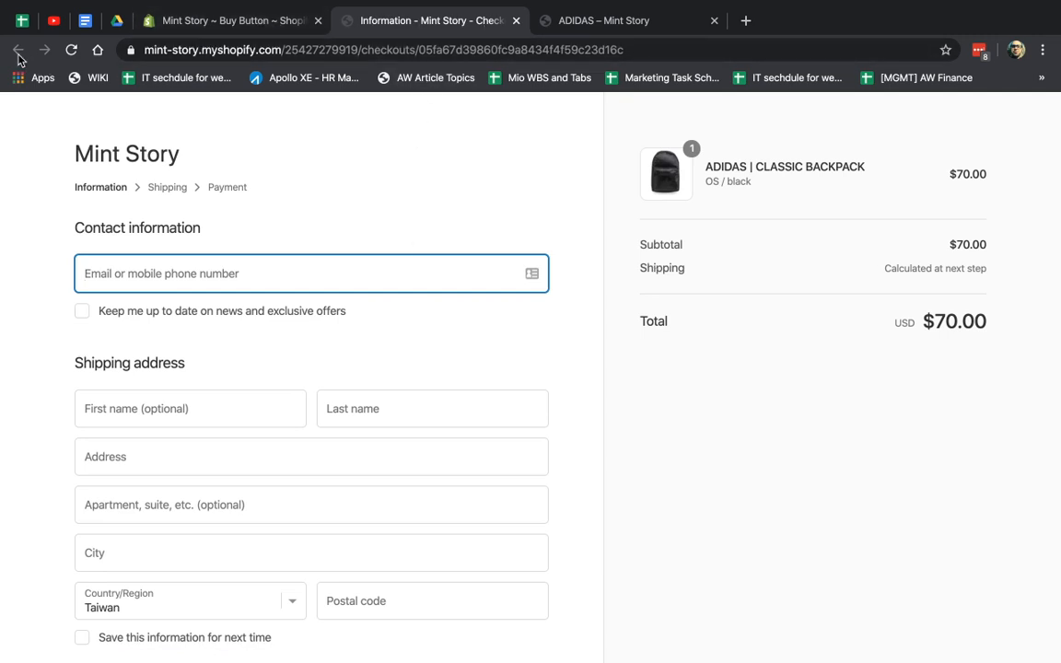
pyautogui.click(230, 21)
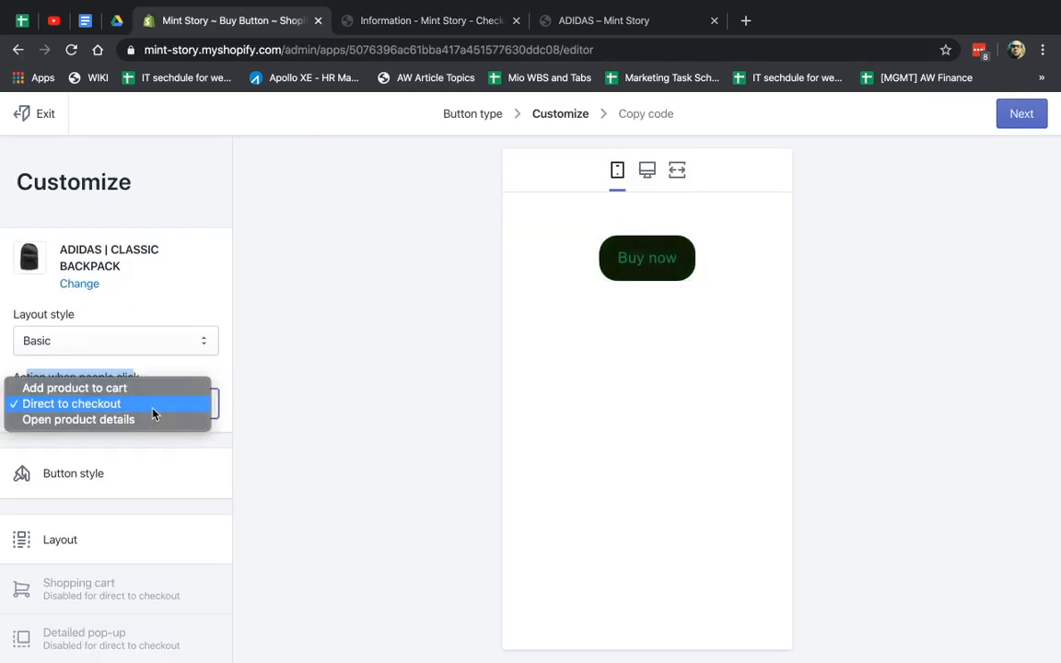
# Set the action to Add product to cart and test two backpacks in the preview cart.
pyautogui.click(78, 420)
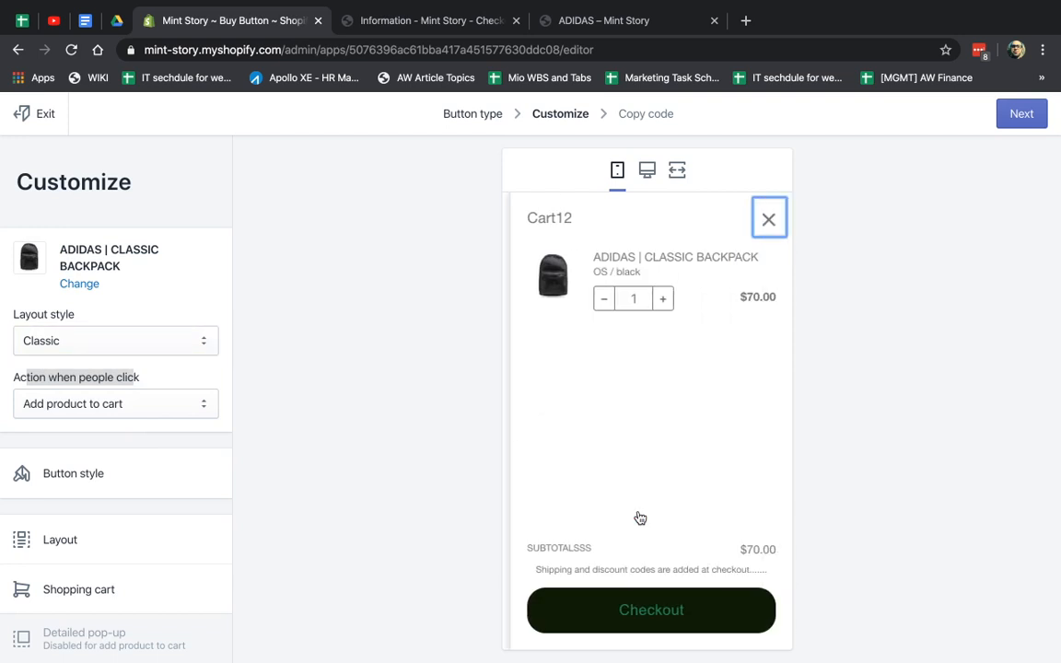
pyautogui.click(663, 299)
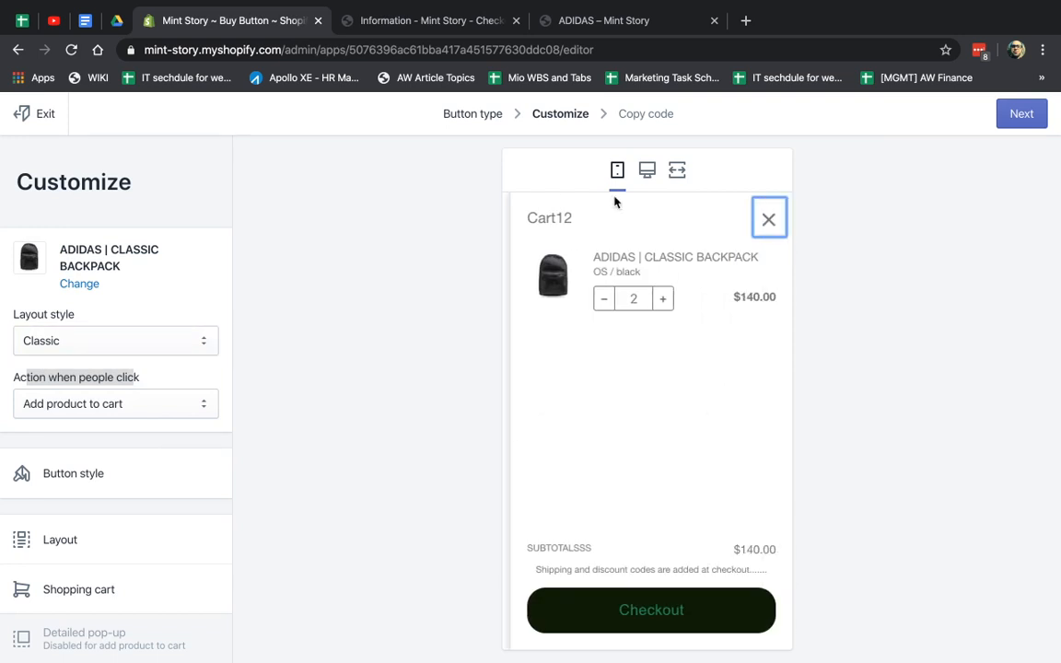
pyautogui.moveTo(759, 288)
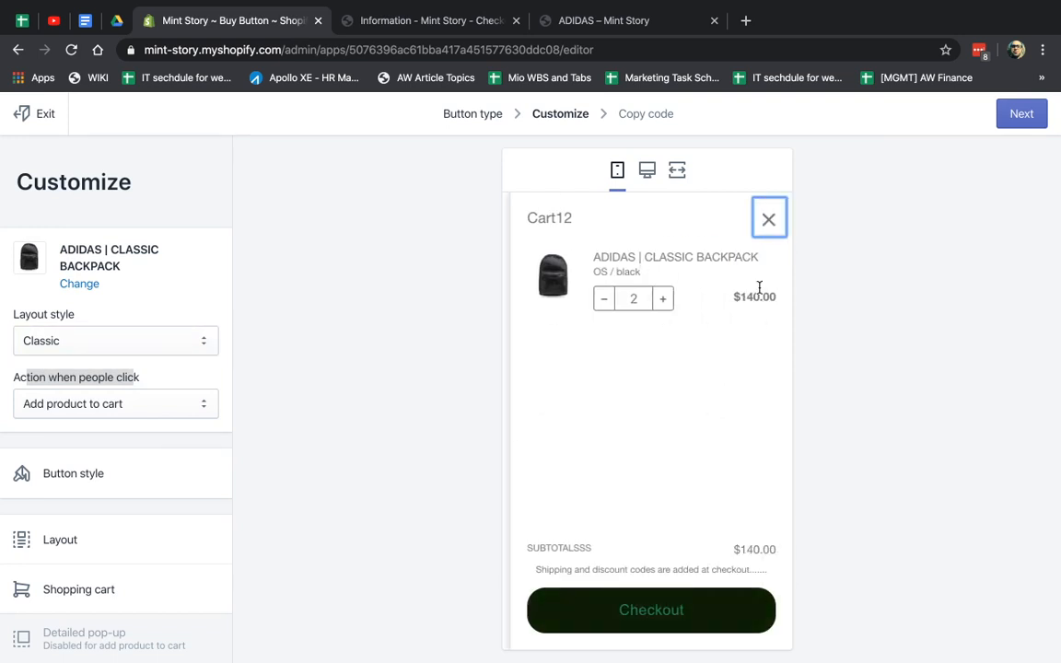
pyautogui.click(770, 217)
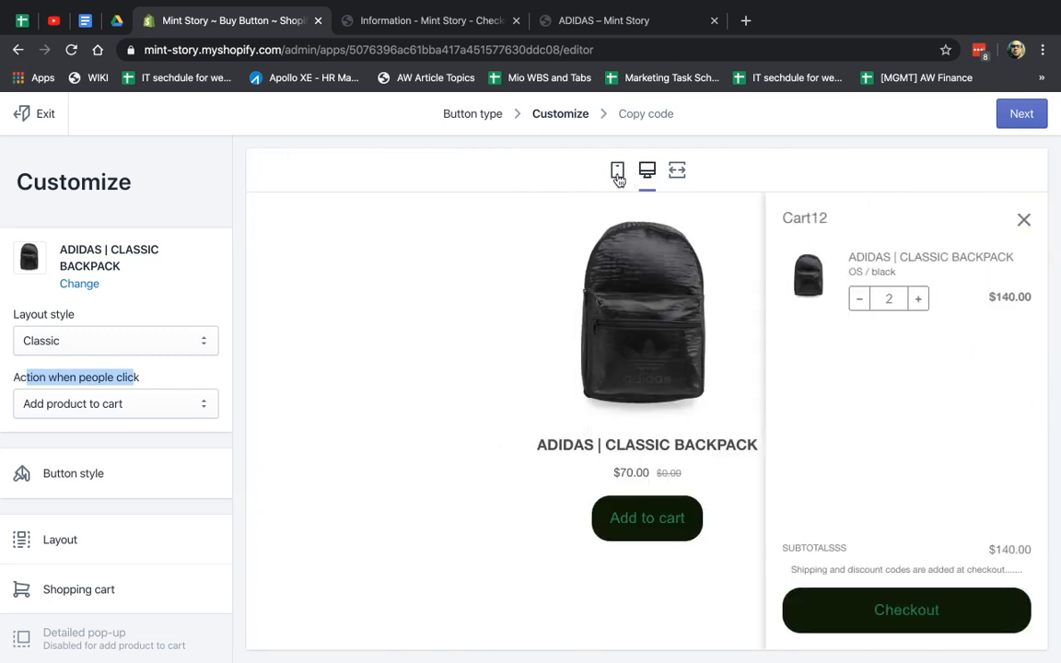
pyautogui.click(114, 403)
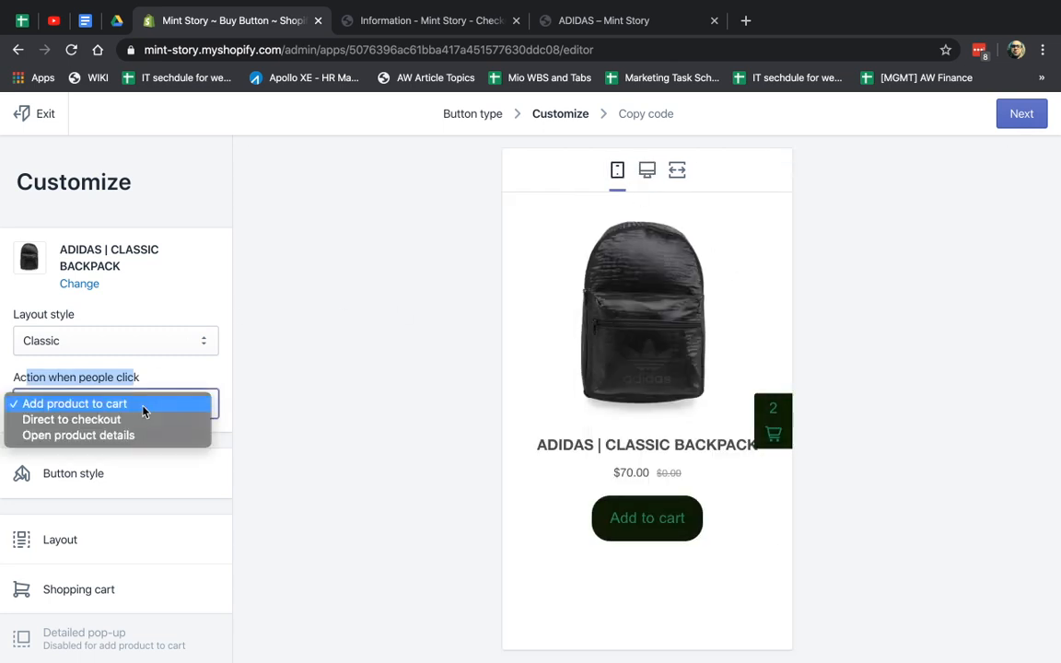
# Try the full view layout, then keep Classic layout with add product to cart.
pyautogui.click(114, 341)
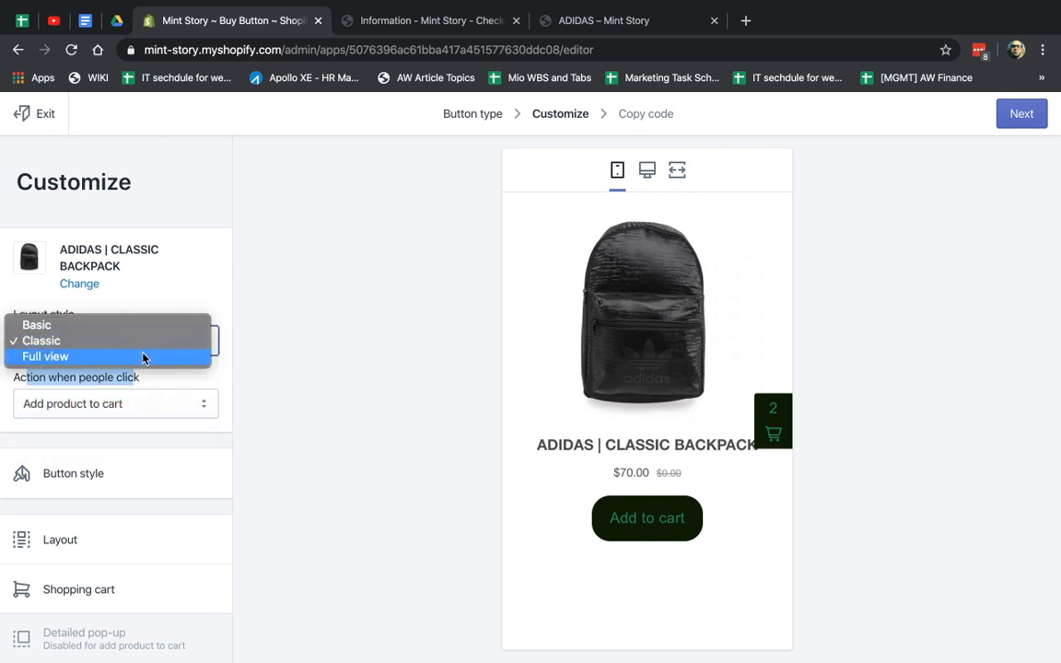
pyautogui.click(44, 357)
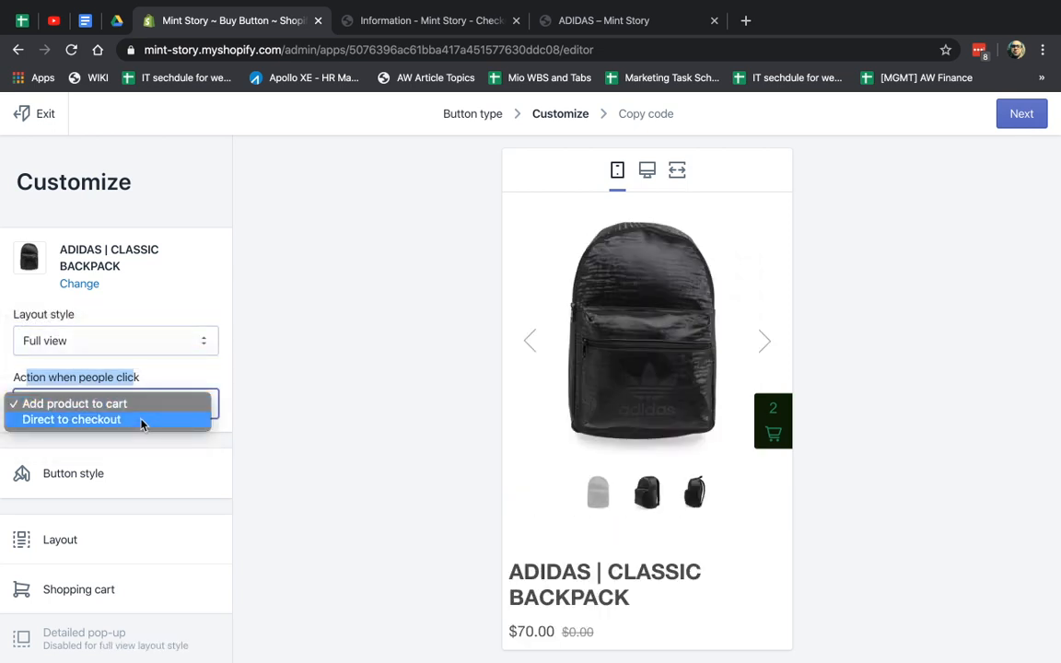
pyautogui.click(114, 340)
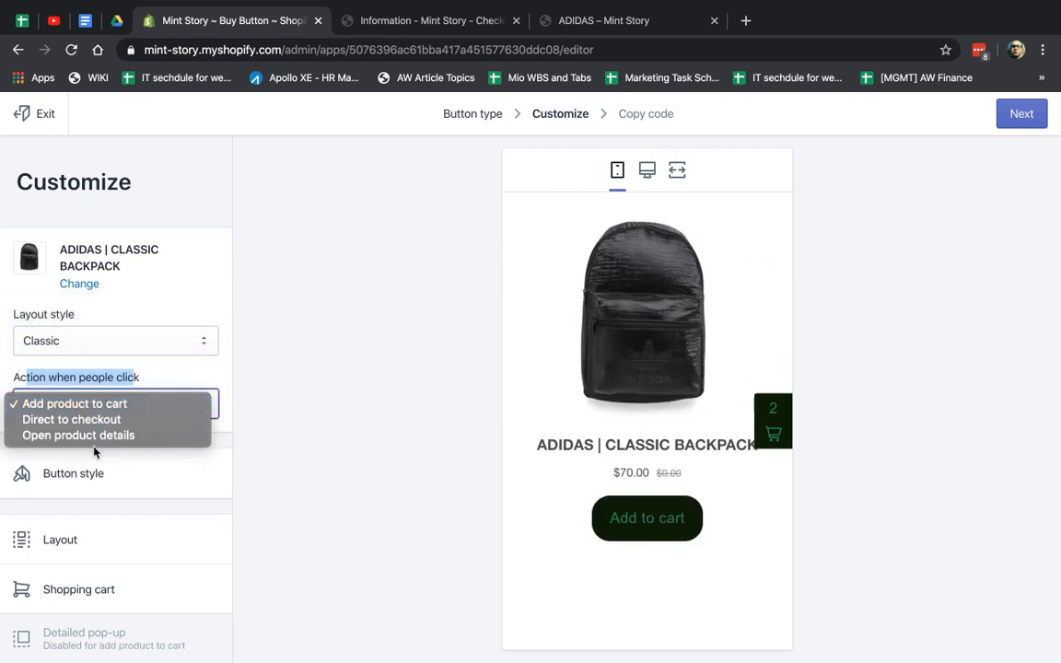
pyautogui.click(74, 403)
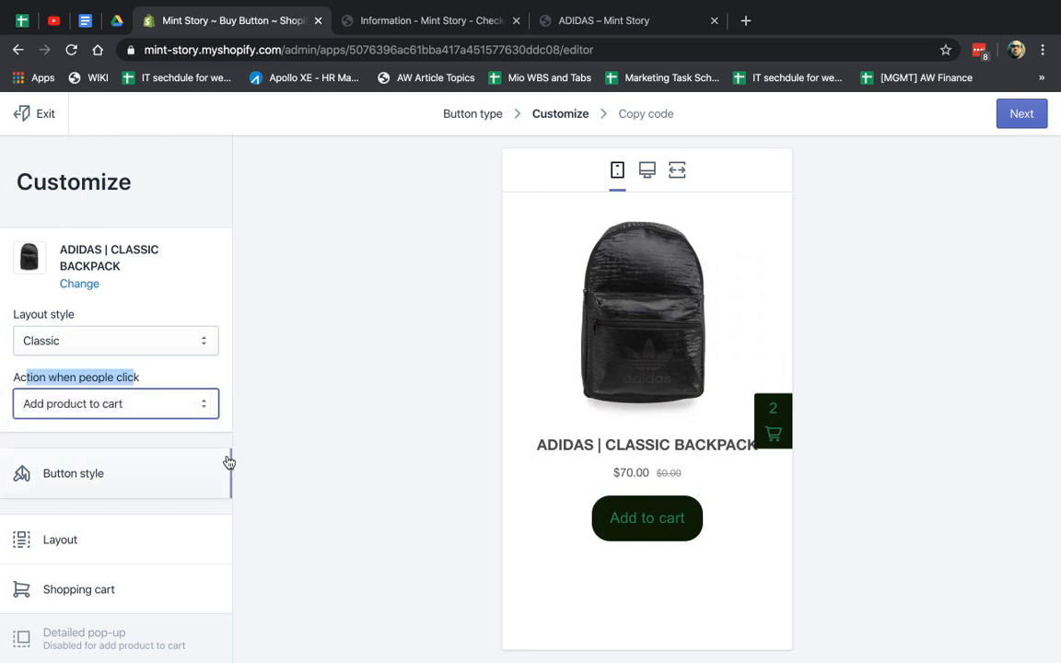
# Give the button 11 px rounded corners and 30 px width in Button style.
pyautogui.click(73, 472)
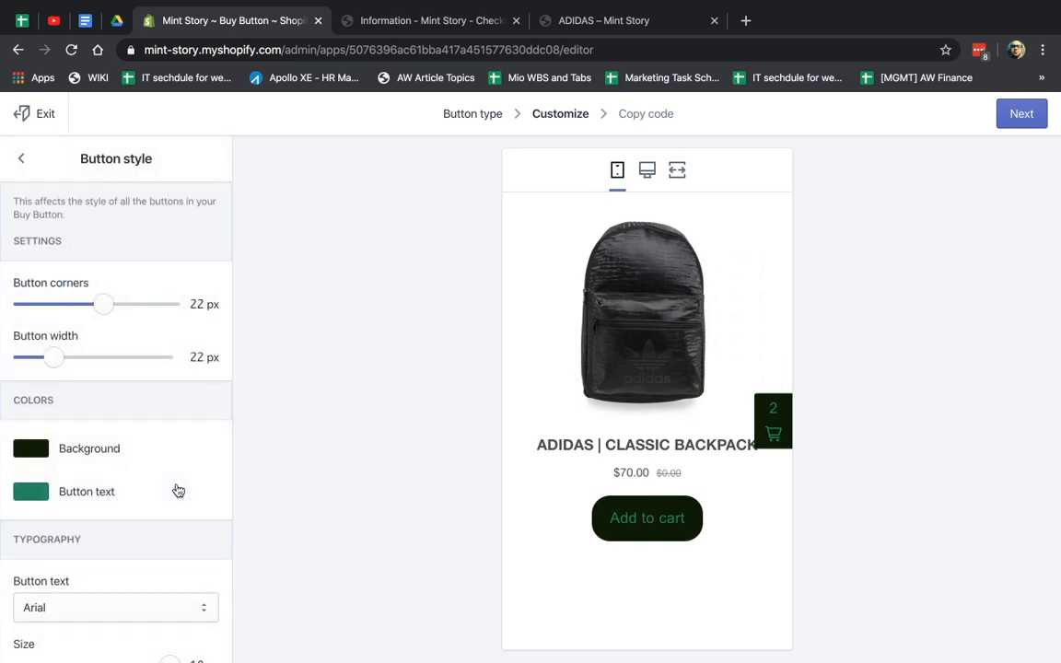
pyautogui.moveTo(631, 438)
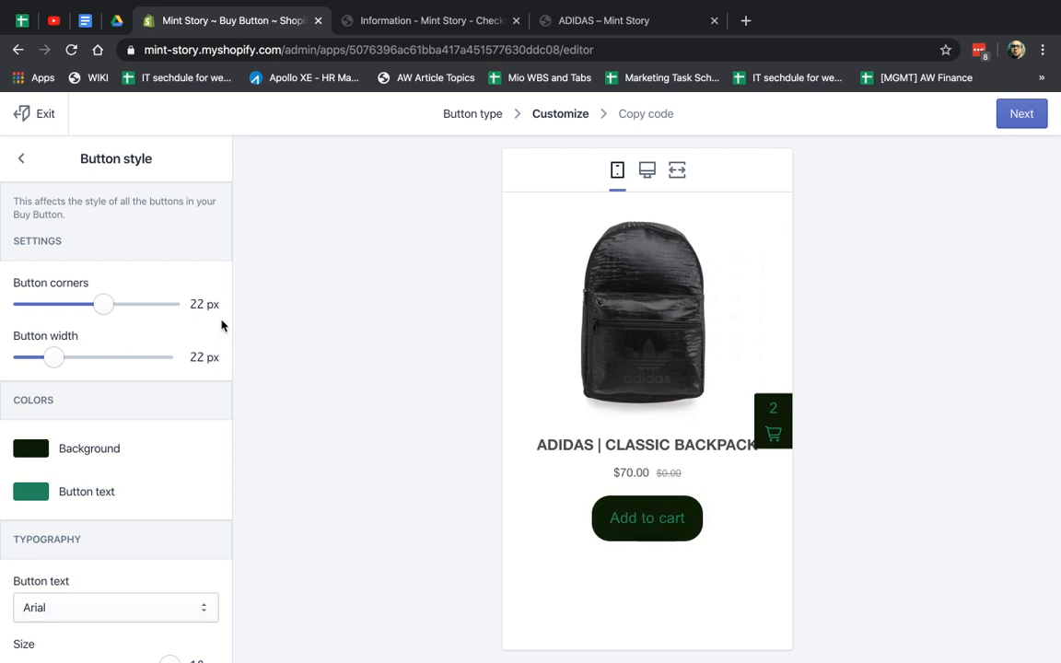
pyautogui.moveTo(746, 446)
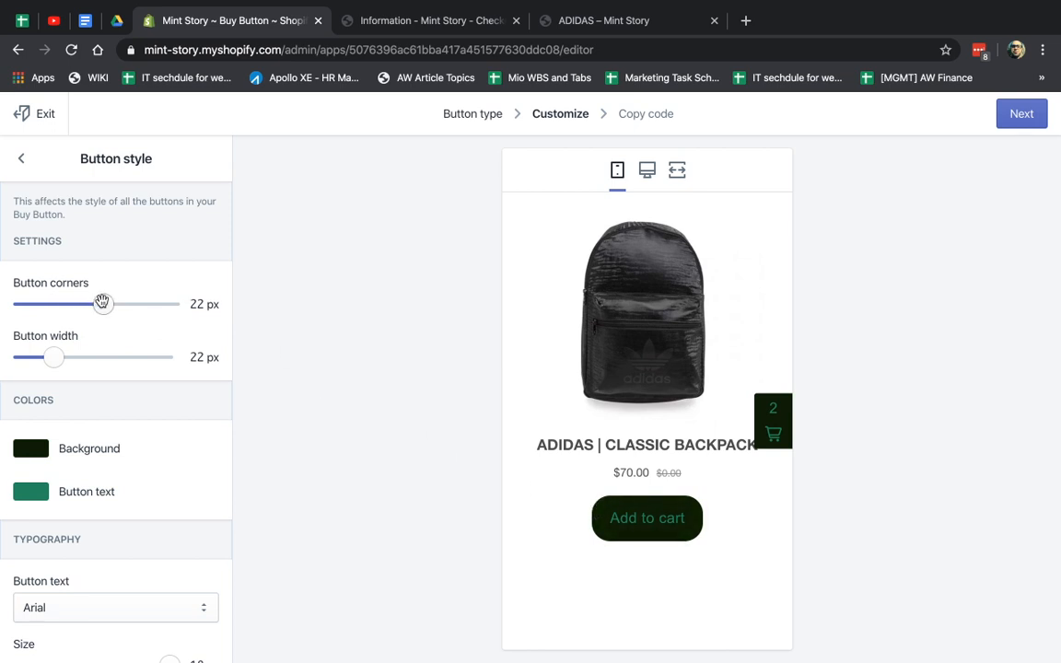
pyautogui.moveTo(103, 304); pyautogui.dragTo(22, 304)
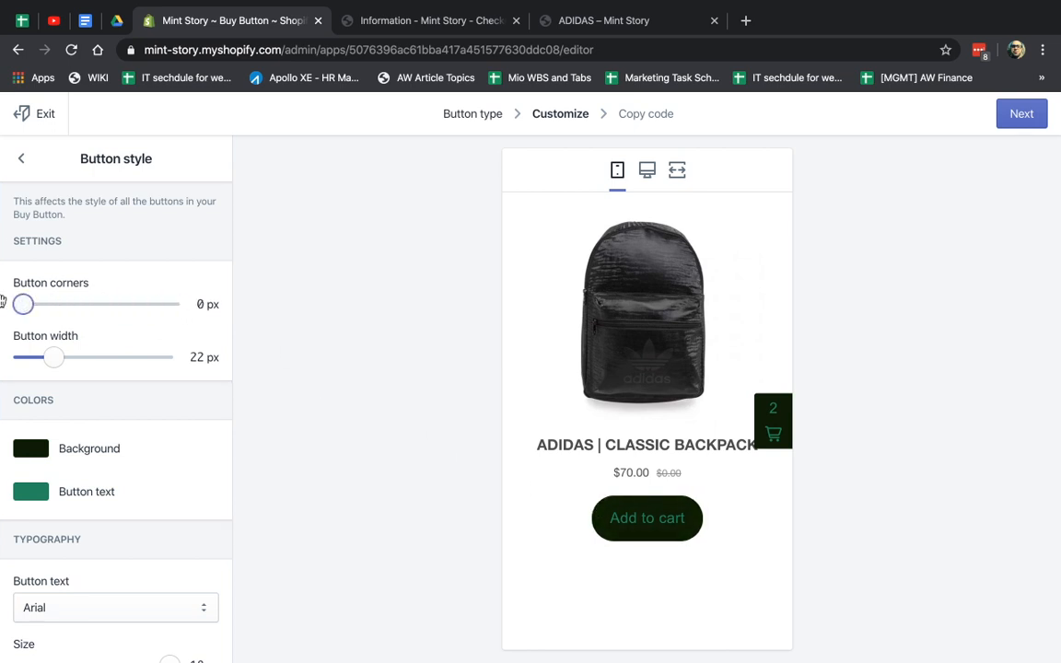
pyautogui.moveTo(54, 357); pyautogui.dragTo(99, 357)
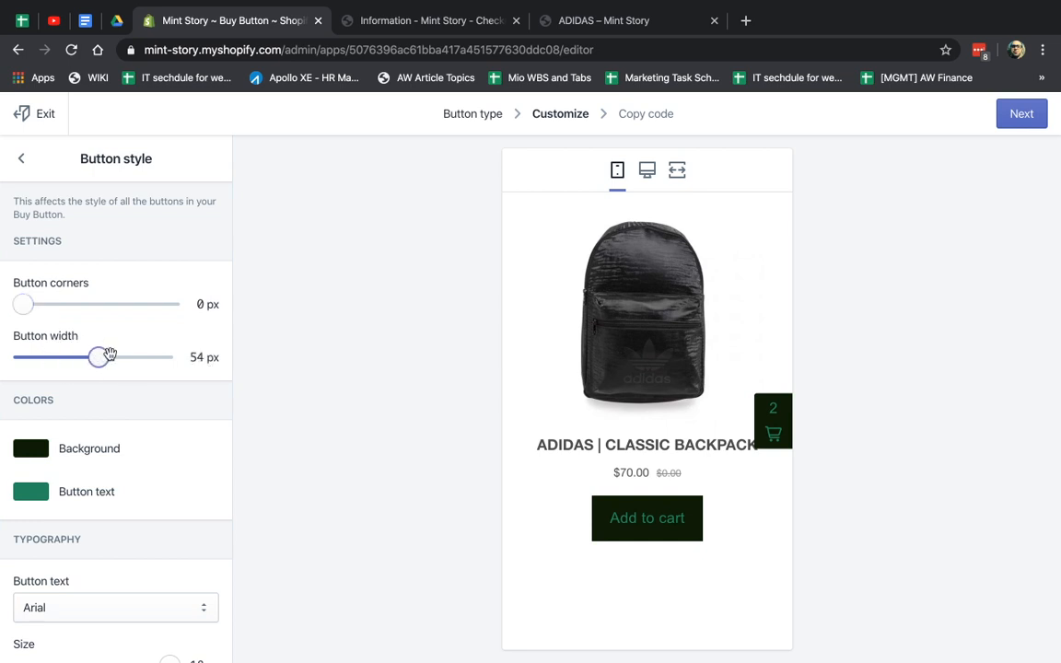
pyautogui.moveTo(97, 357); pyautogui.dragTo(22, 357)
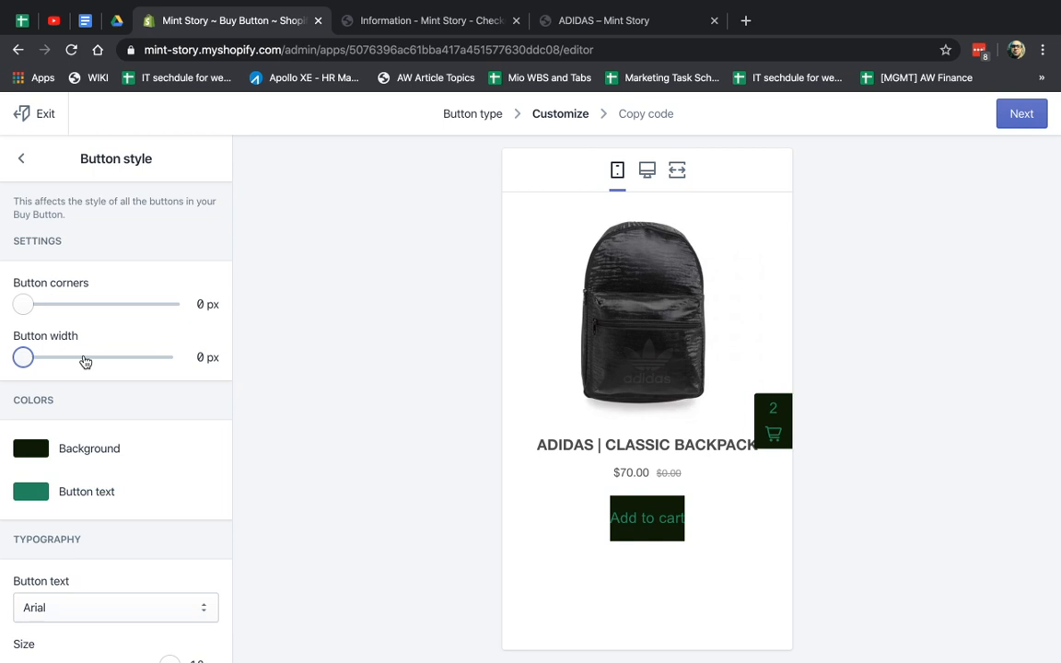
pyautogui.moveTo(22, 304); pyautogui.dragTo(63, 303)
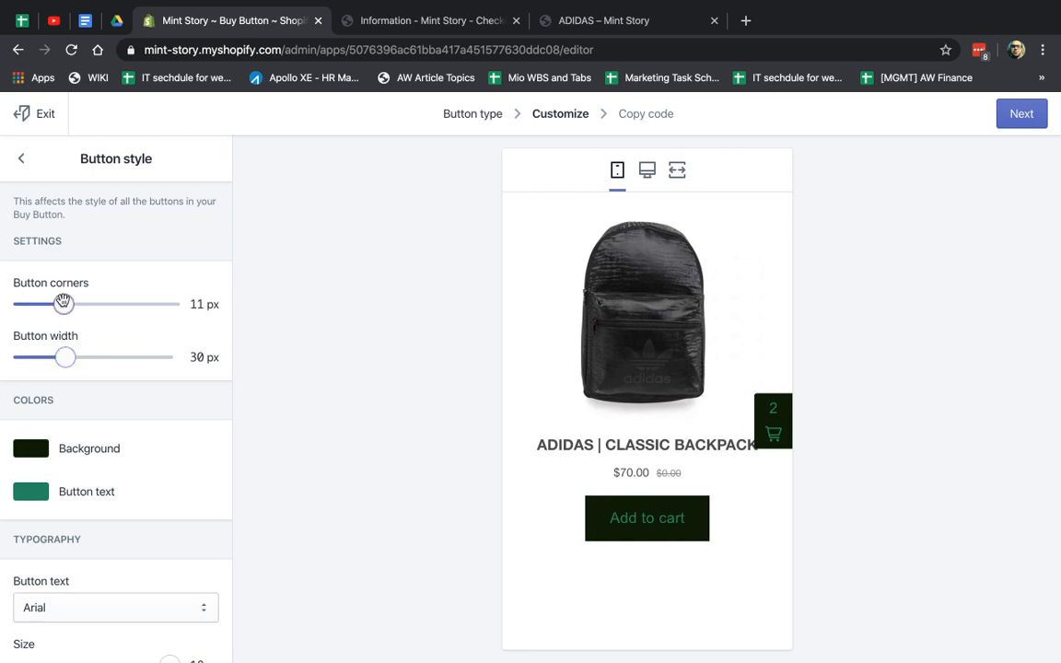
pyautogui.moveTo(457, 495)
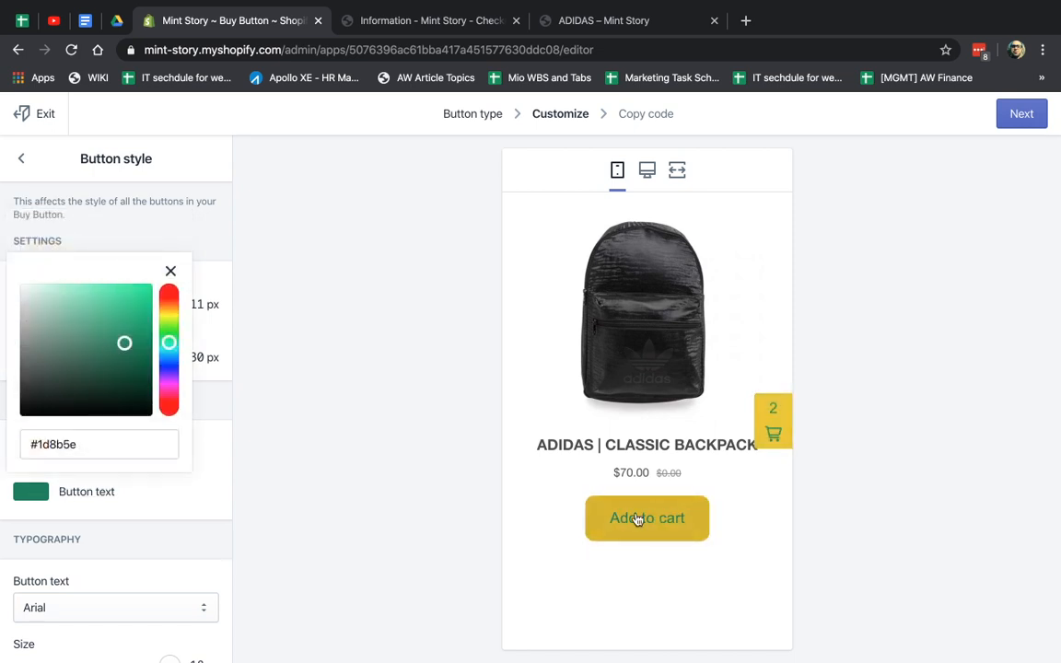
# Set a yellow background with near-black text and 18 px Gill Sans type.
pyautogui.moveTo(126, 343); pyautogui.dragTo(80, 398)
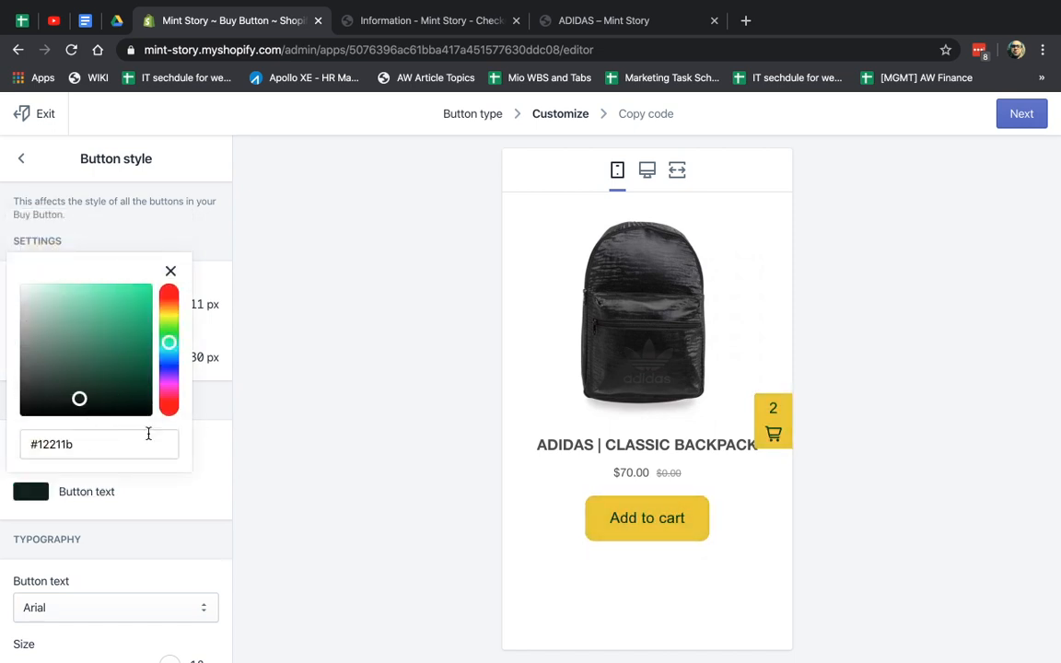
pyautogui.click(170, 271)
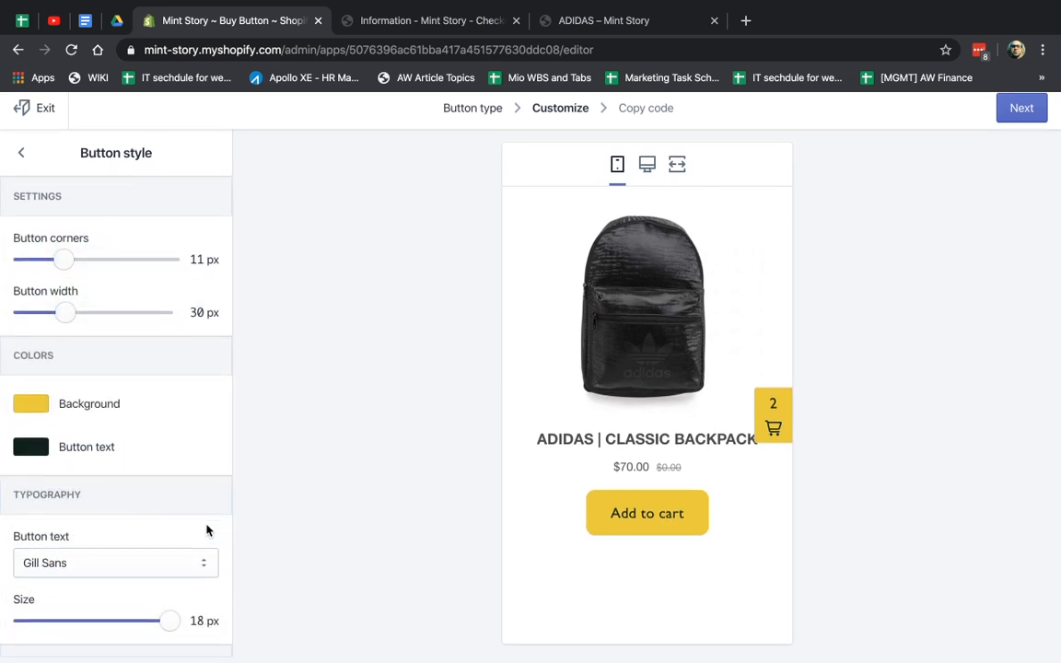
pyautogui.moveTo(169, 621); pyautogui.dragTo(81, 626)
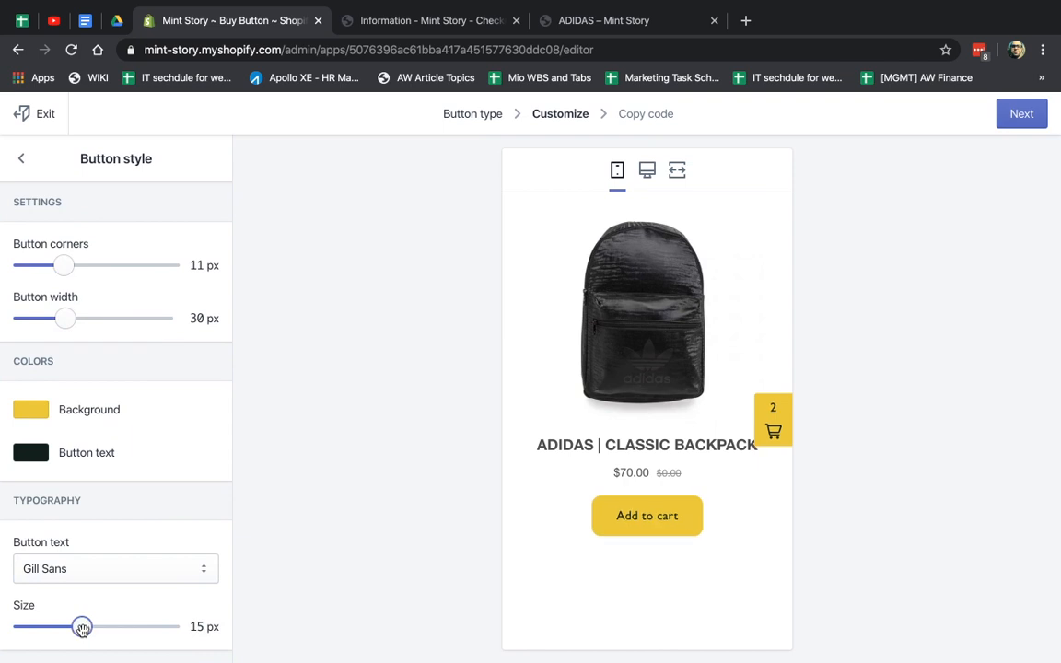
pyautogui.moveTo(83, 626); pyautogui.dragTo(165, 626)
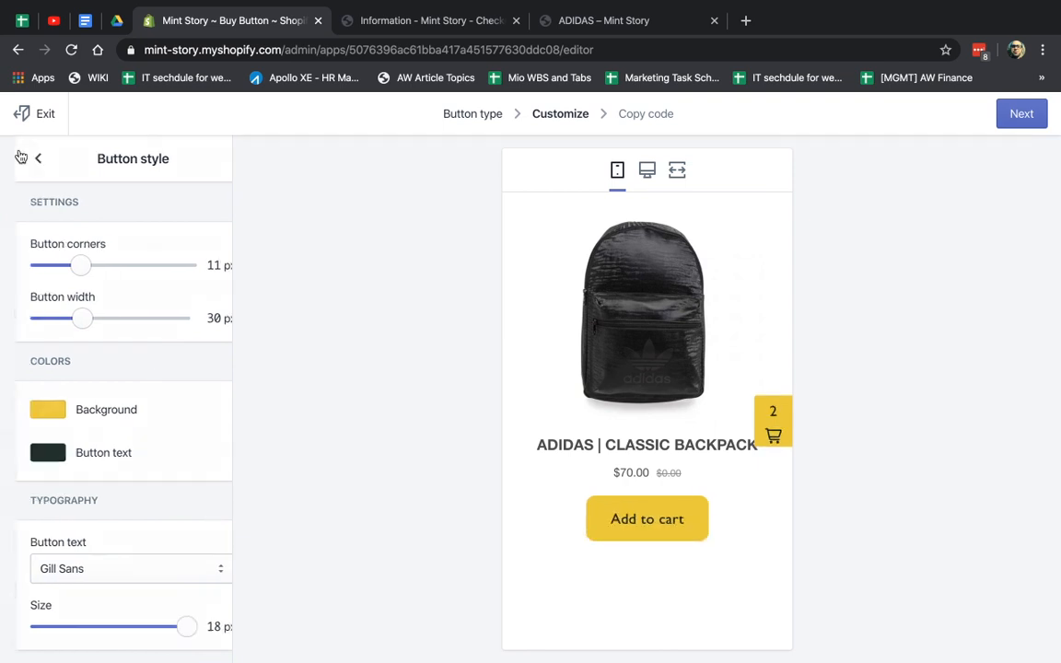
# Set the layout's image size to Large with additional product images shown.
pyautogui.click(39, 158)
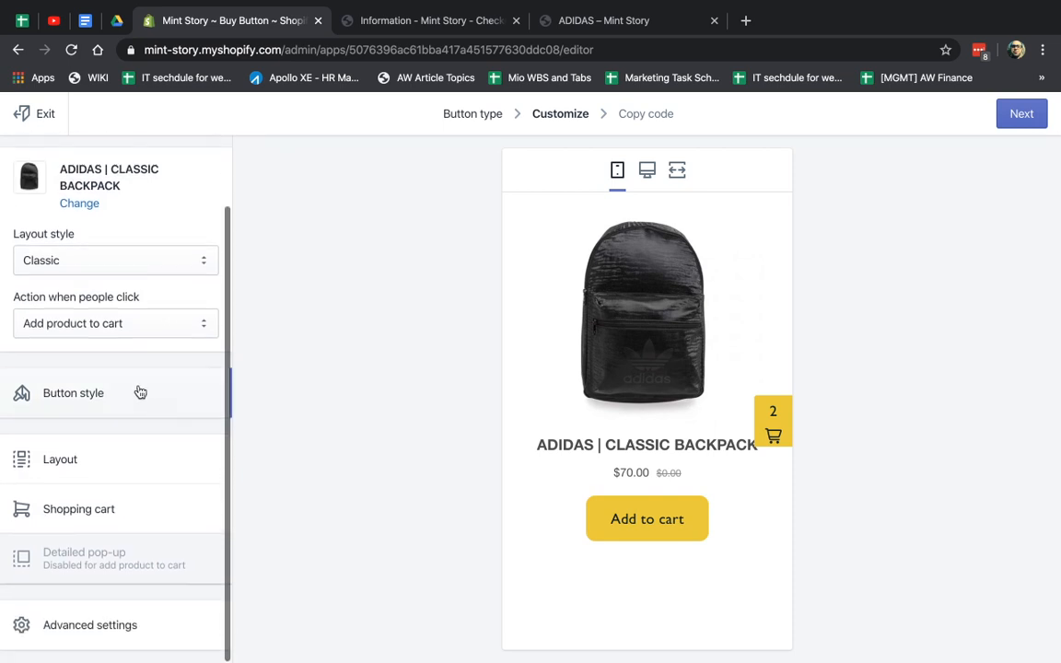
pyautogui.click(59, 459)
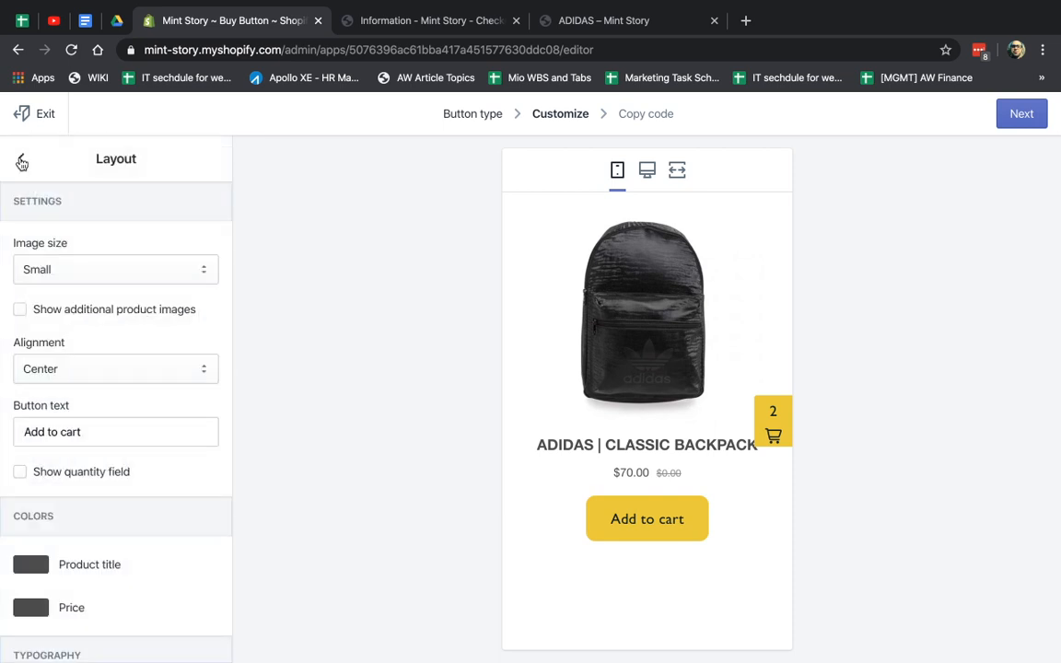
pyautogui.moveTo(132, 265)
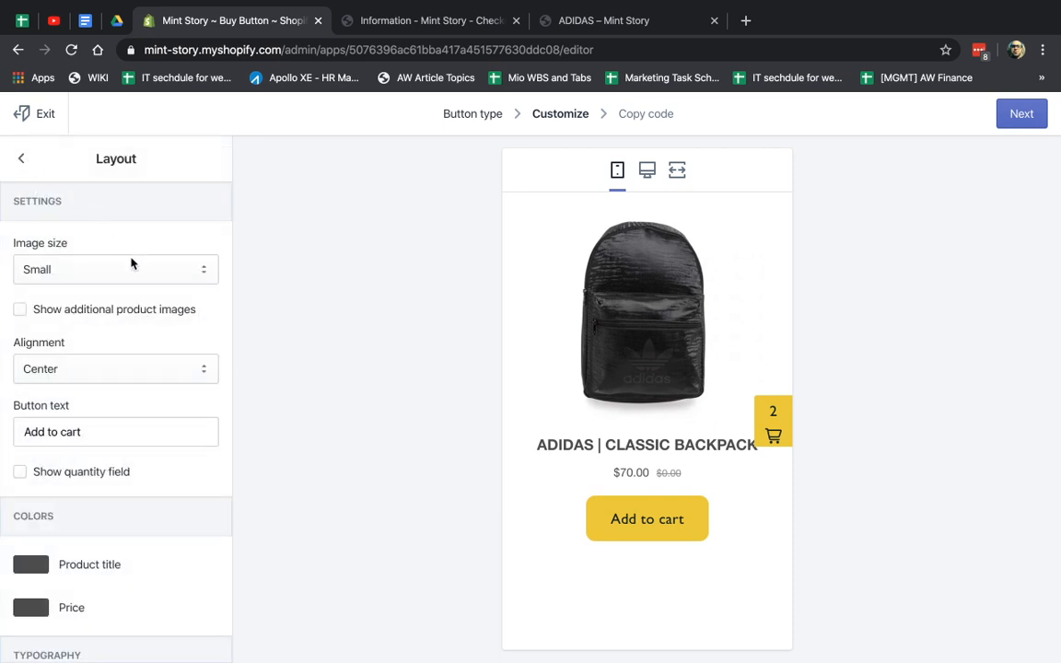
pyautogui.click(114, 269)
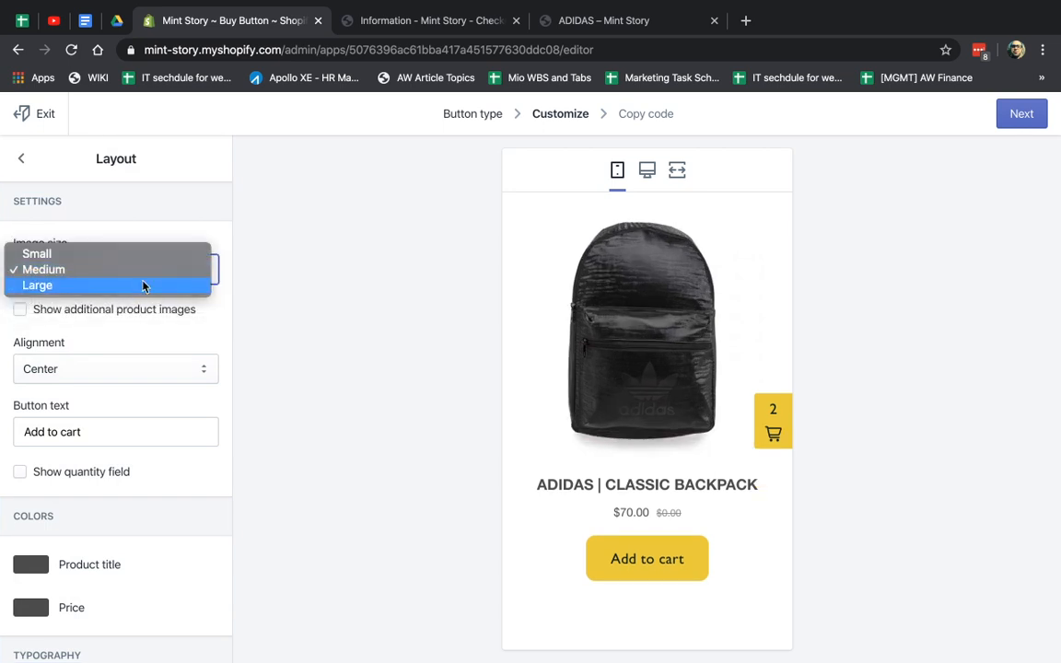
pyautogui.click(37, 283)
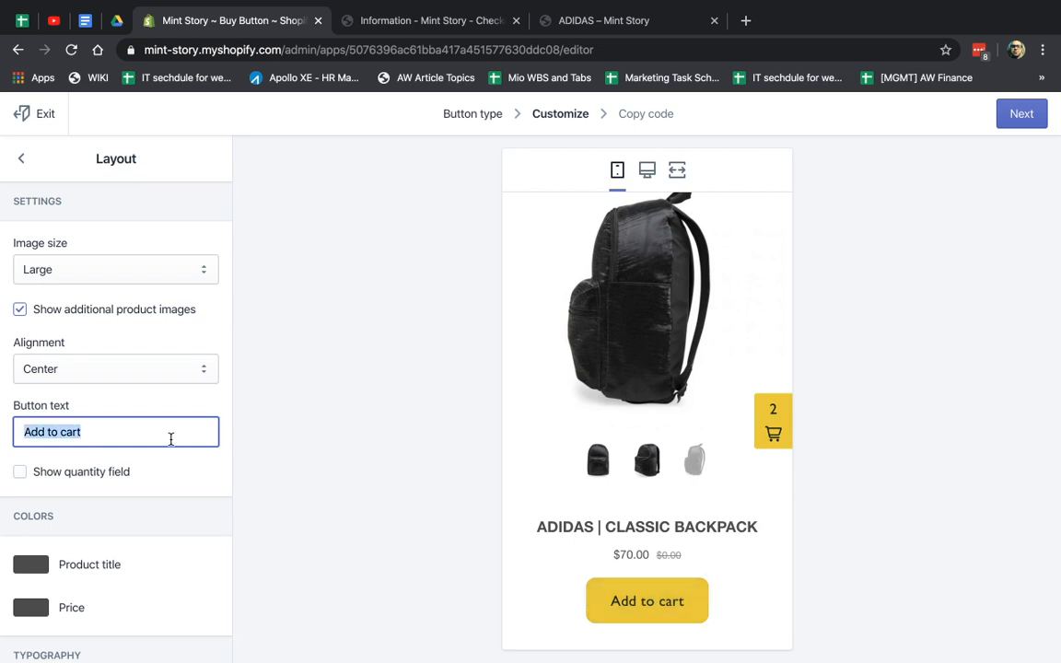
# Relabel the button 'Cart A', add a quantity field, and test adding the backpack to the cart.
pyautogui.write('Cart A')
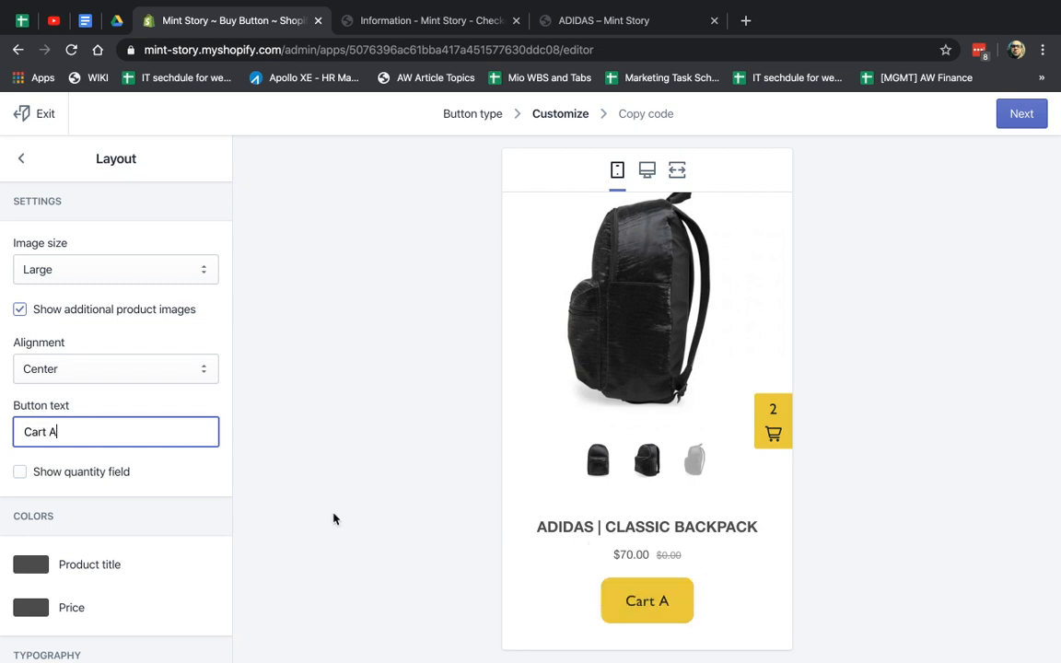
pyautogui.click(18, 471)
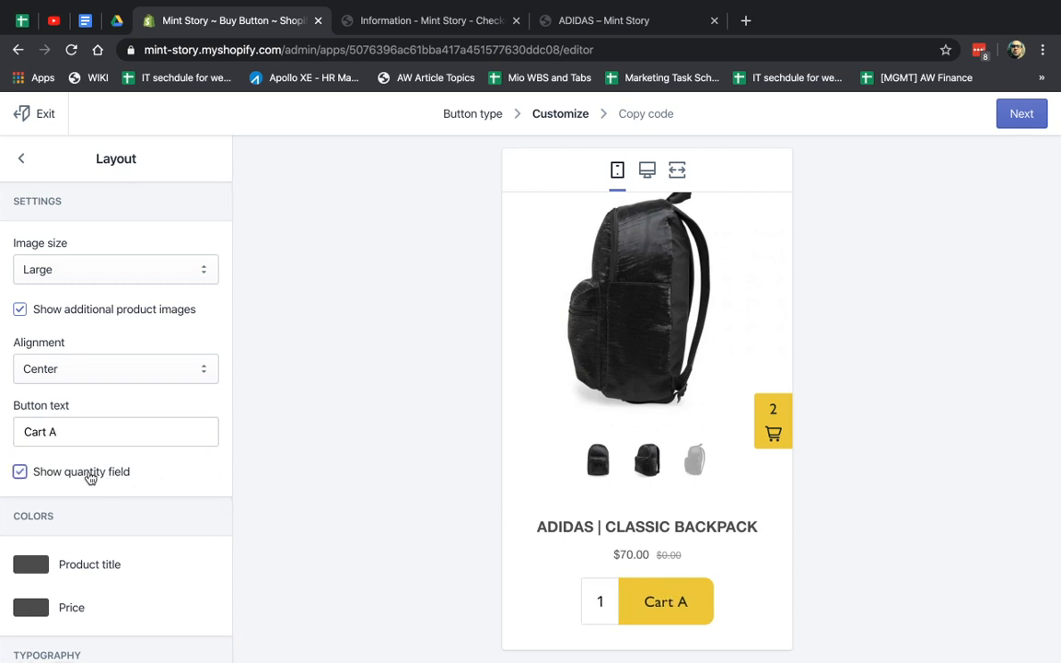
pyautogui.click(600, 600)
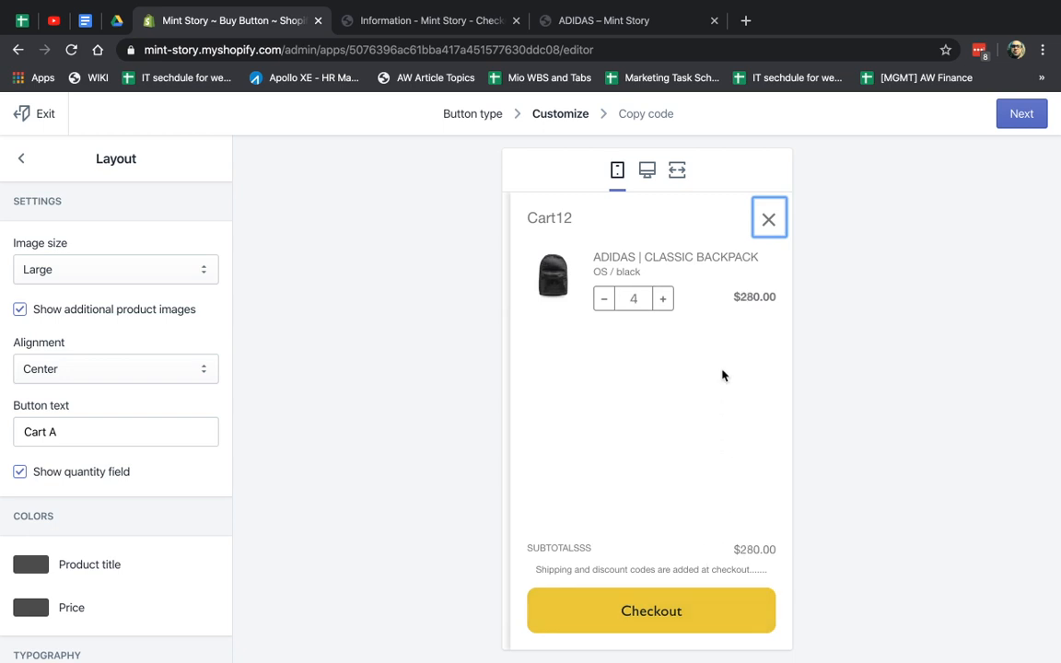
pyautogui.click(770, 218)
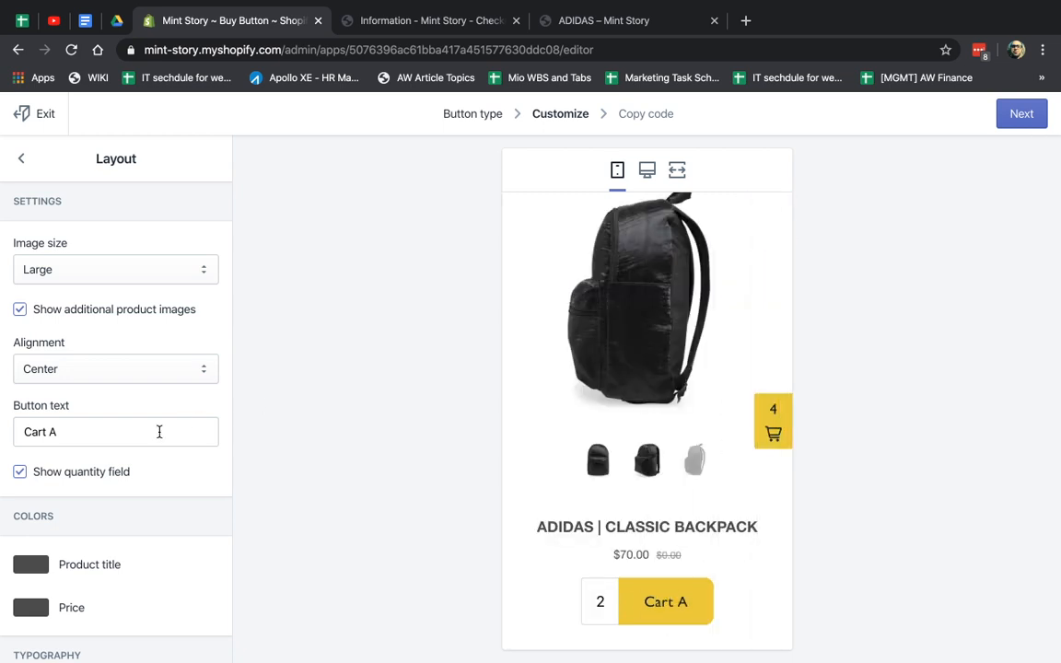
# Keep the price font as Helvetica Neue and enlarge the price text to 24 px.
pyautogui.scroll(-3)
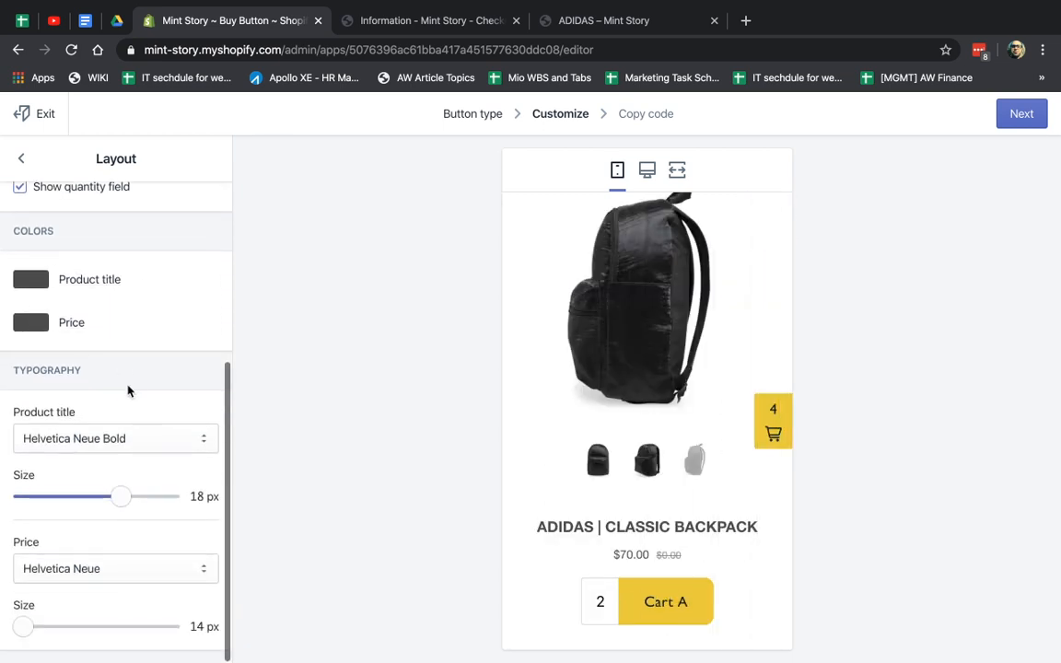
pyautogui.click(114, 567)
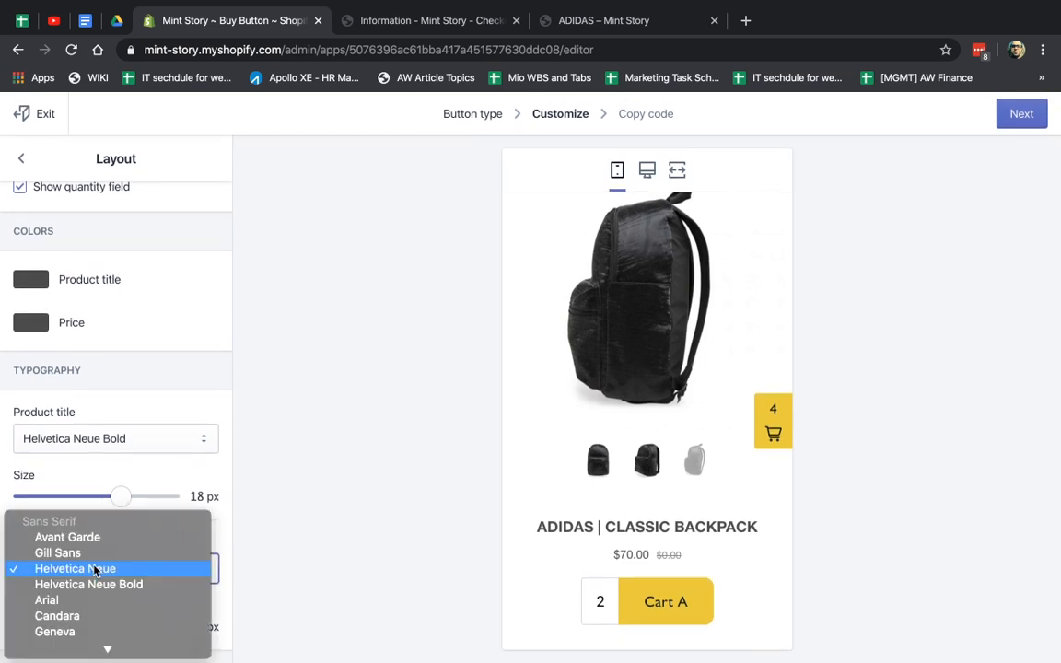
pyautogui.click(74, 567)
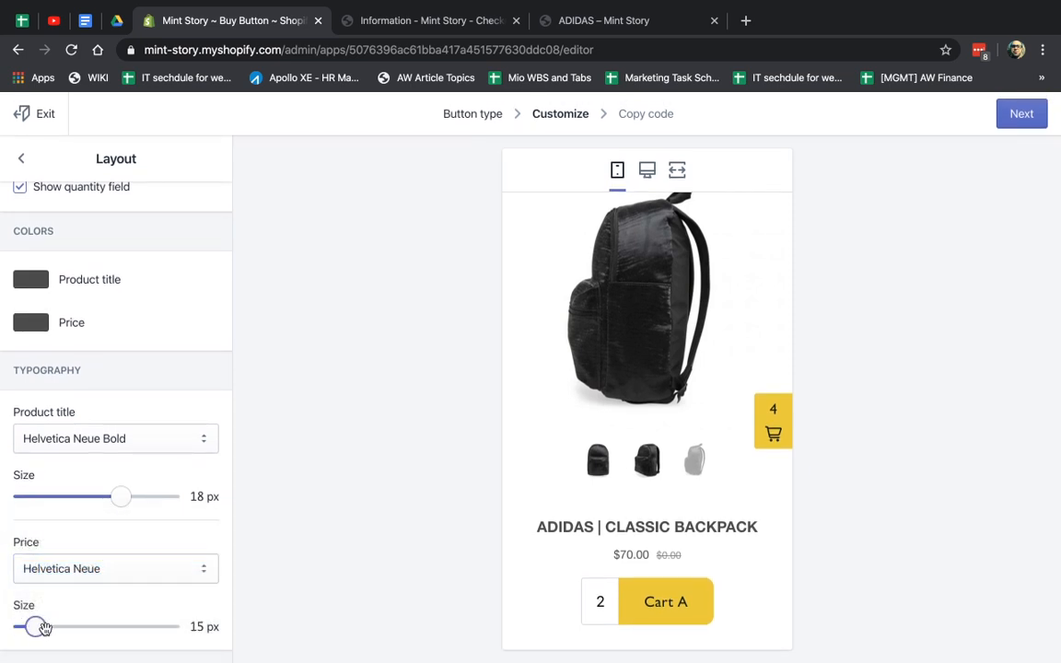
pyautogui.moveTo(30, 626); pyautogui.dragTo(145, 626)
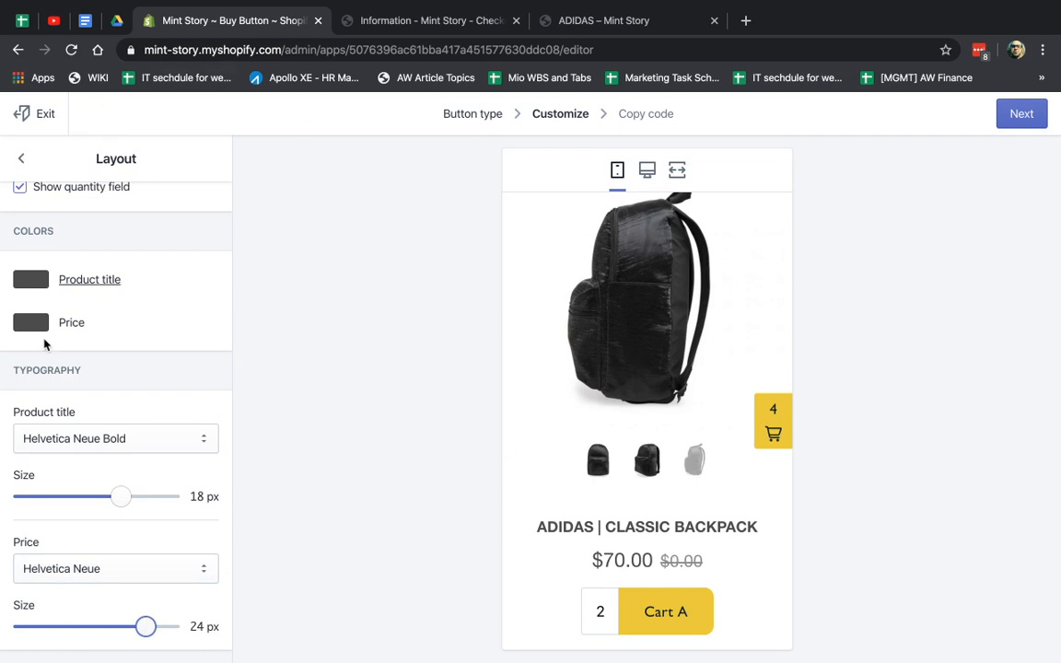
# Check the desktop and mobile previews, then set the click action to Direct to checkout.
pyautogui.click(619, 169)
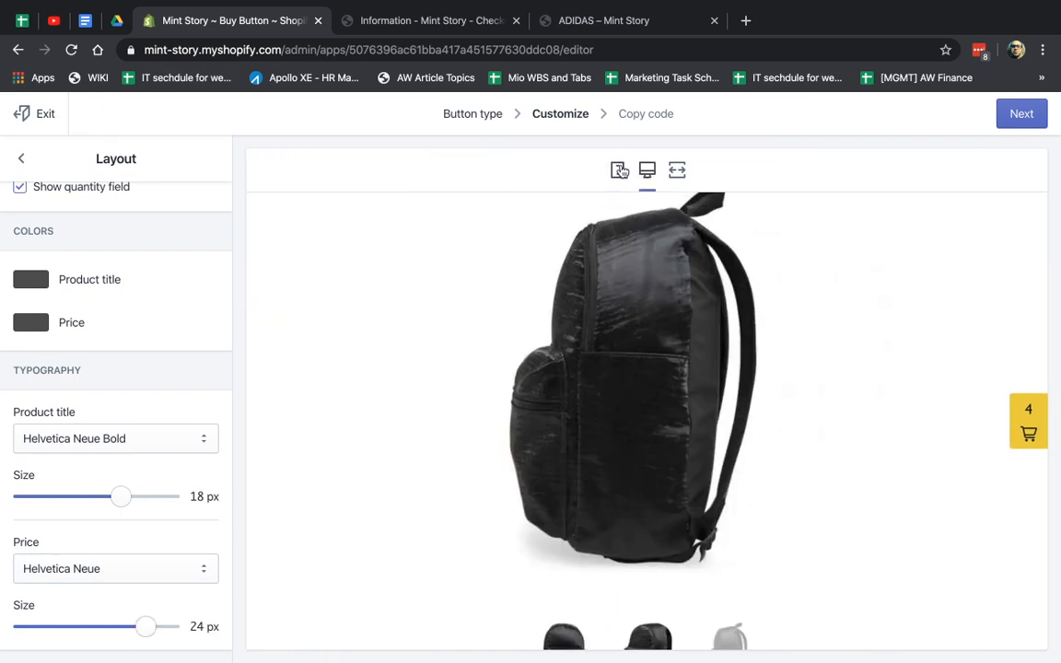
pyautogui.click(617, 169)
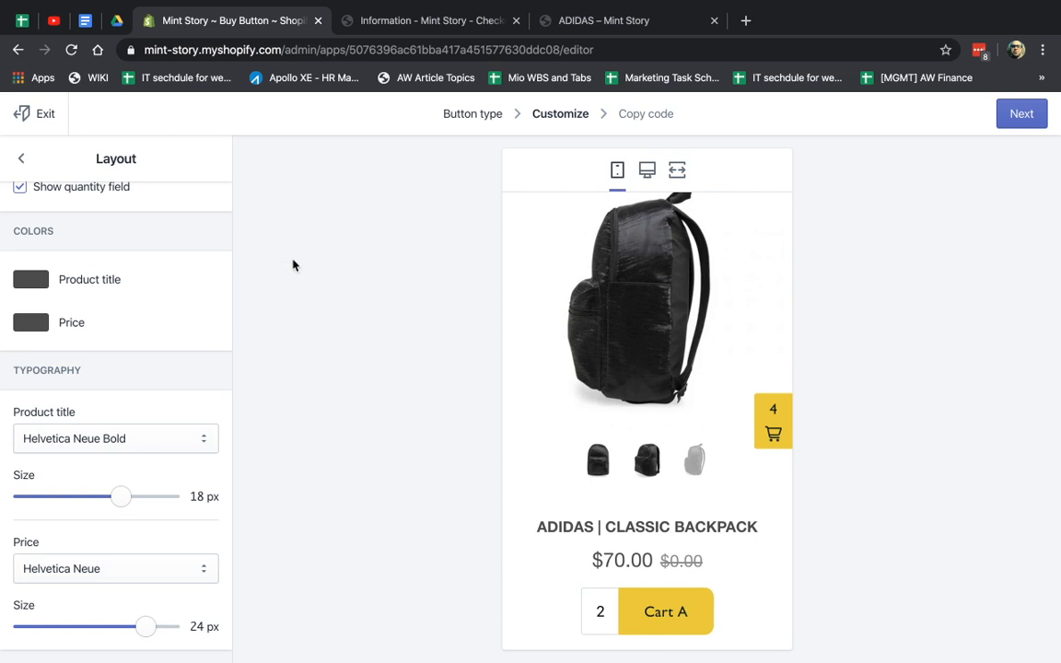
pyautogui.moveTo(214, 213)
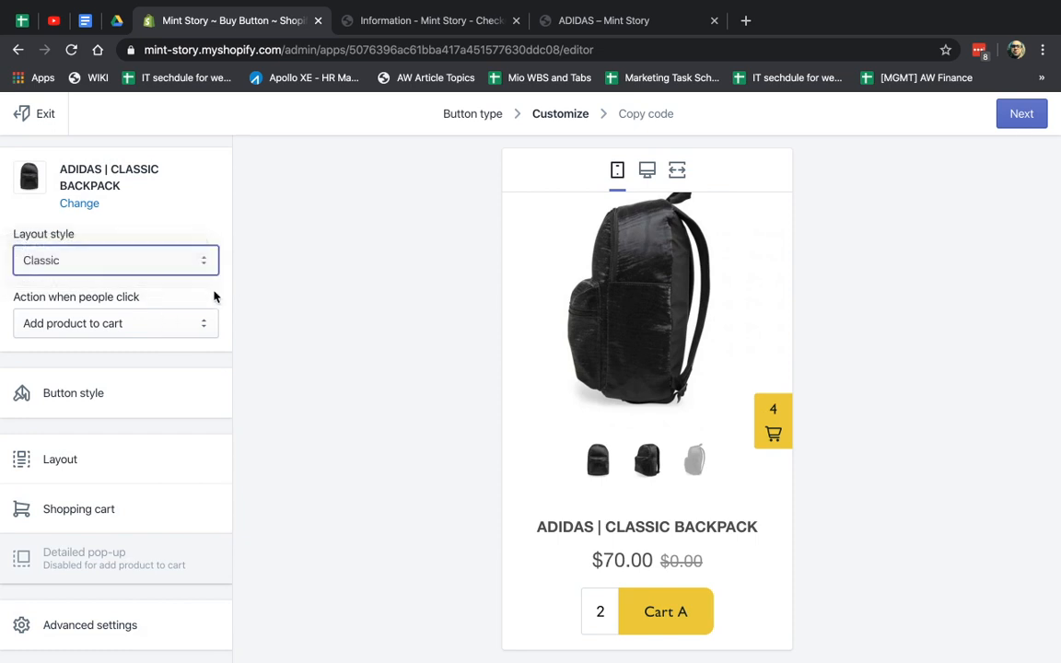
pyautogui.click(114, 325)
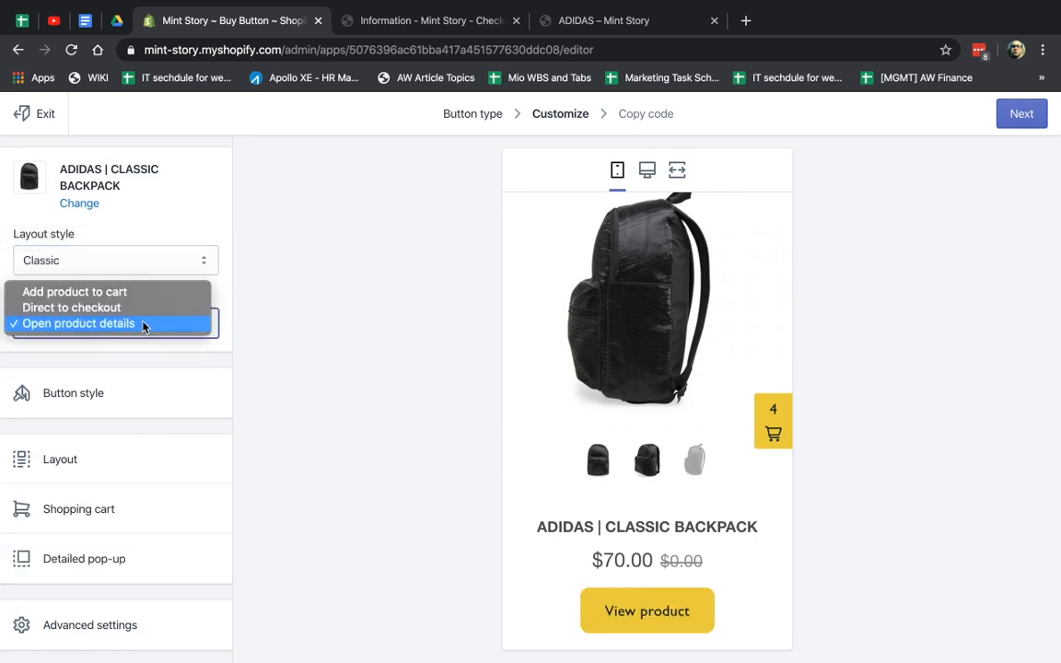
pyautogui.click(72, 307)
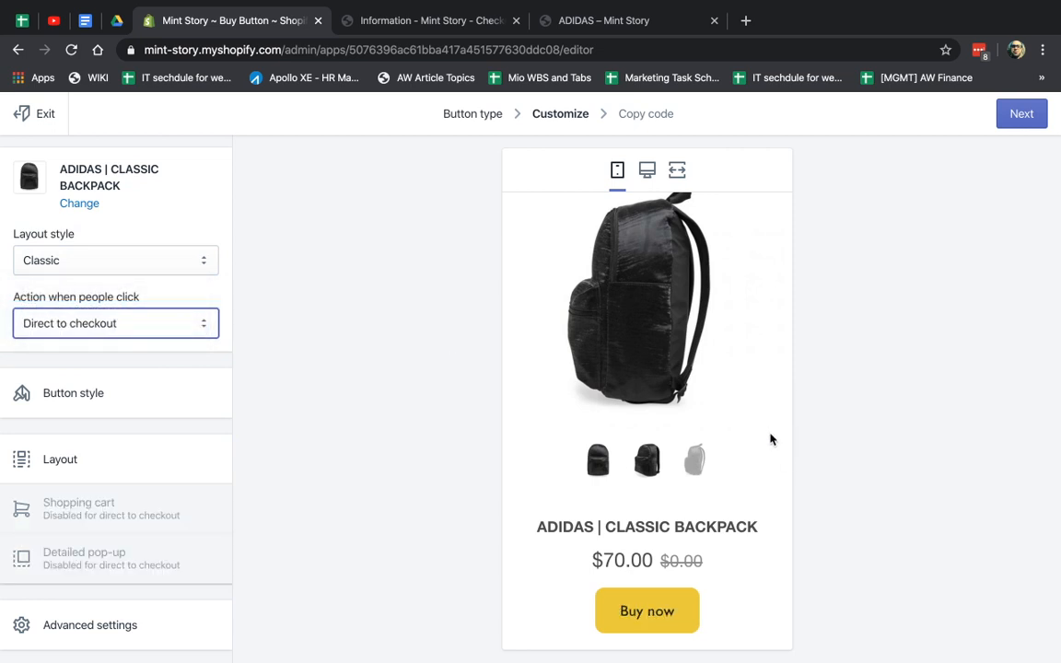
pyautogui.click(114, 324)
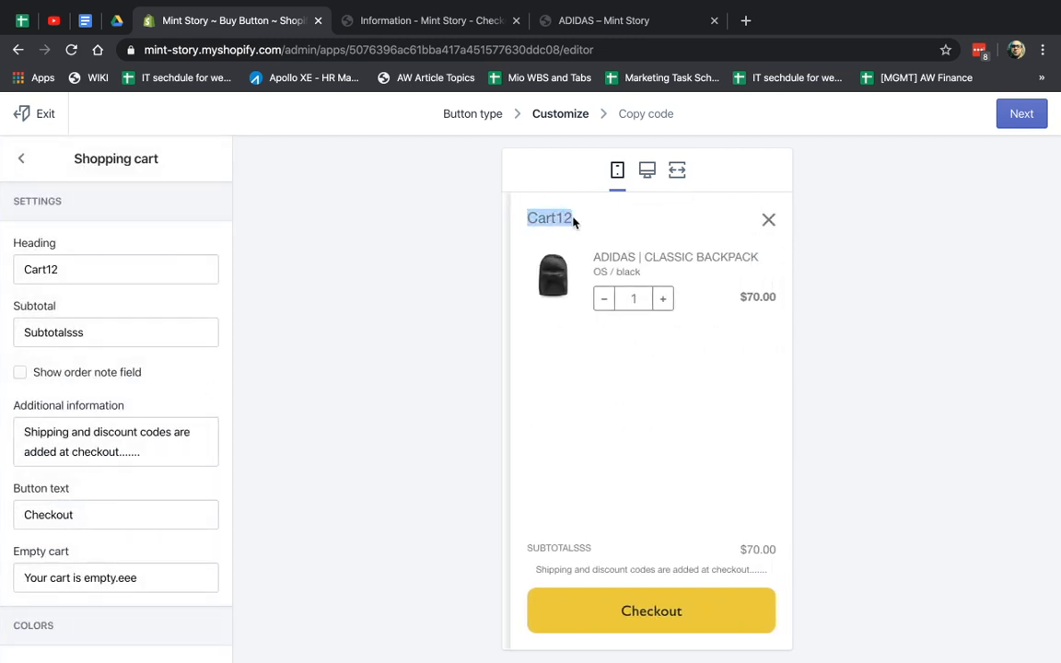
pyautogui.moveTo(607, 236)
pyautogui.write('Hello - Ca')
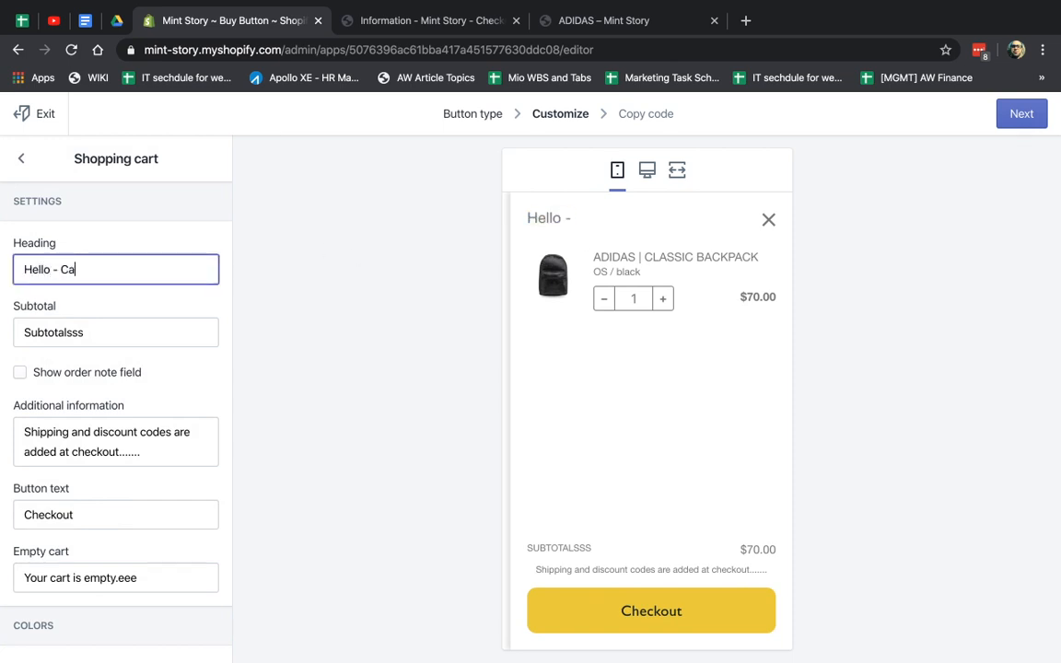
# Set the cart note to 'This is a test' and the empty-cart message to 'its empty....'.
pyautogui.click(115, 331)
pyautogui.write('Total')
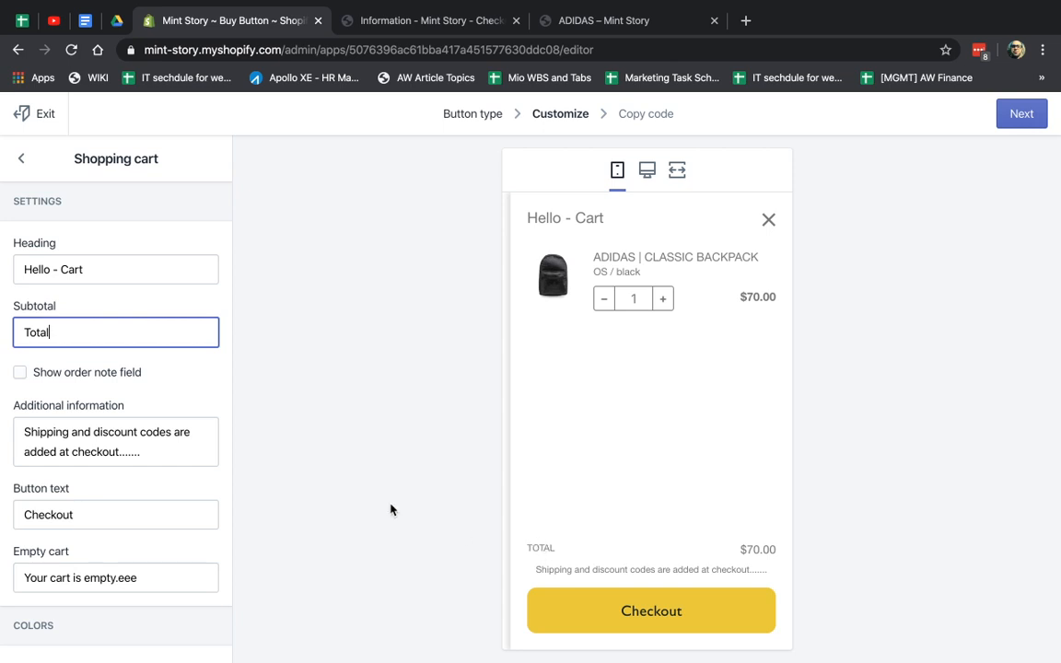
pyautogui.write('This si')
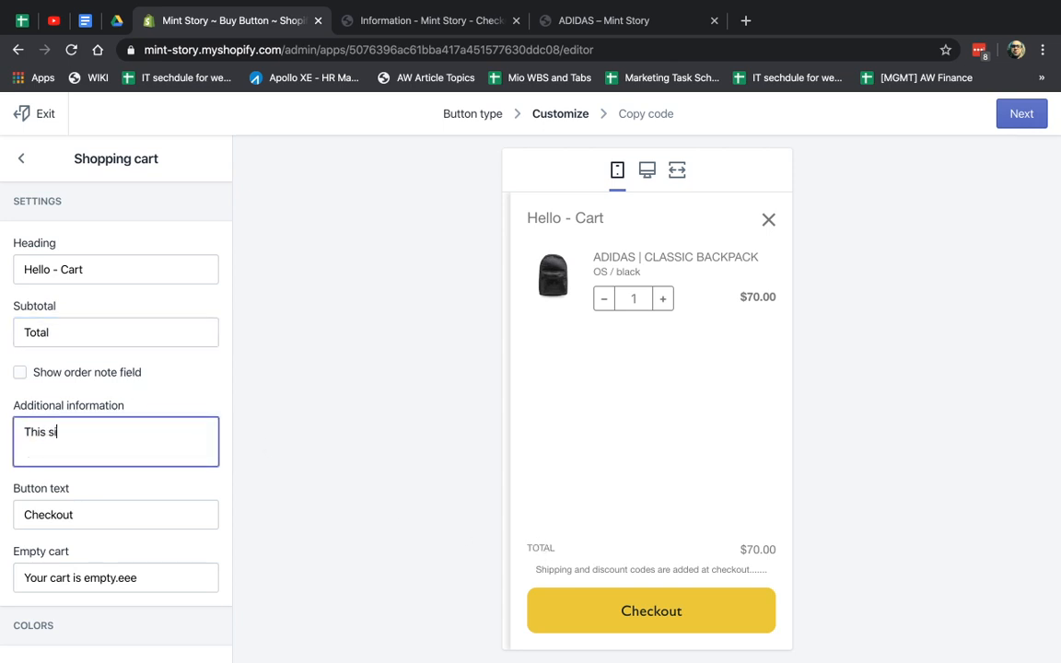
pyautogui.write('is a test')
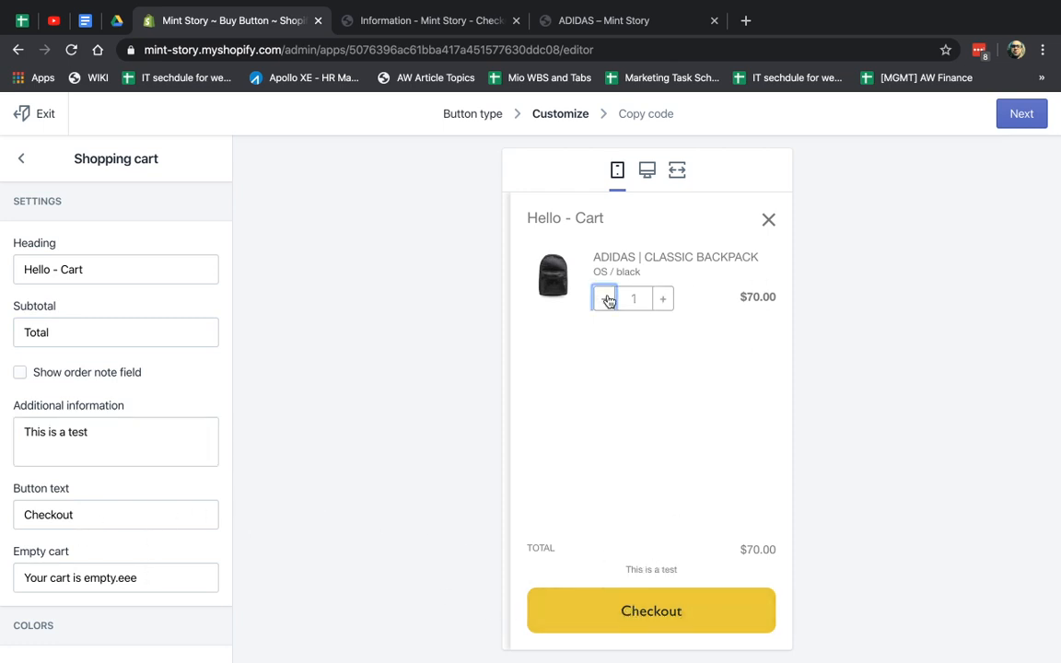
pyautogui.click(604, 299)
pyautogui.write('its')
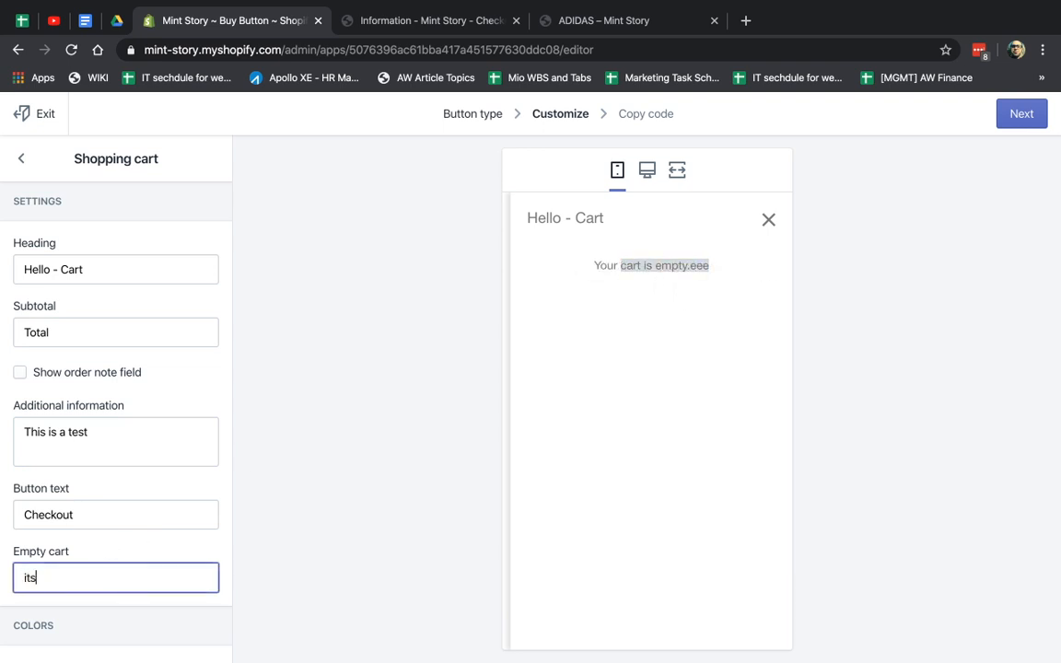
pyautogui.write('empty....')
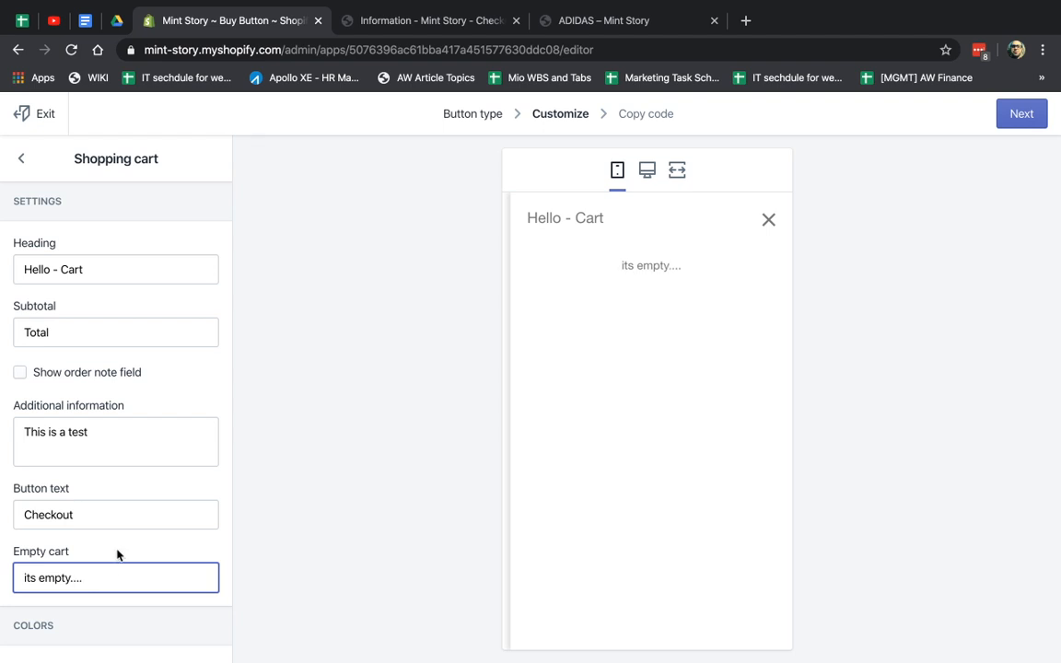
pyautogui.scroll(-3)
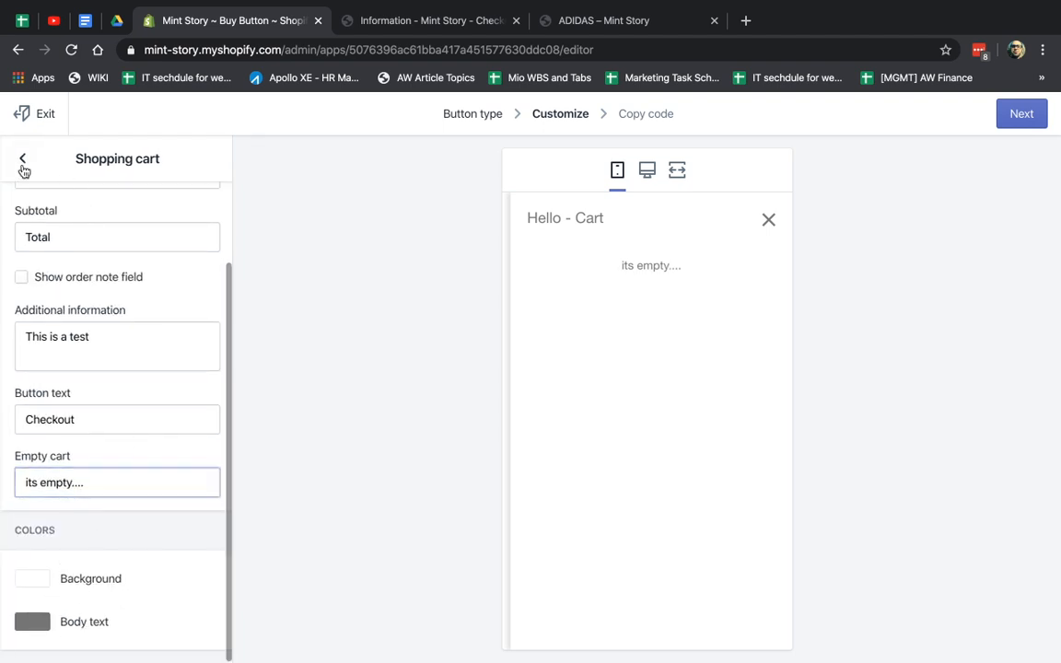
# Review the Checkout behaviour under Advanced settings, then finish customizing to reach the embed code.
pyautogui.click(22, 158)
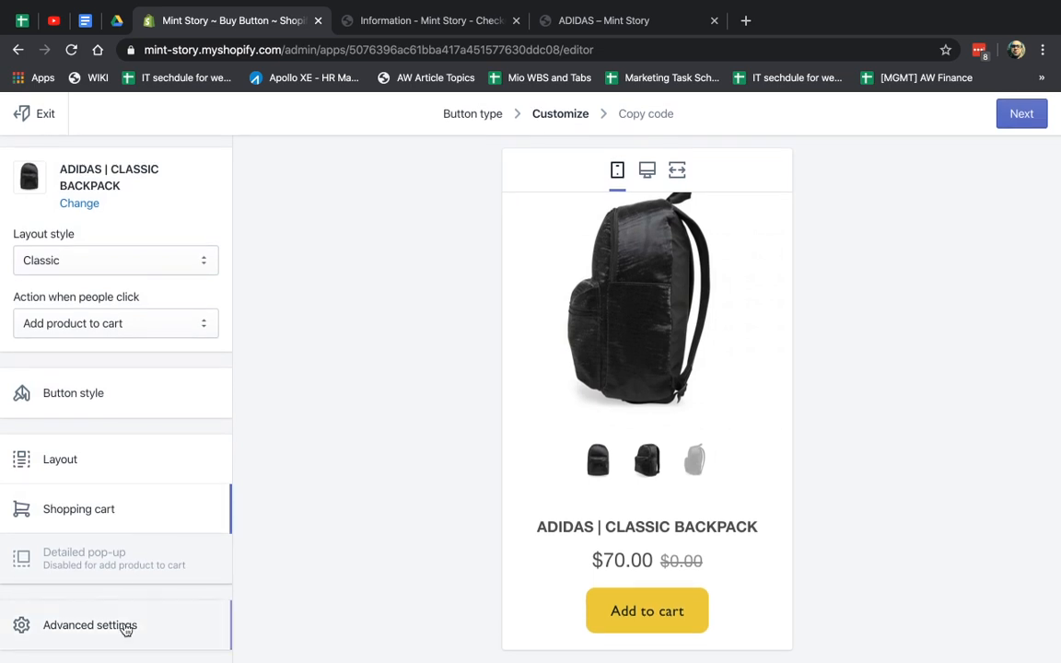
pyautogui.click(88, 624)
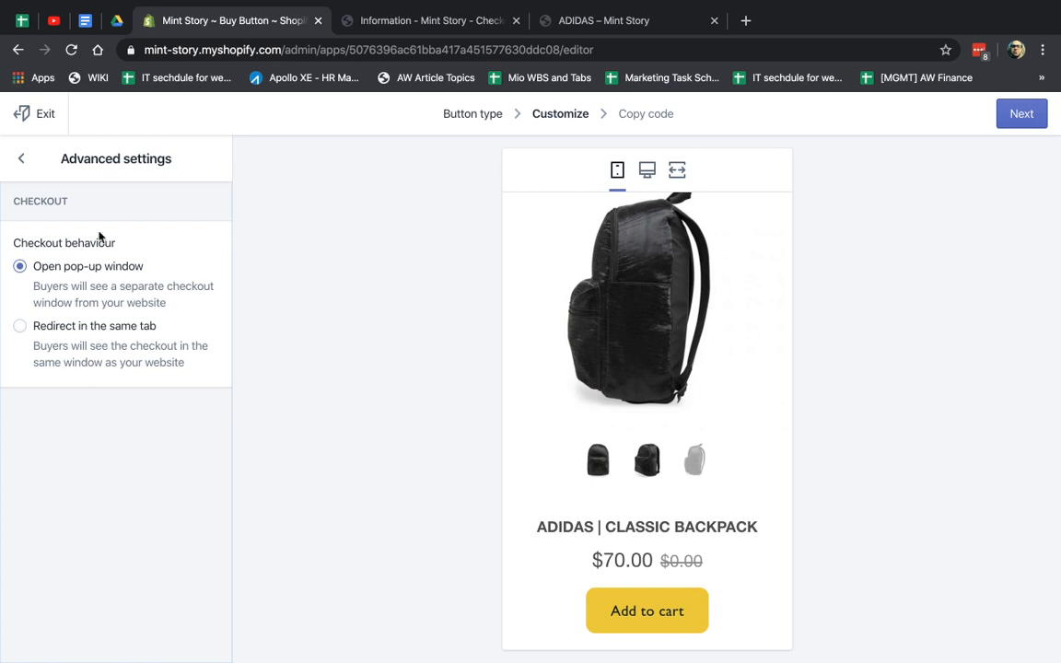
pyautogui.click(21, 158)
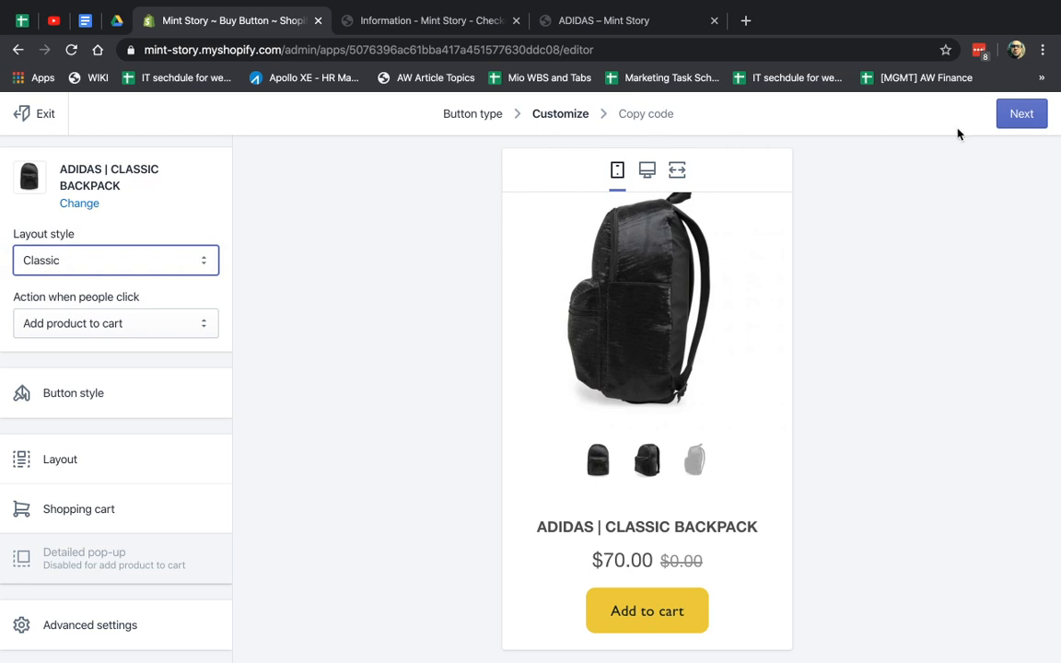
pyautogui.click(1020, 114)
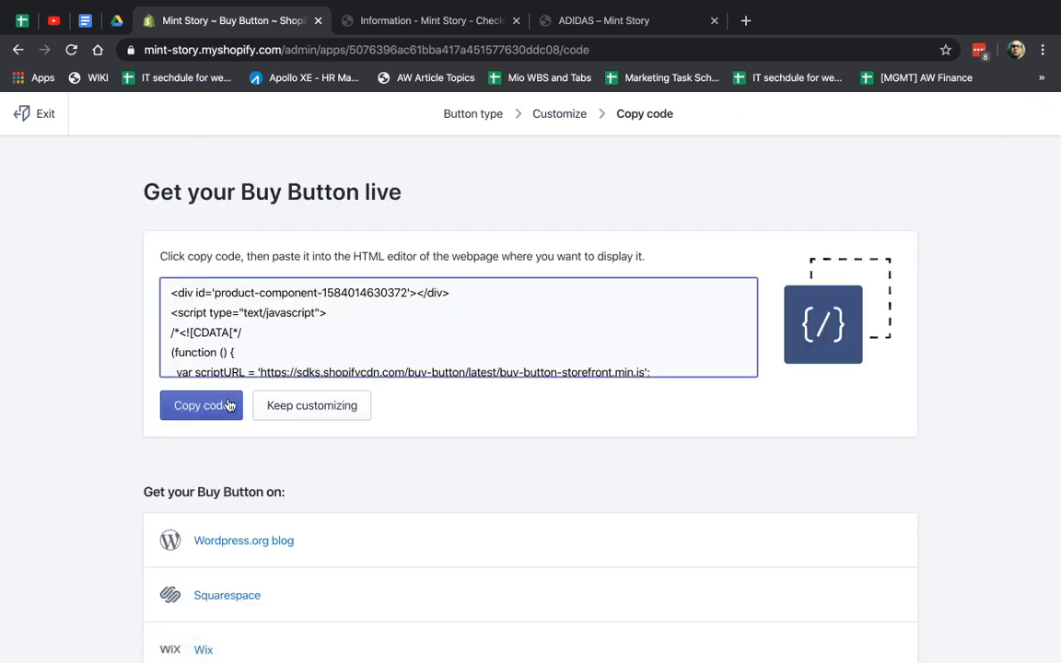
# Copy the Buy Button embed code and scroll through it down to the platform guides.
pyautogui.click(201, 405)
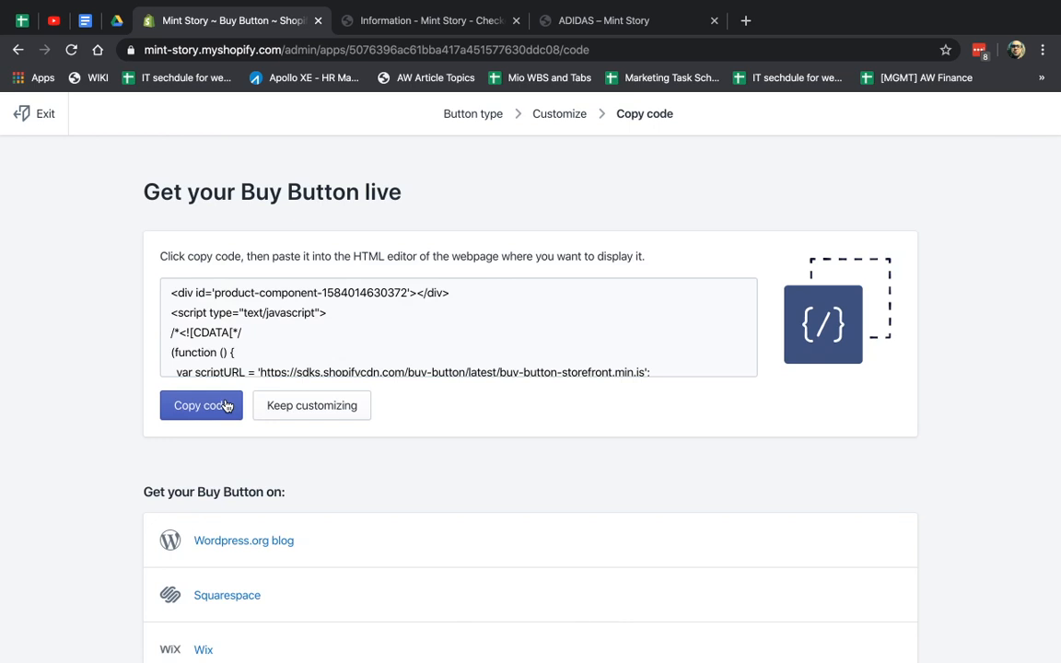
pyautogui.scroll(-3)
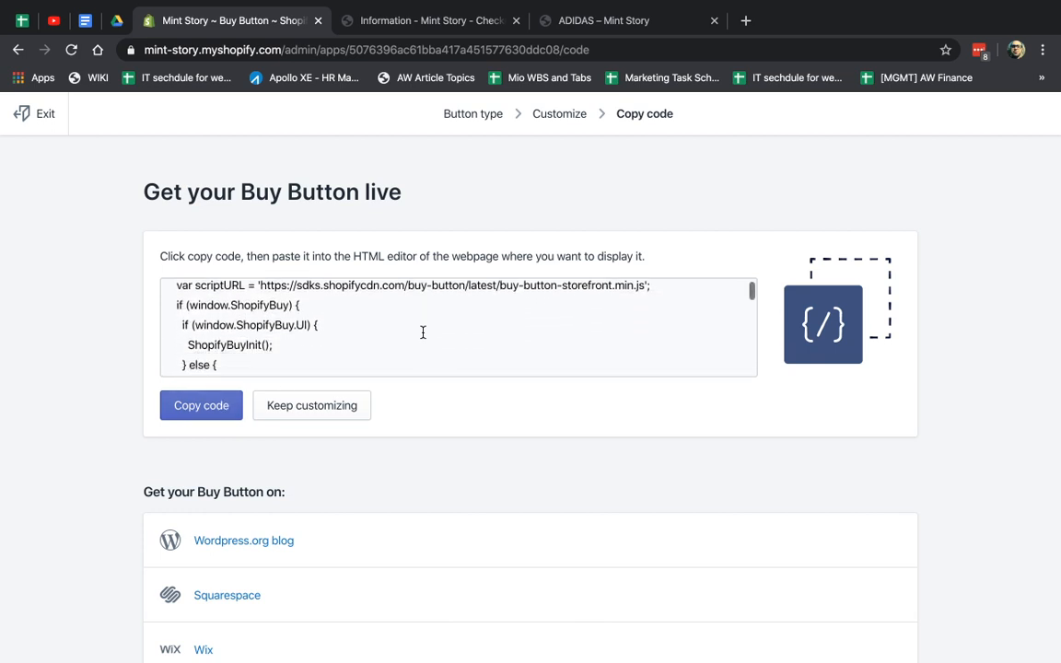
pyautogui.scroll(-3)
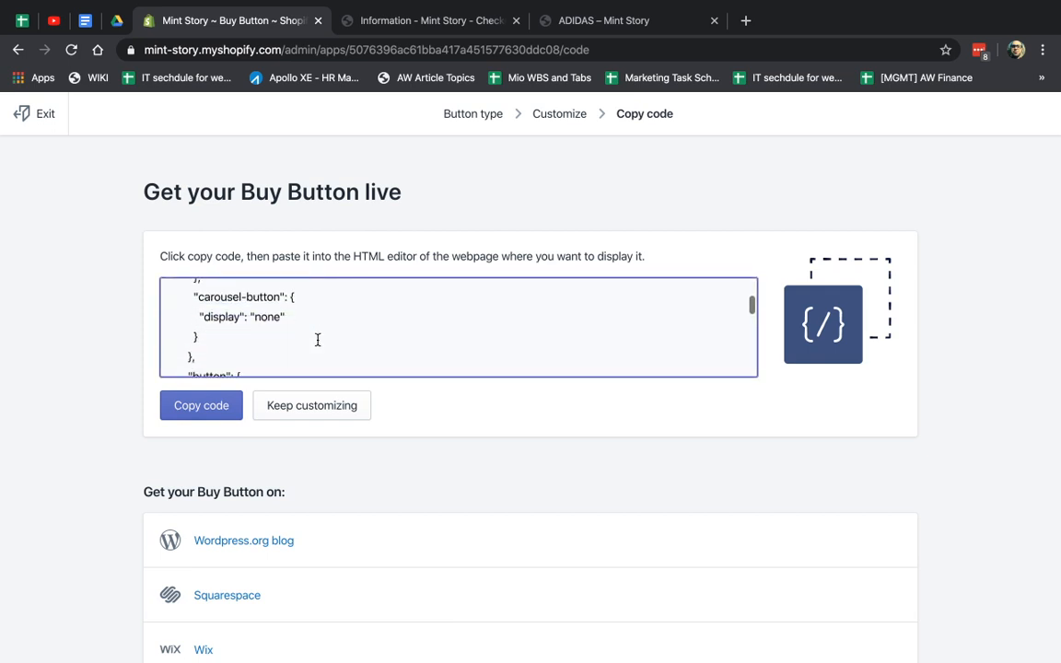
pyautogui.scroll(-3)
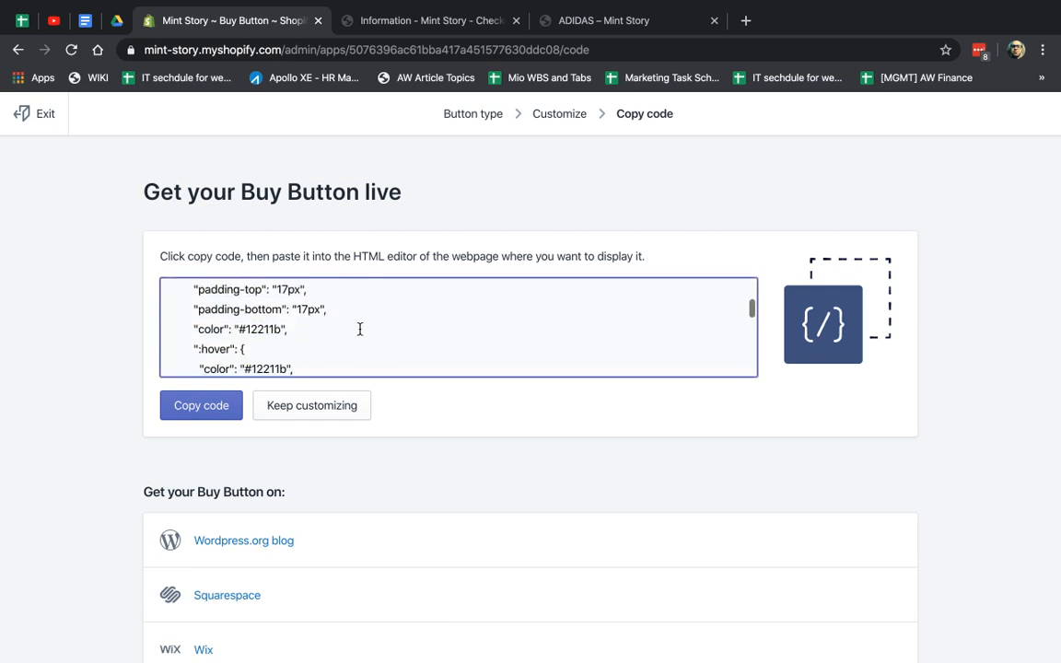
pyautogui.scroll(-3)
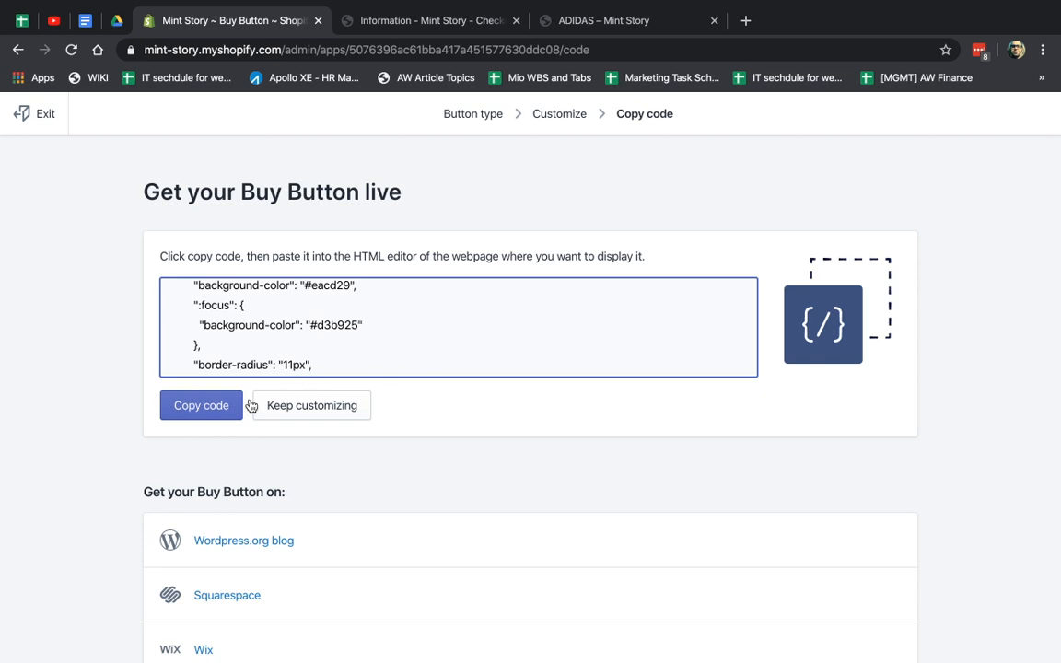
pyautogui.click(201, 405)
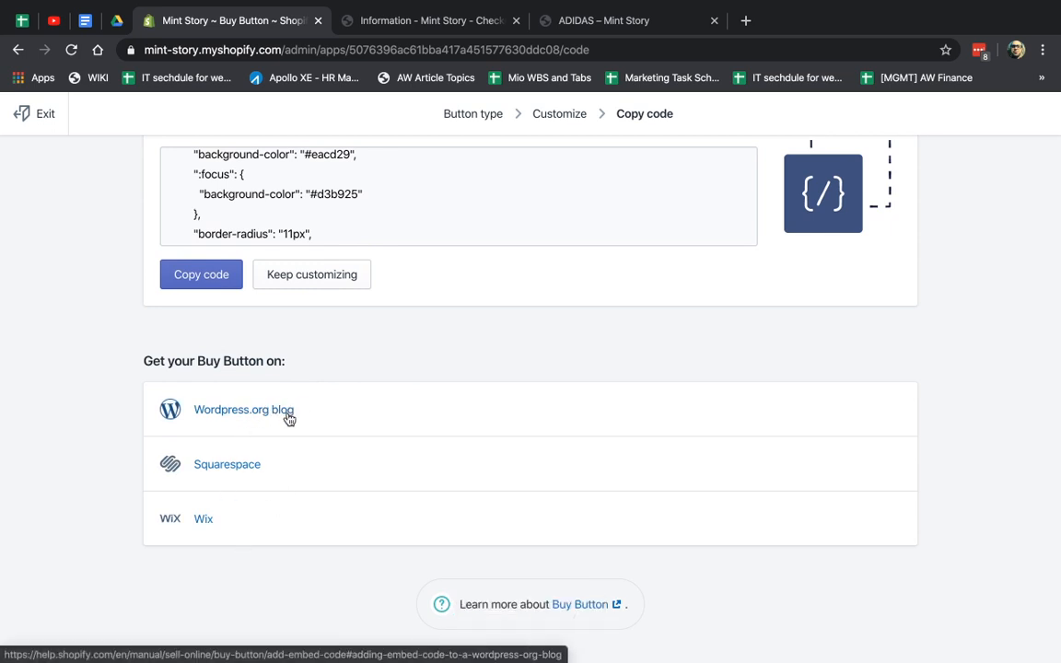
# Read the WordPress embed-code help article, then return to the Buy Button create page.
pyautogui.click(243, 409)
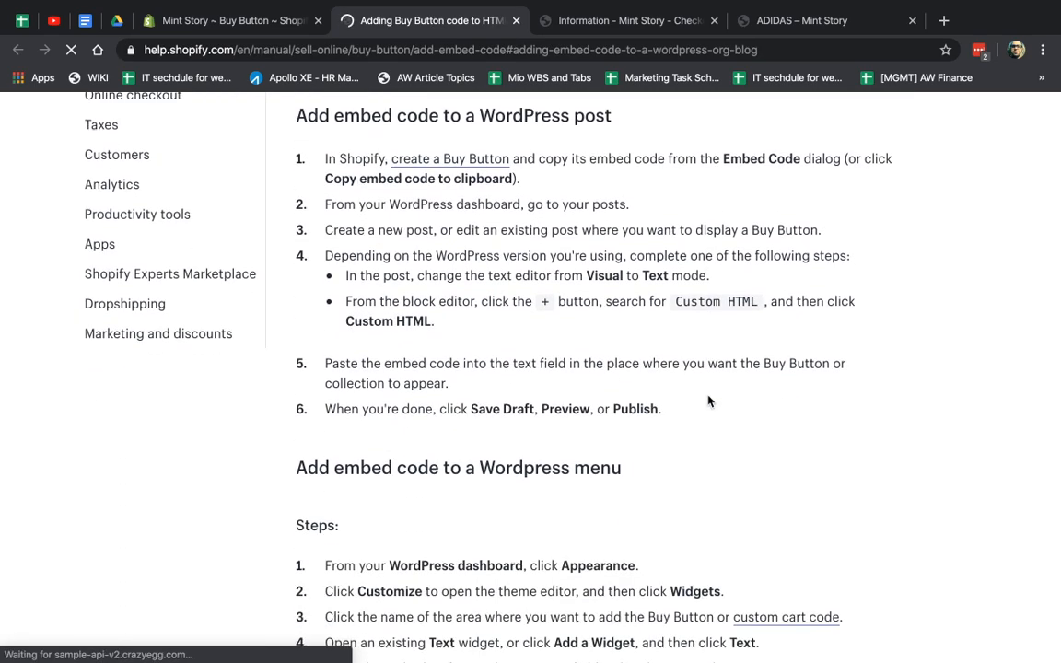
pyautogui.click(221, 21)
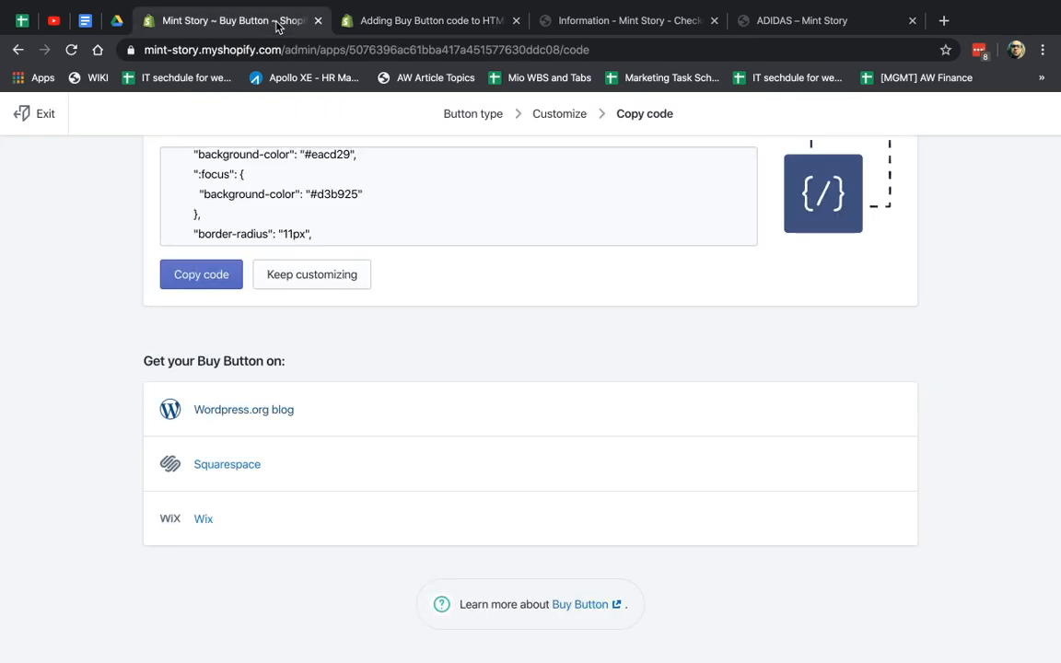
pyautogui.scroll(3)
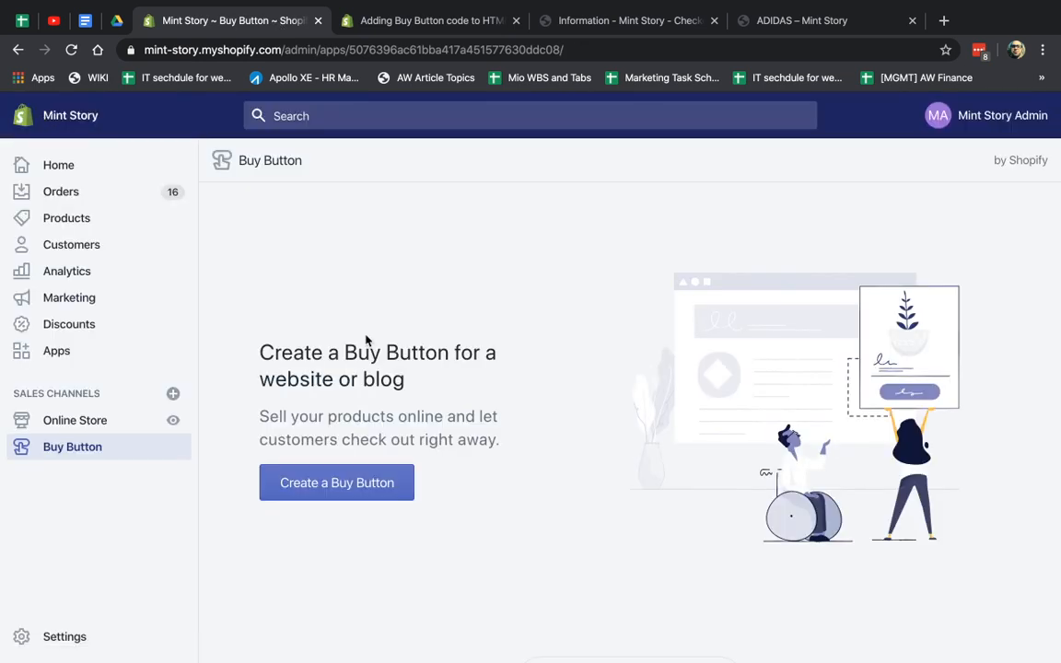
# Start a collection Buy Button for ADIDAS, check its storefront products, and return to the editor.
pyautogui.click(335, 482)
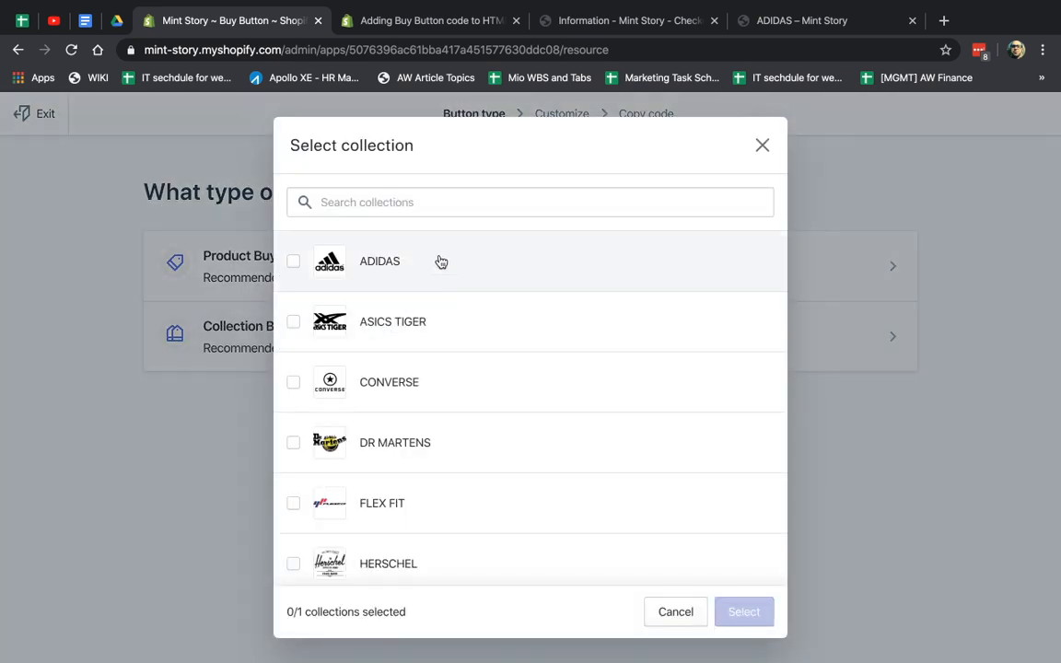
pyautogui.click(801, 21)
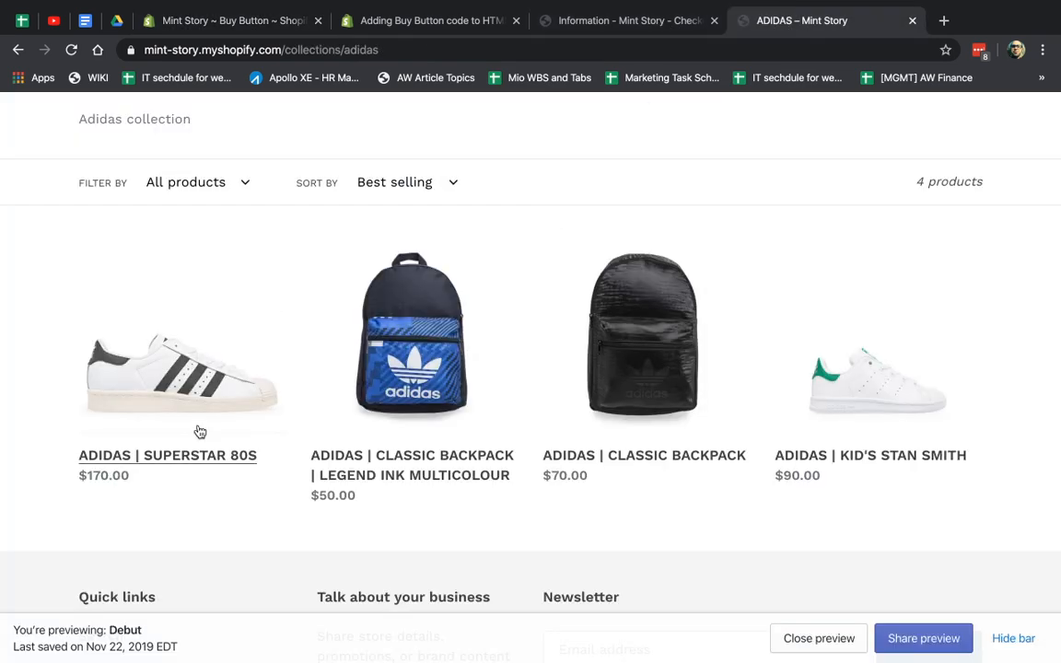
pyautogui.scroll(3)
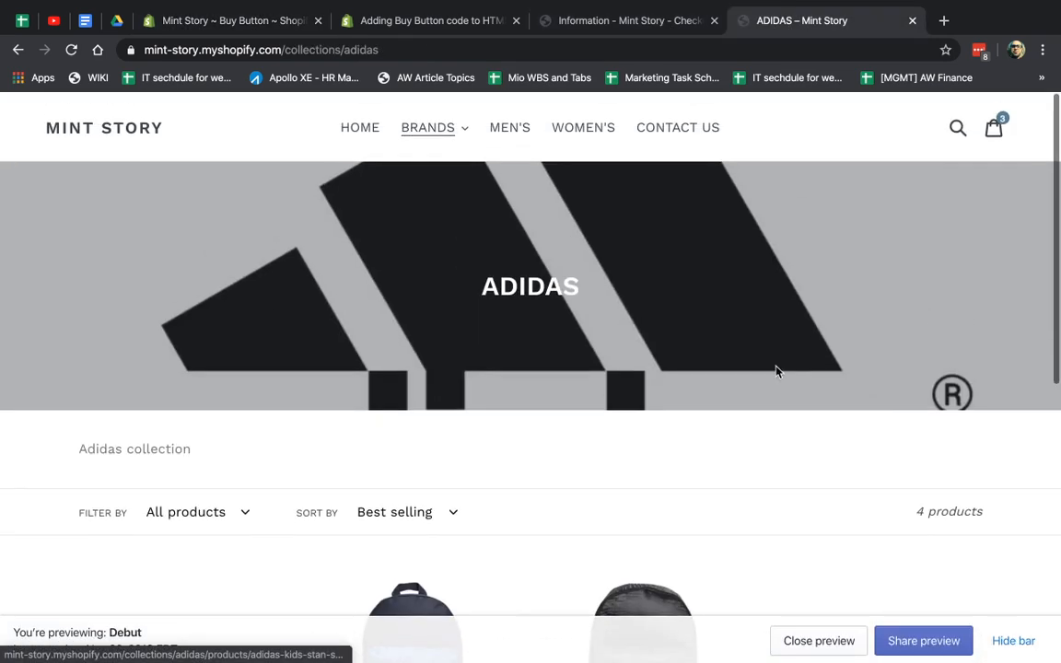
pyautogui.scroll(-3)
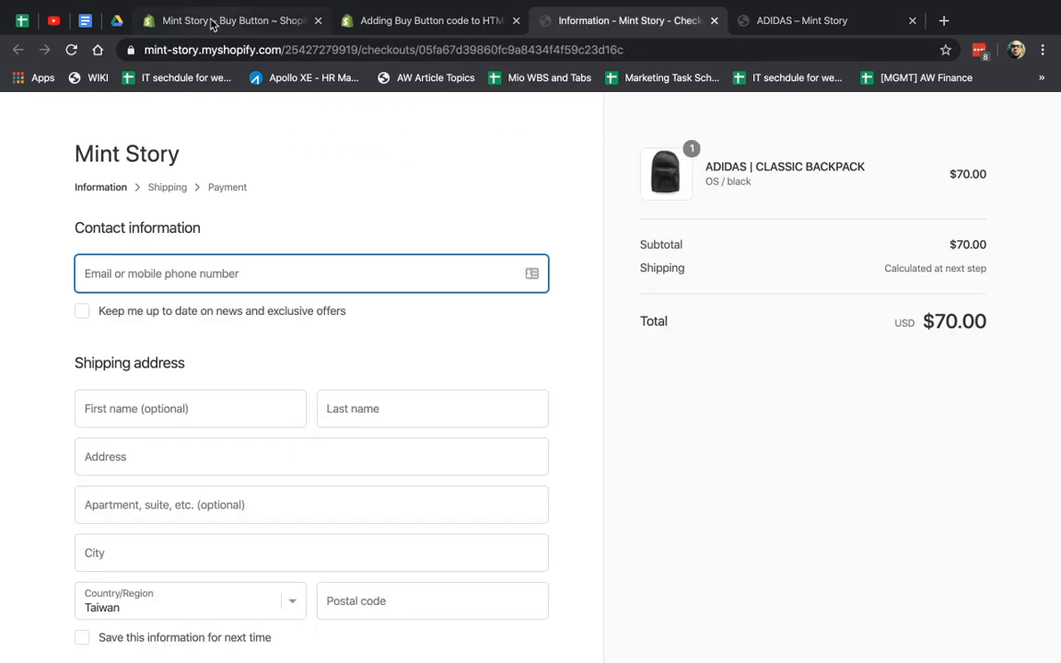
pyautogui.click(230, 20)
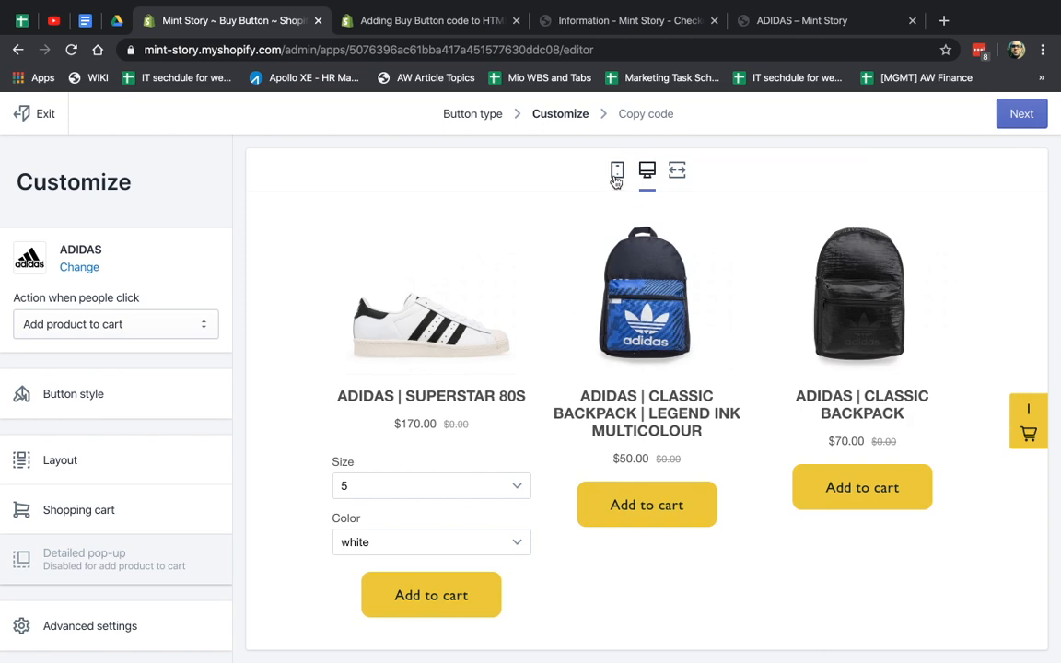
# Preview the ADIDAS collection on mobile and inspect its Layout settings.
pyautogui.click(617, 171)
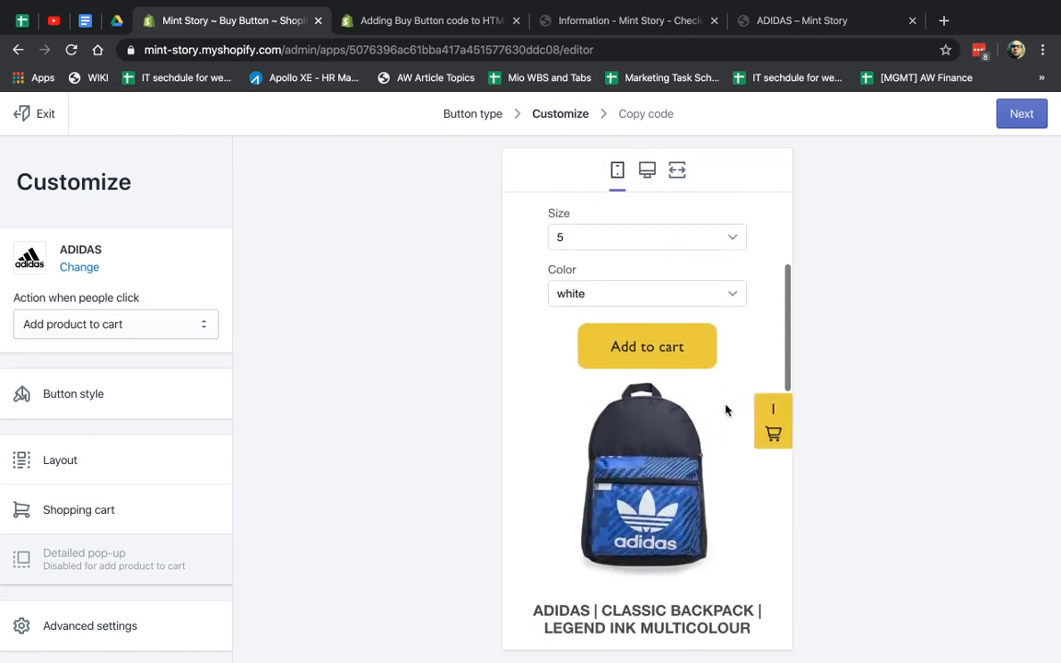
pyautogui.scroll(3)
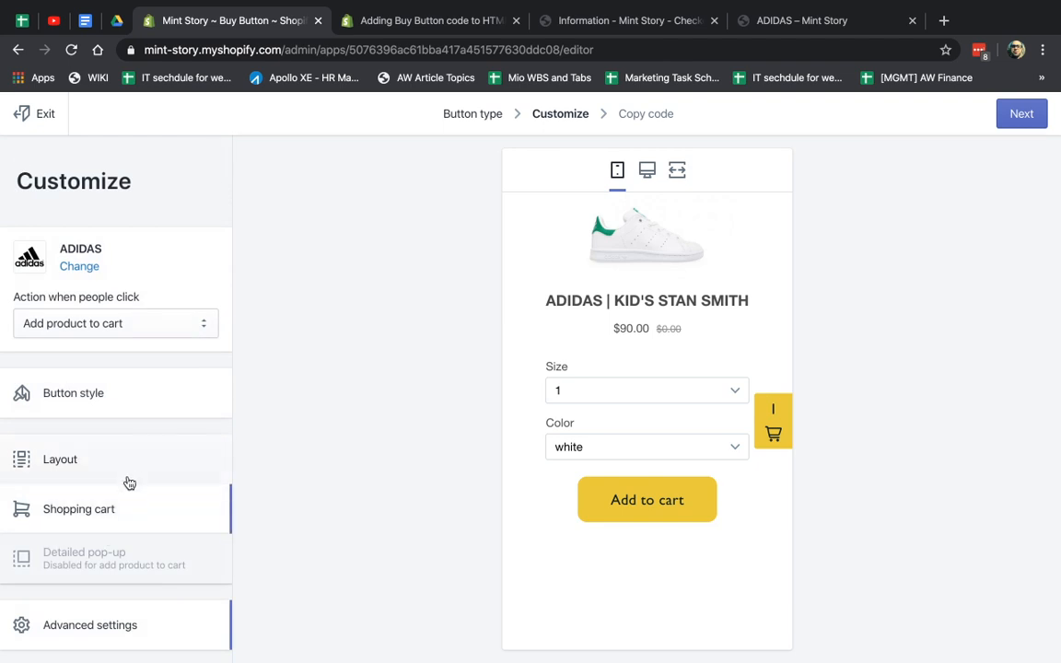
pyautogui.click(59, 458)
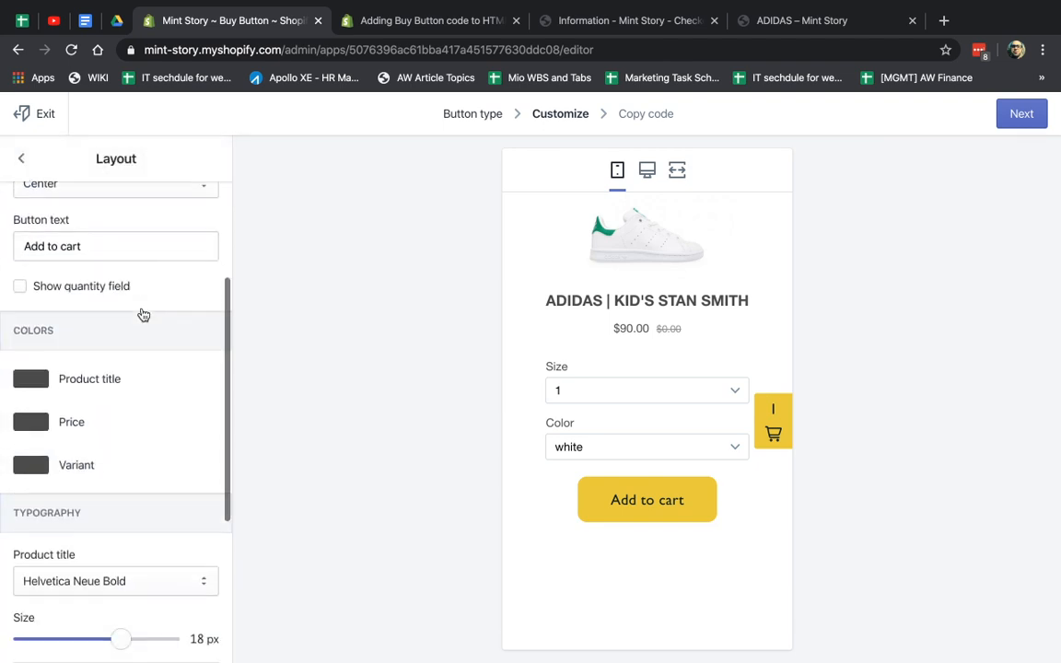
pyautogui.scroll(-3)
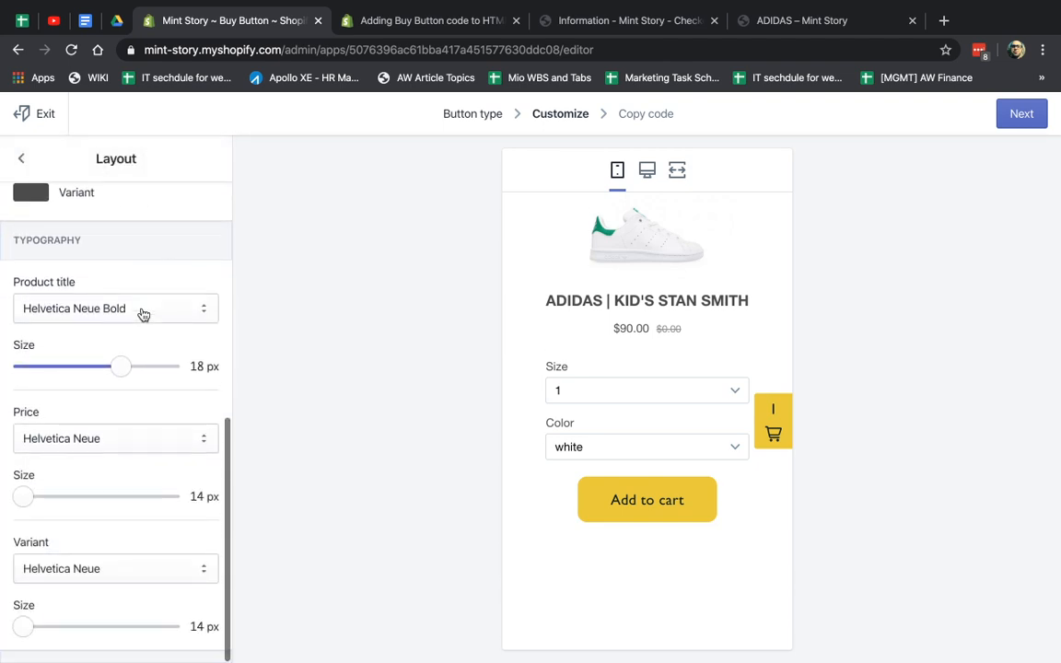
pyautogui.click(22, 159)
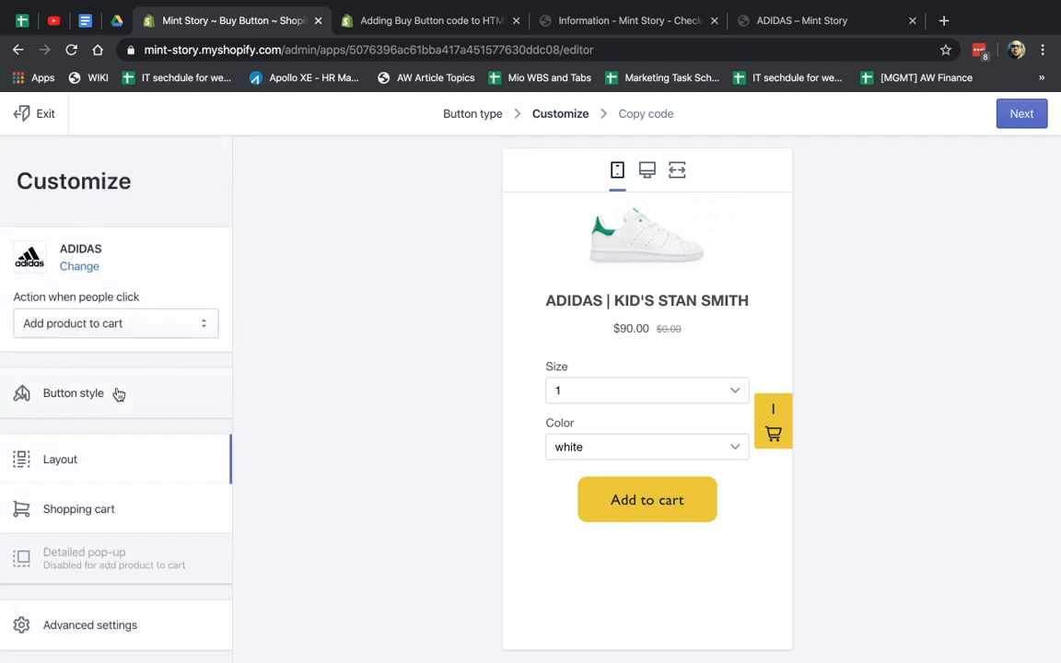
# Set the collection's click action to Direct to checkout so products show Buy now.
pyautogui.click(114, 324)
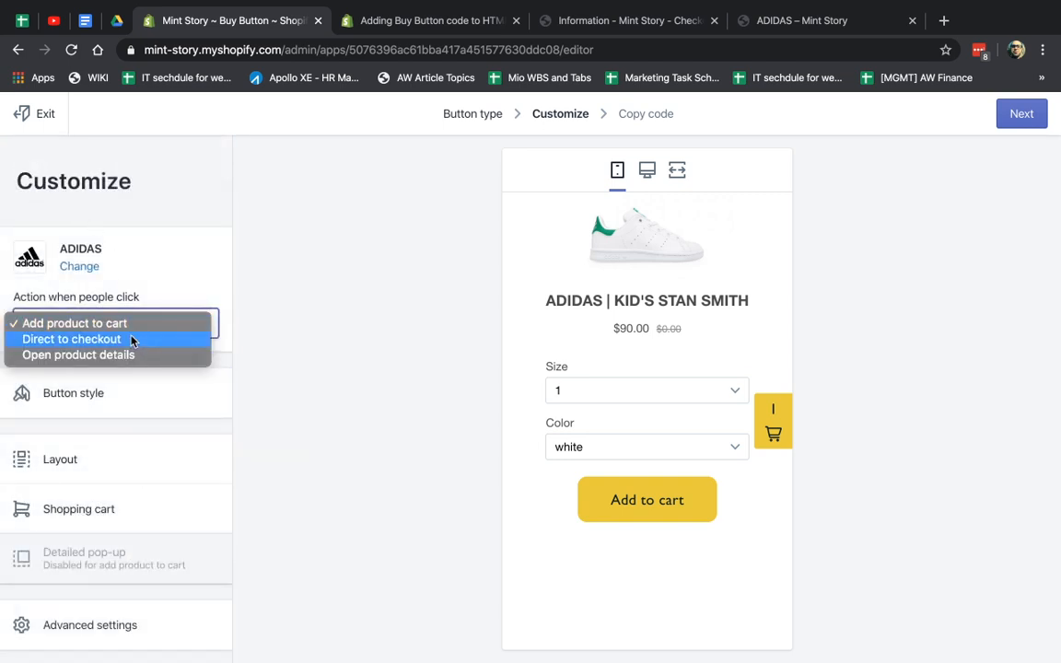
pyautogui.click(70, 339)
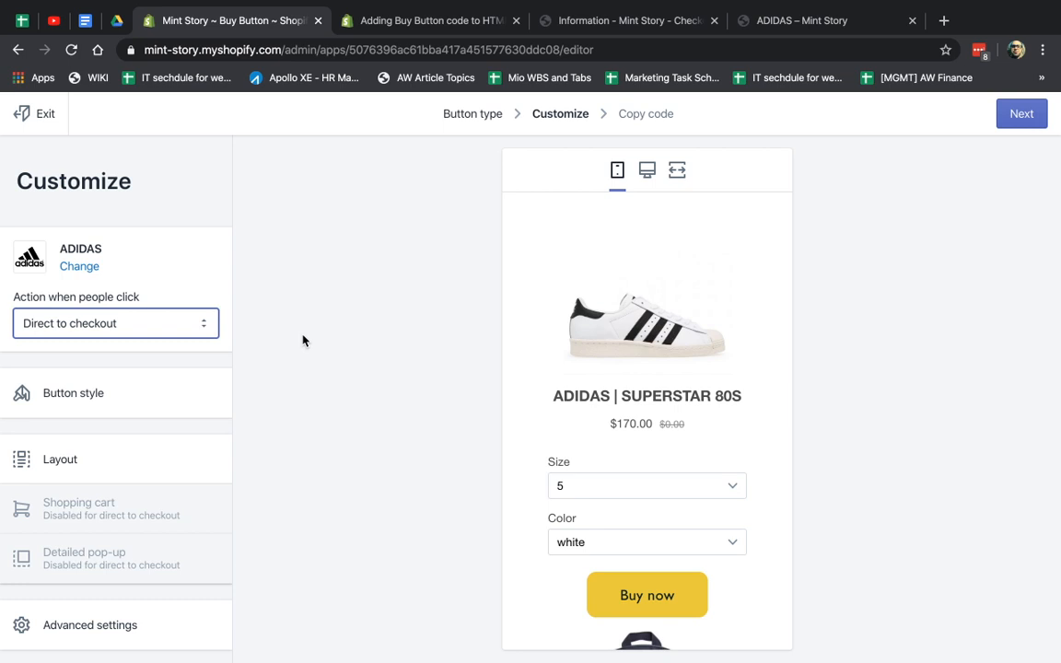
pyautogui.moveTo(875, 243)
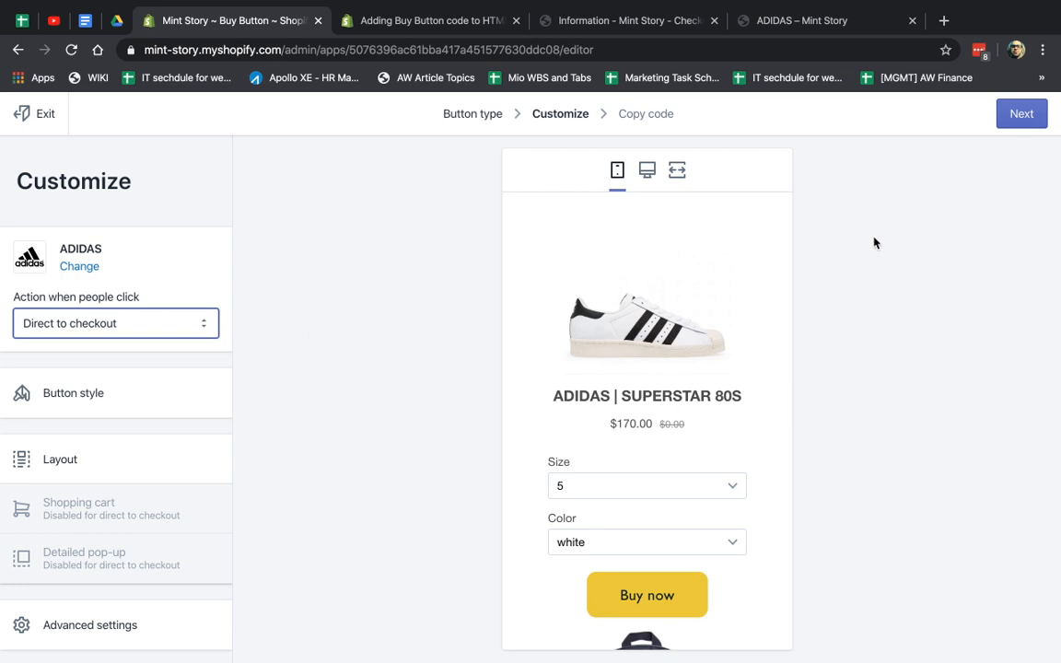